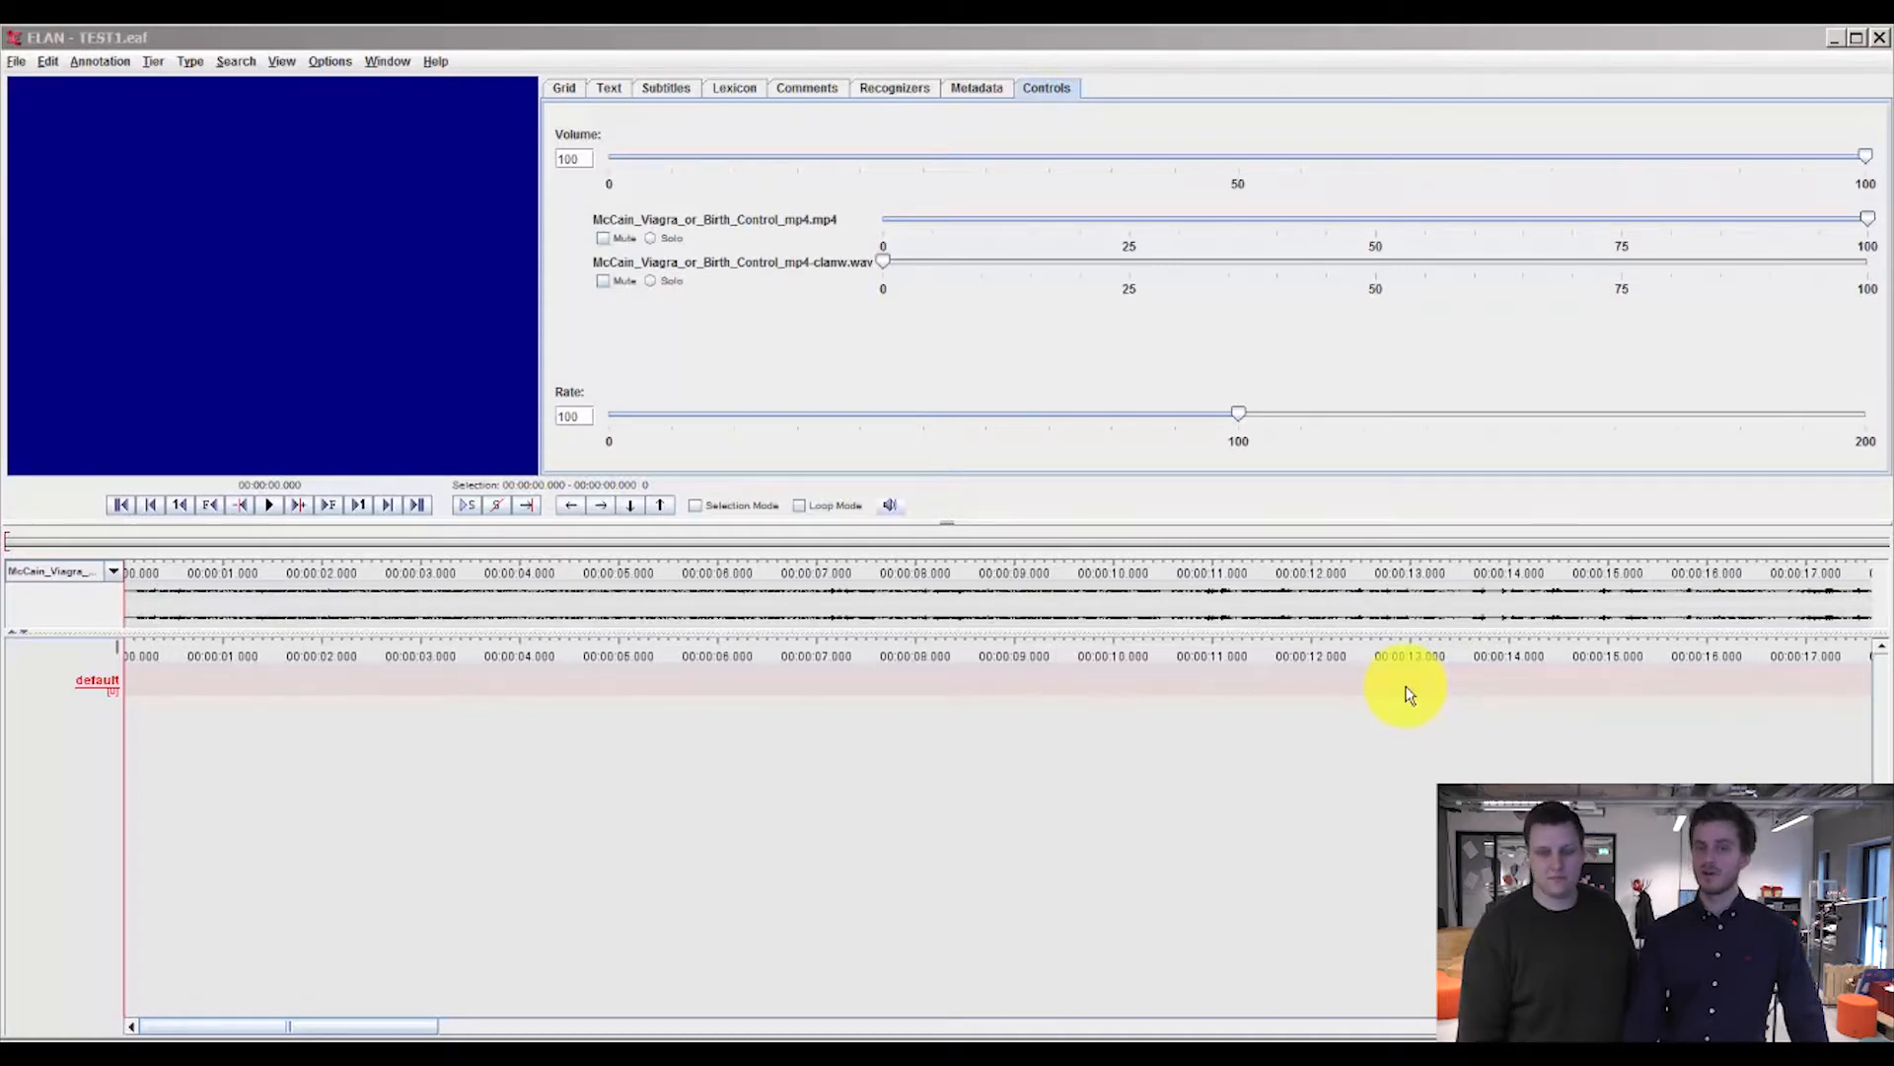
pyautogui.moveTo(1317, 616)
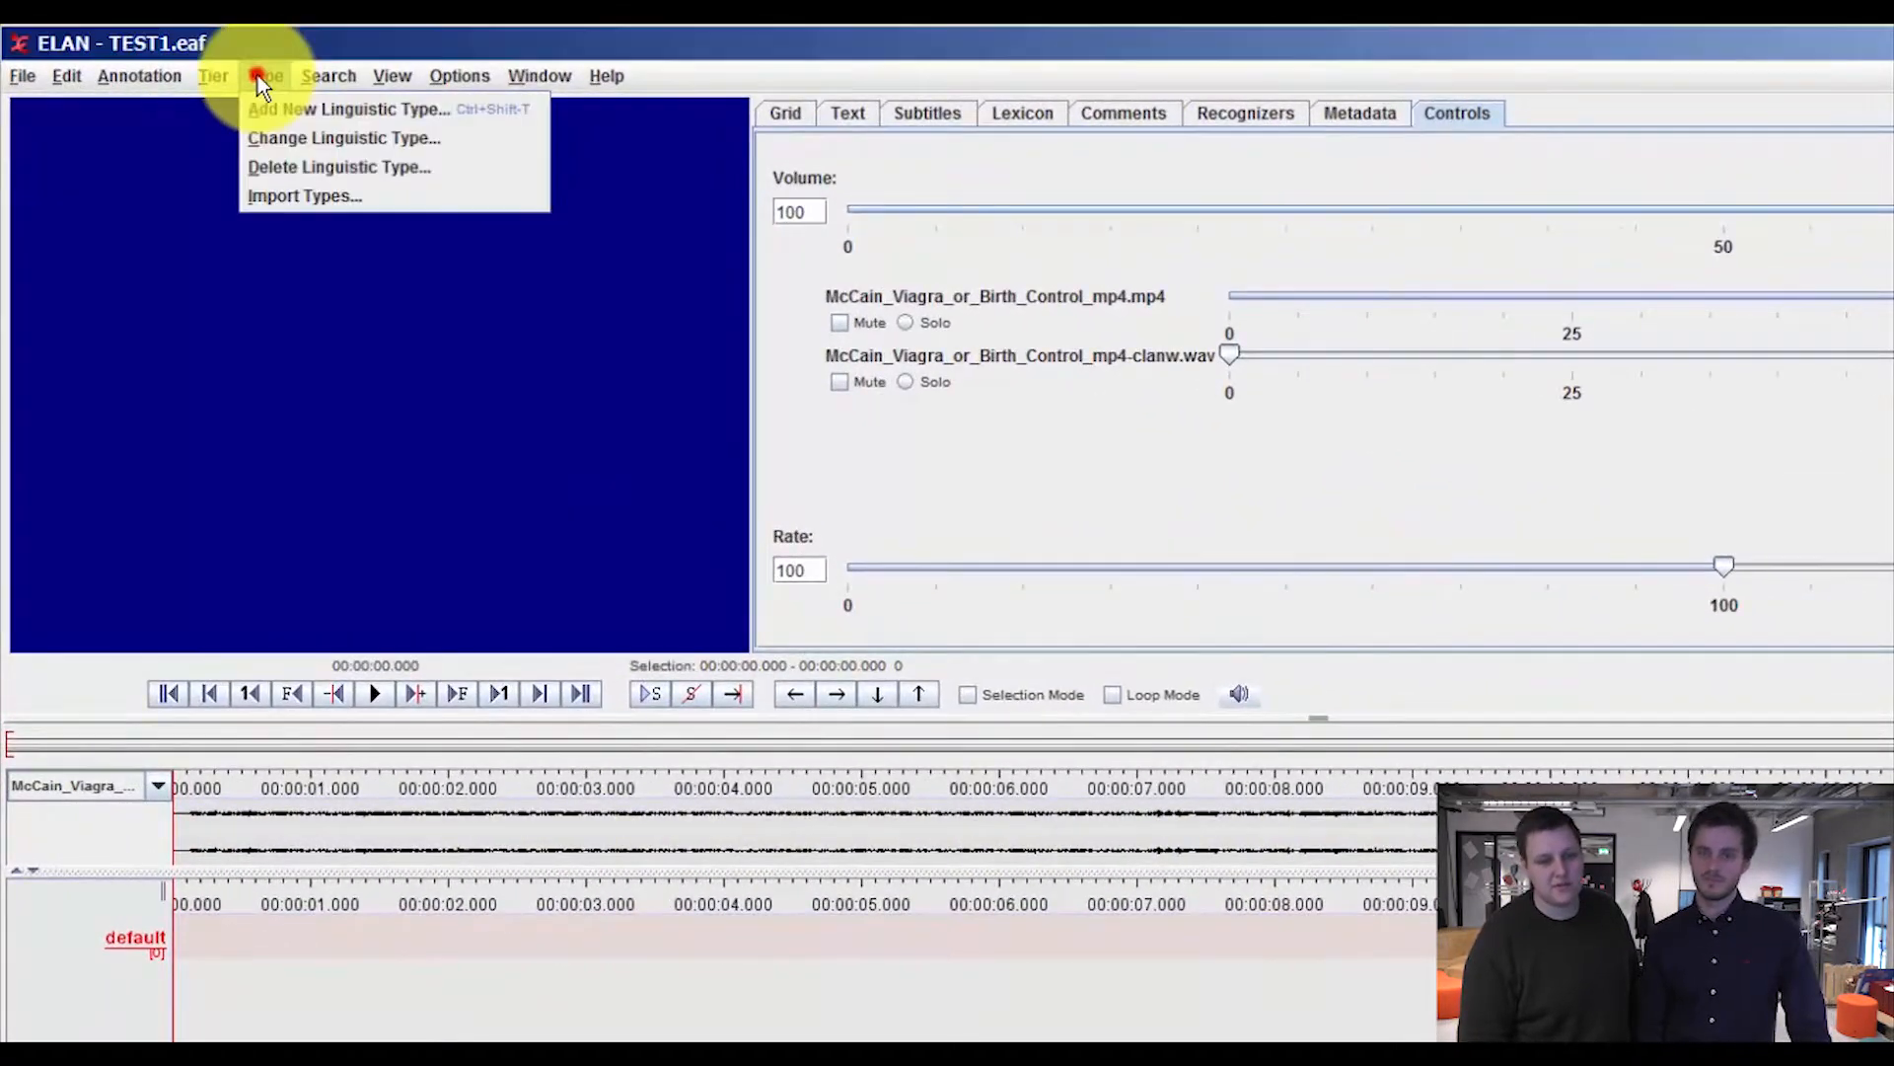
# - Begin a new linguistic type named 'Talk'
pyautogui.click(350, 109)
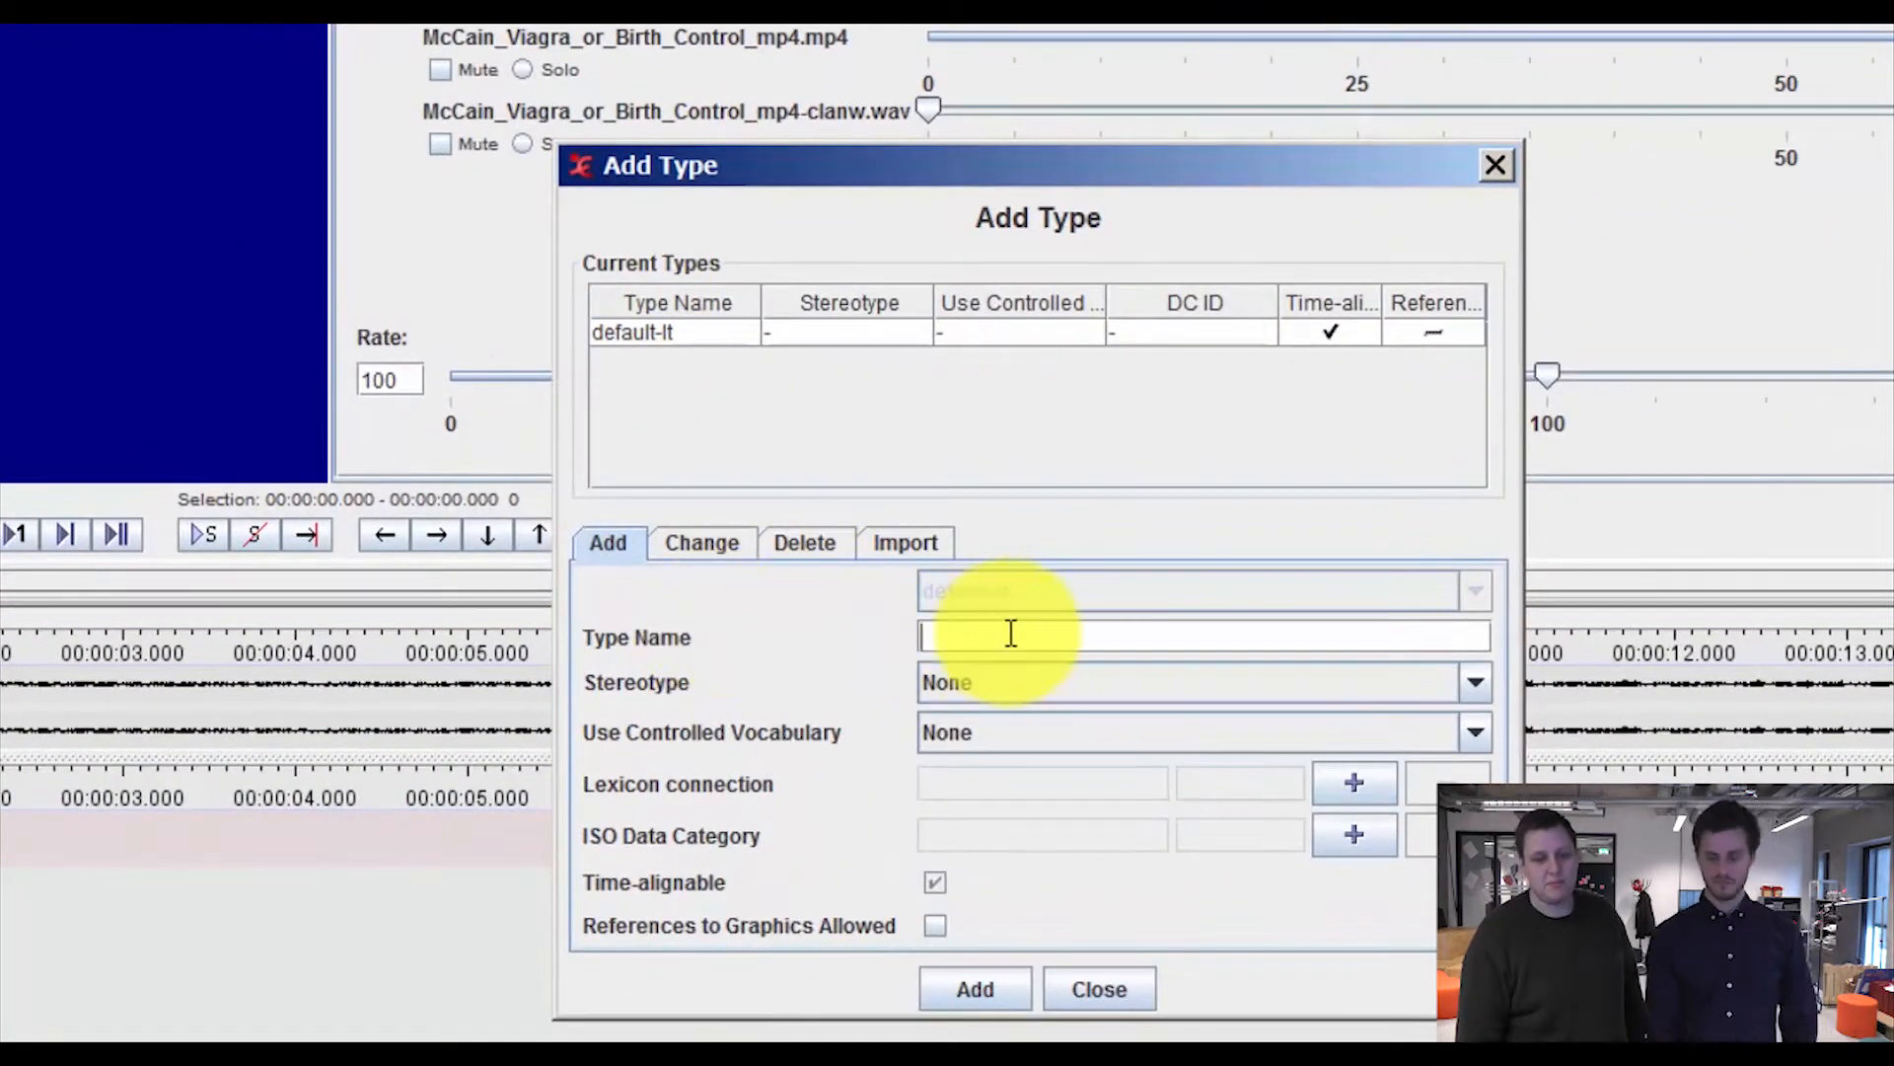
pyautogui.write('Talk')
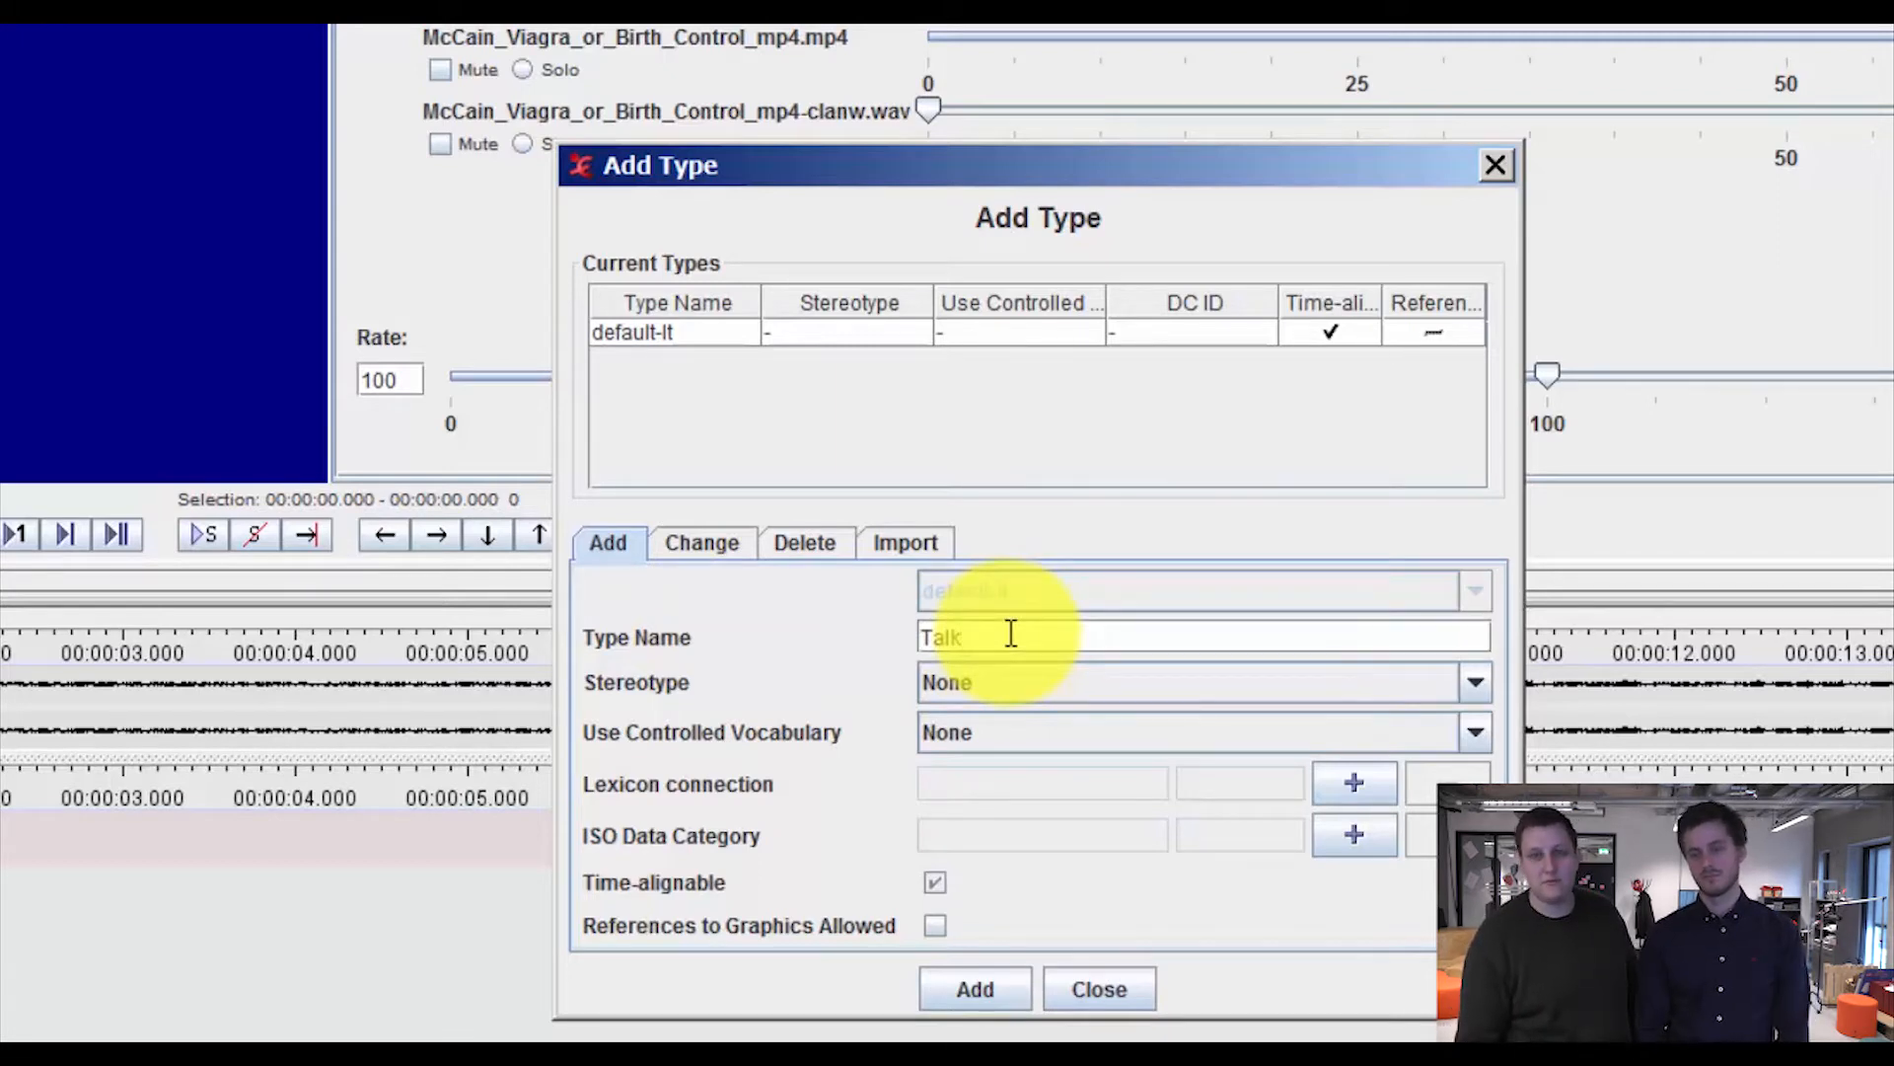
pyautogui.moveTo(1002, 688)
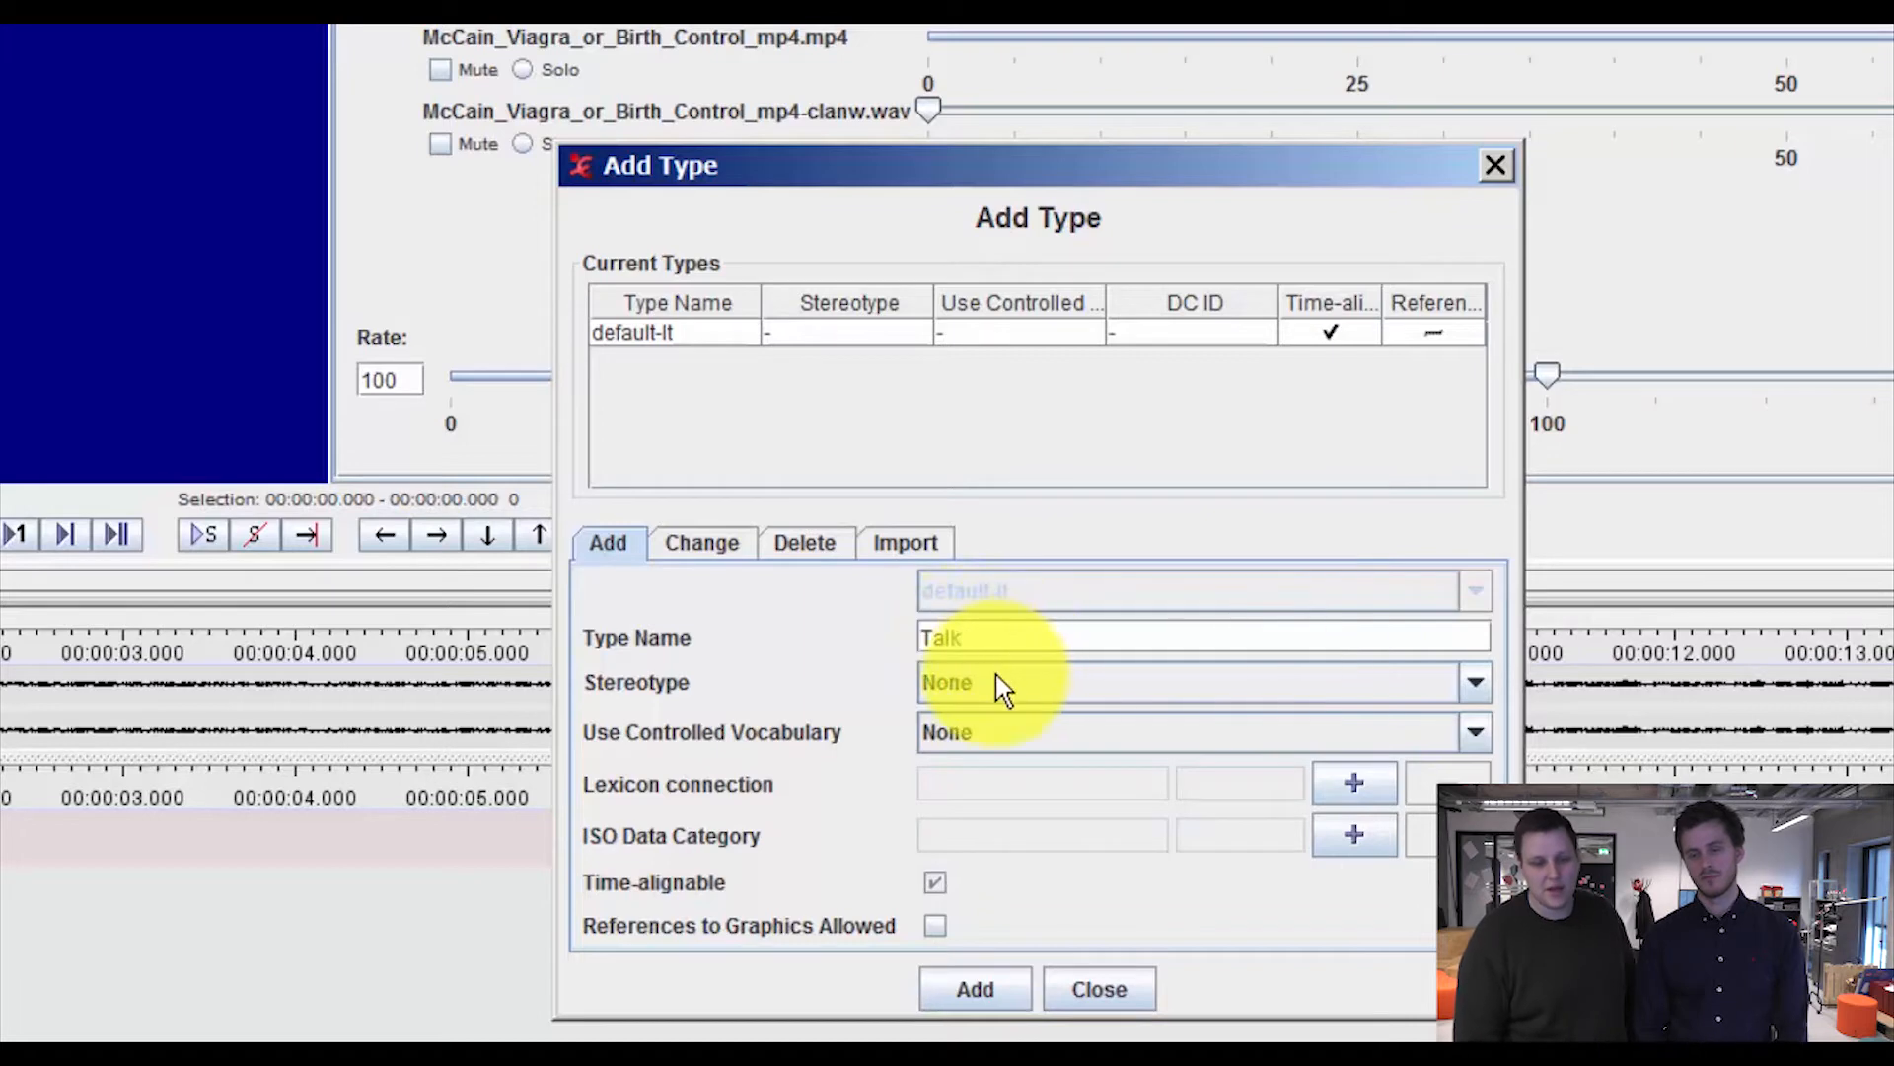
# - Create the Talk type with Stereotype None and no controlled vocabulary
pyautogui.click(1472, 681)
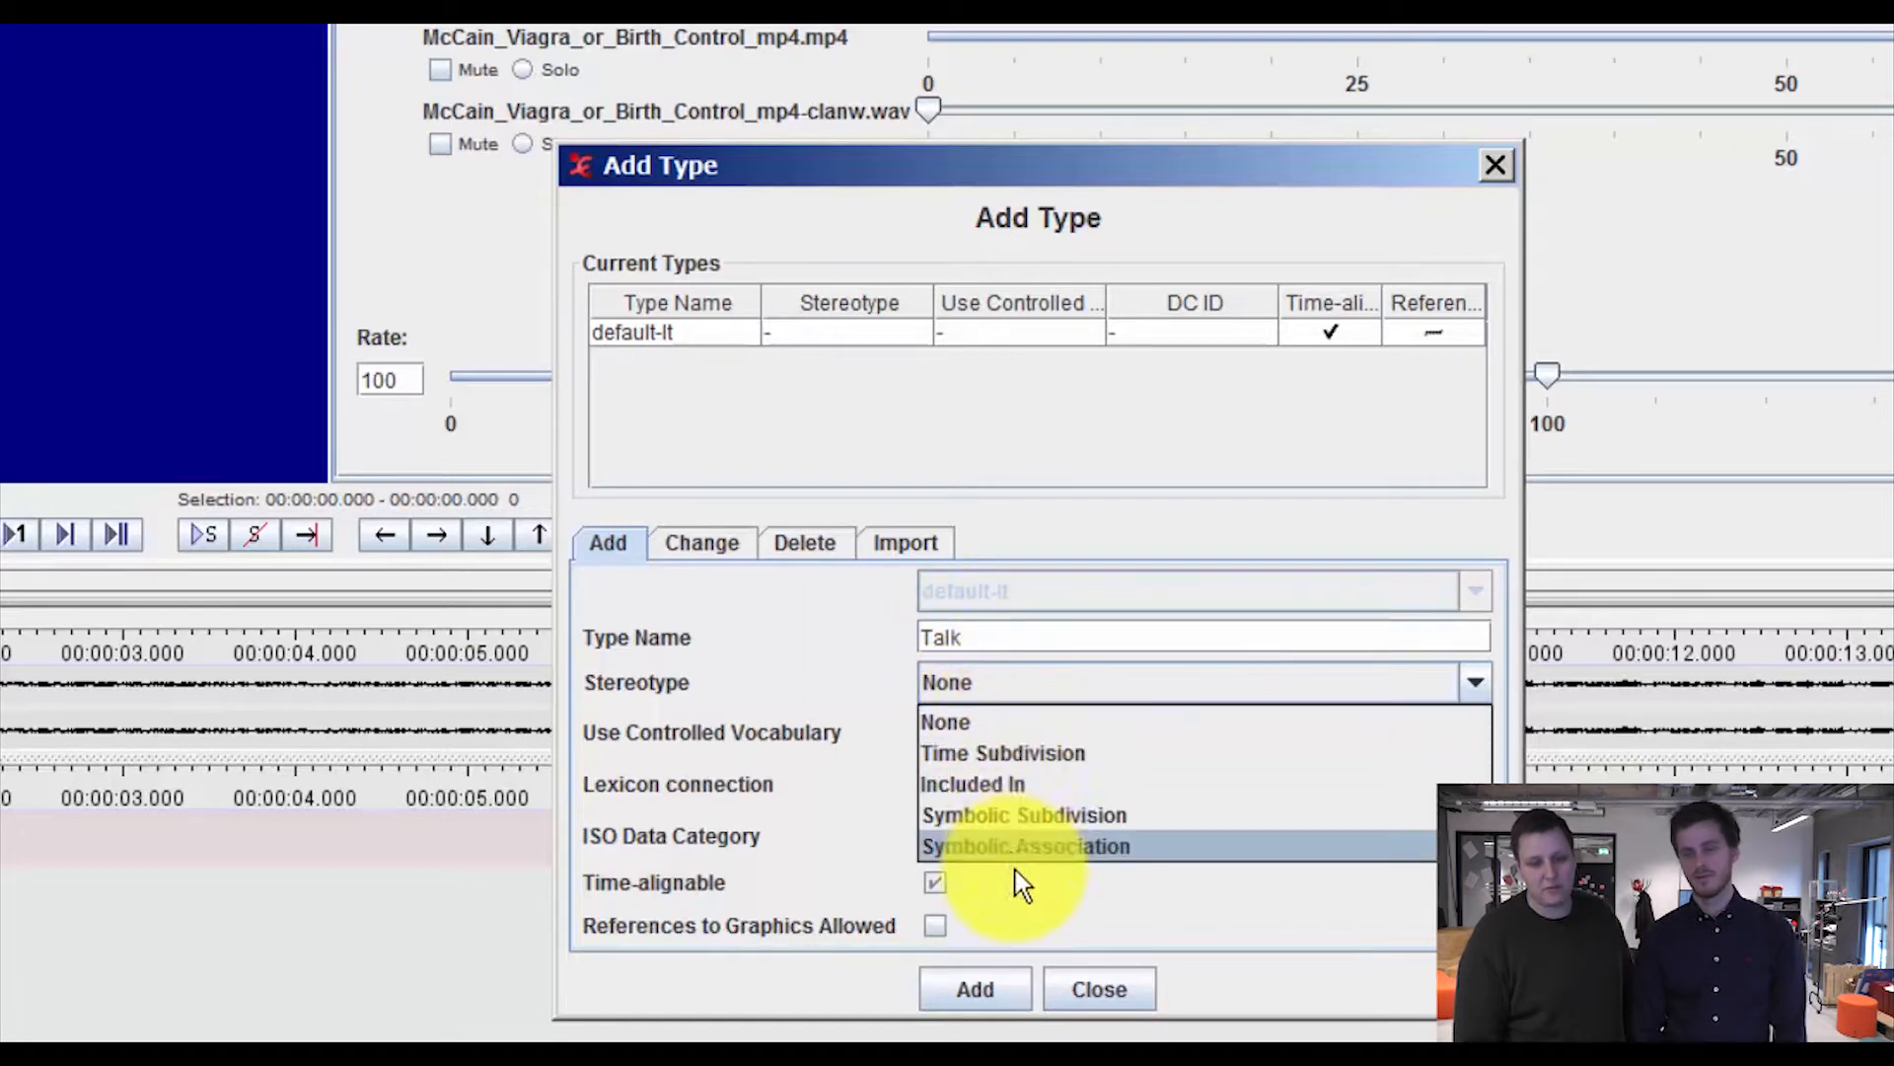
pyautogui.click(945, 722)
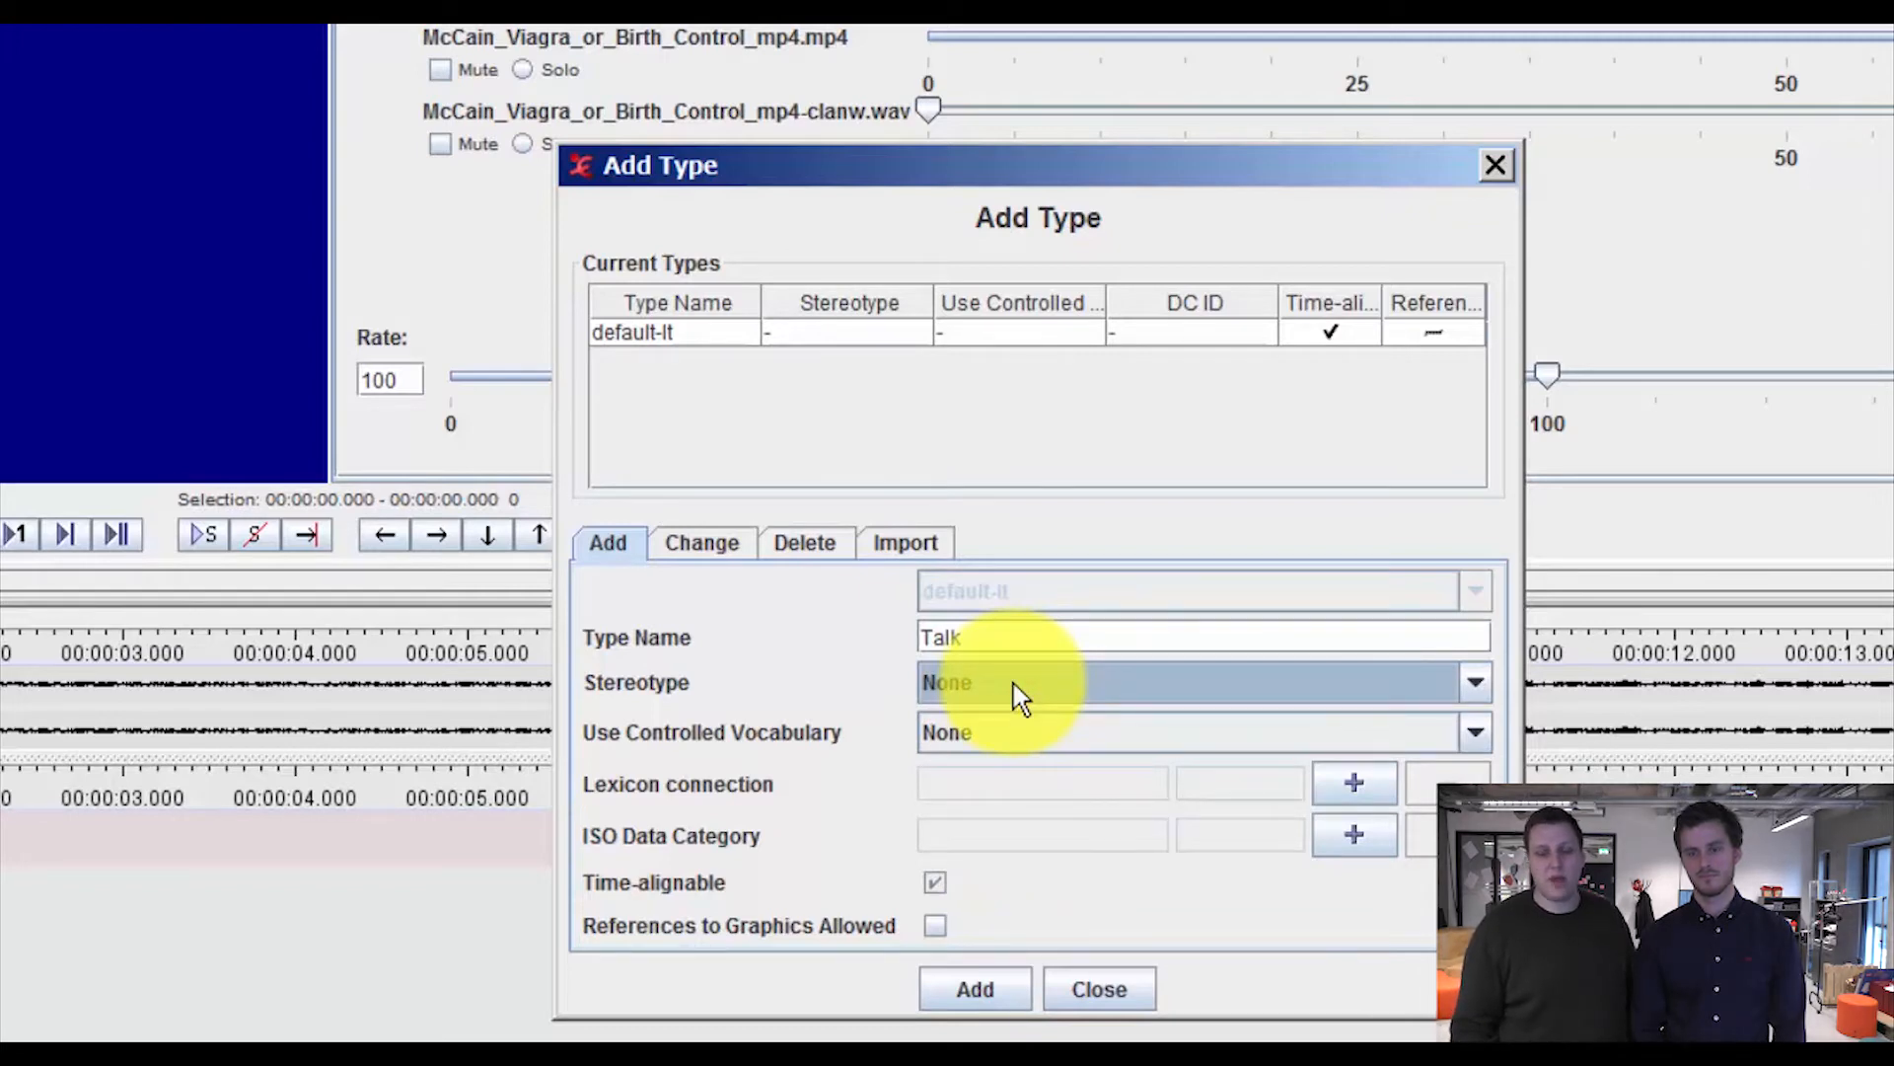
pyautogui.moveTo(1013, 792)
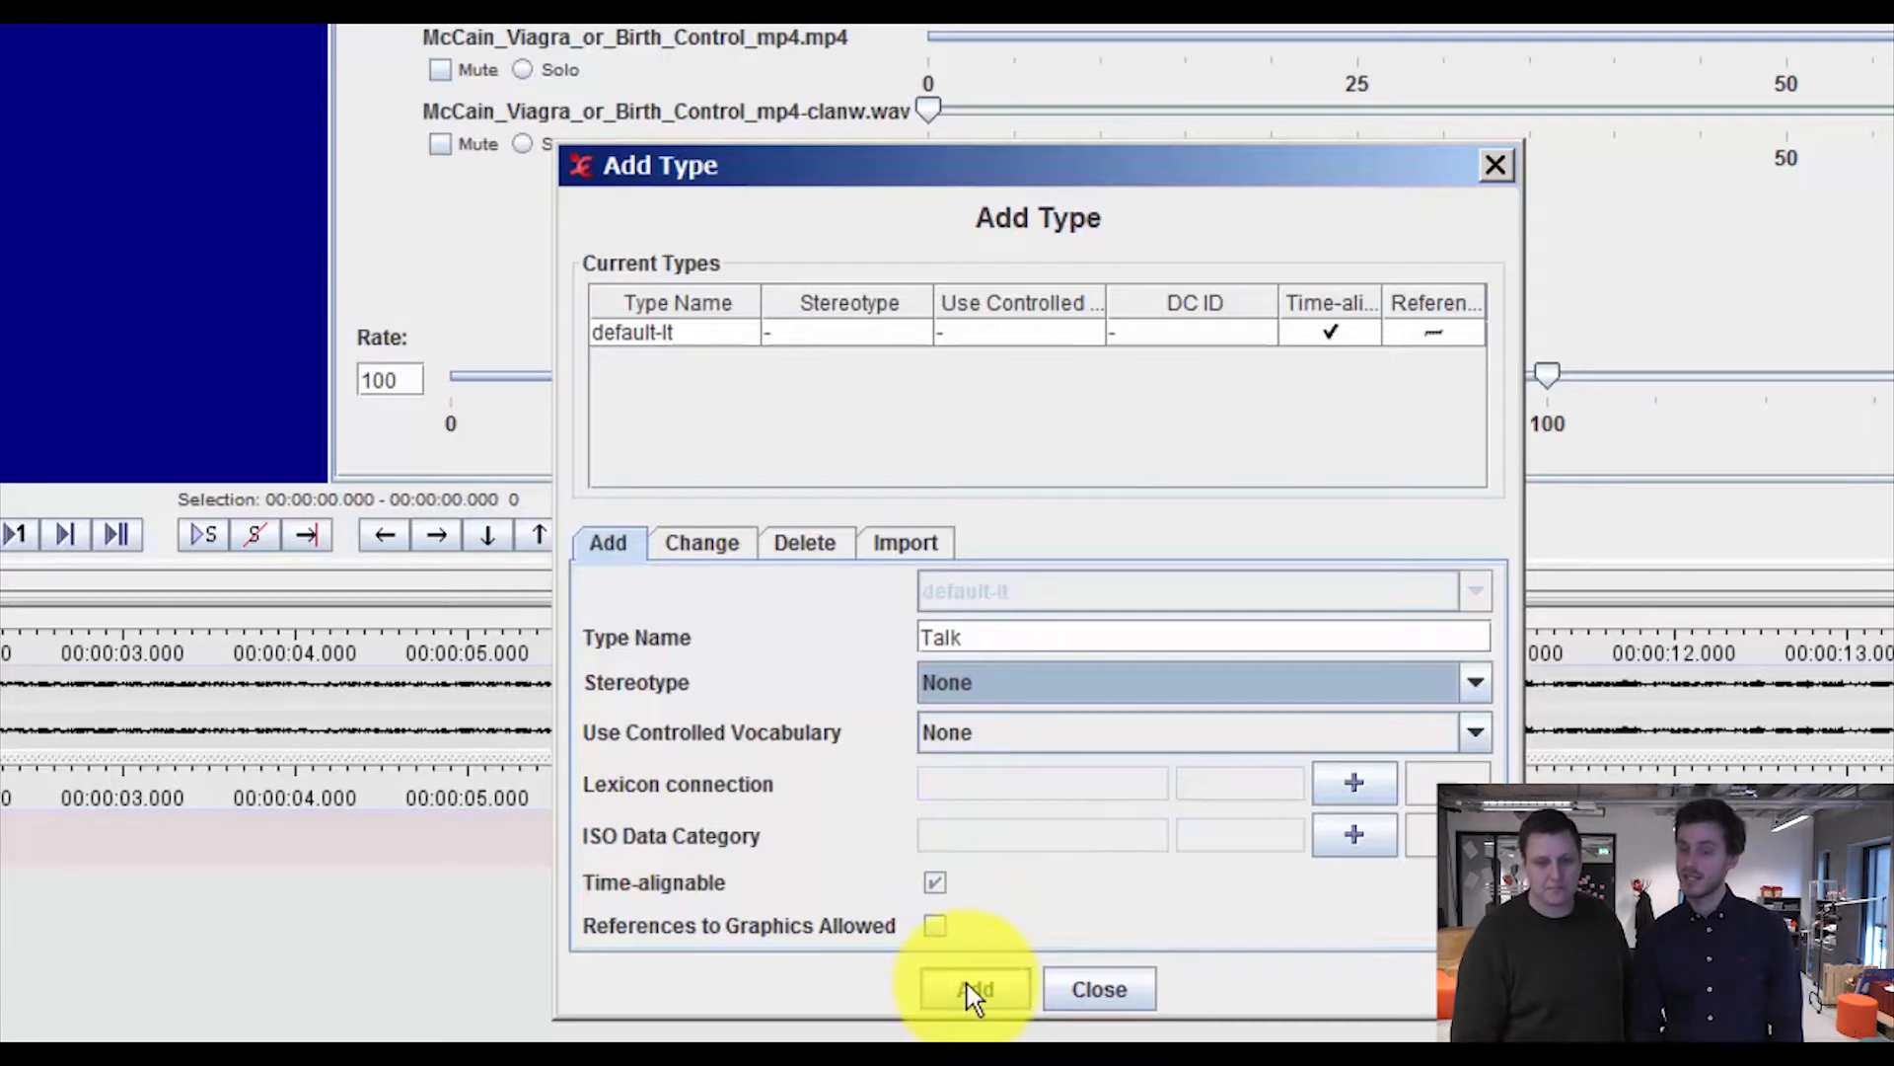
pyautogui.moveTo(955, 736)
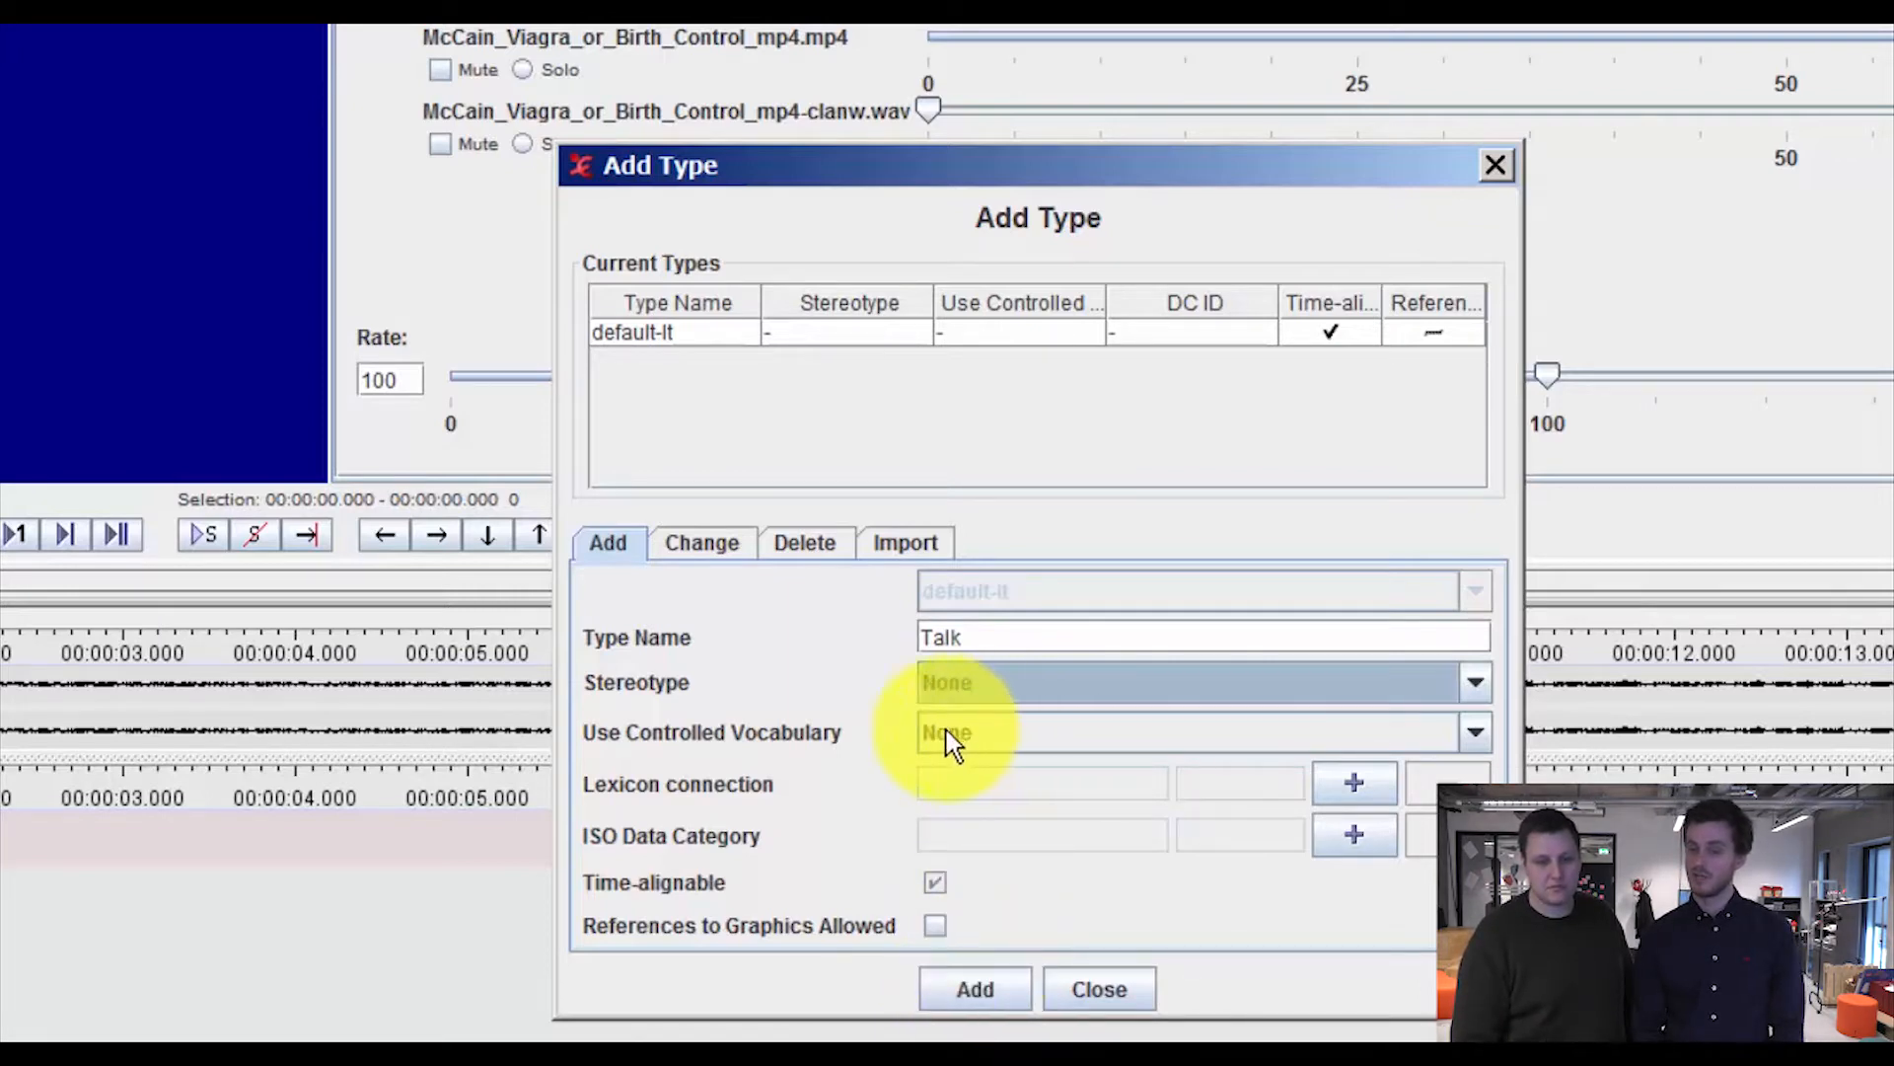
pyautogui.click(1474, 732)
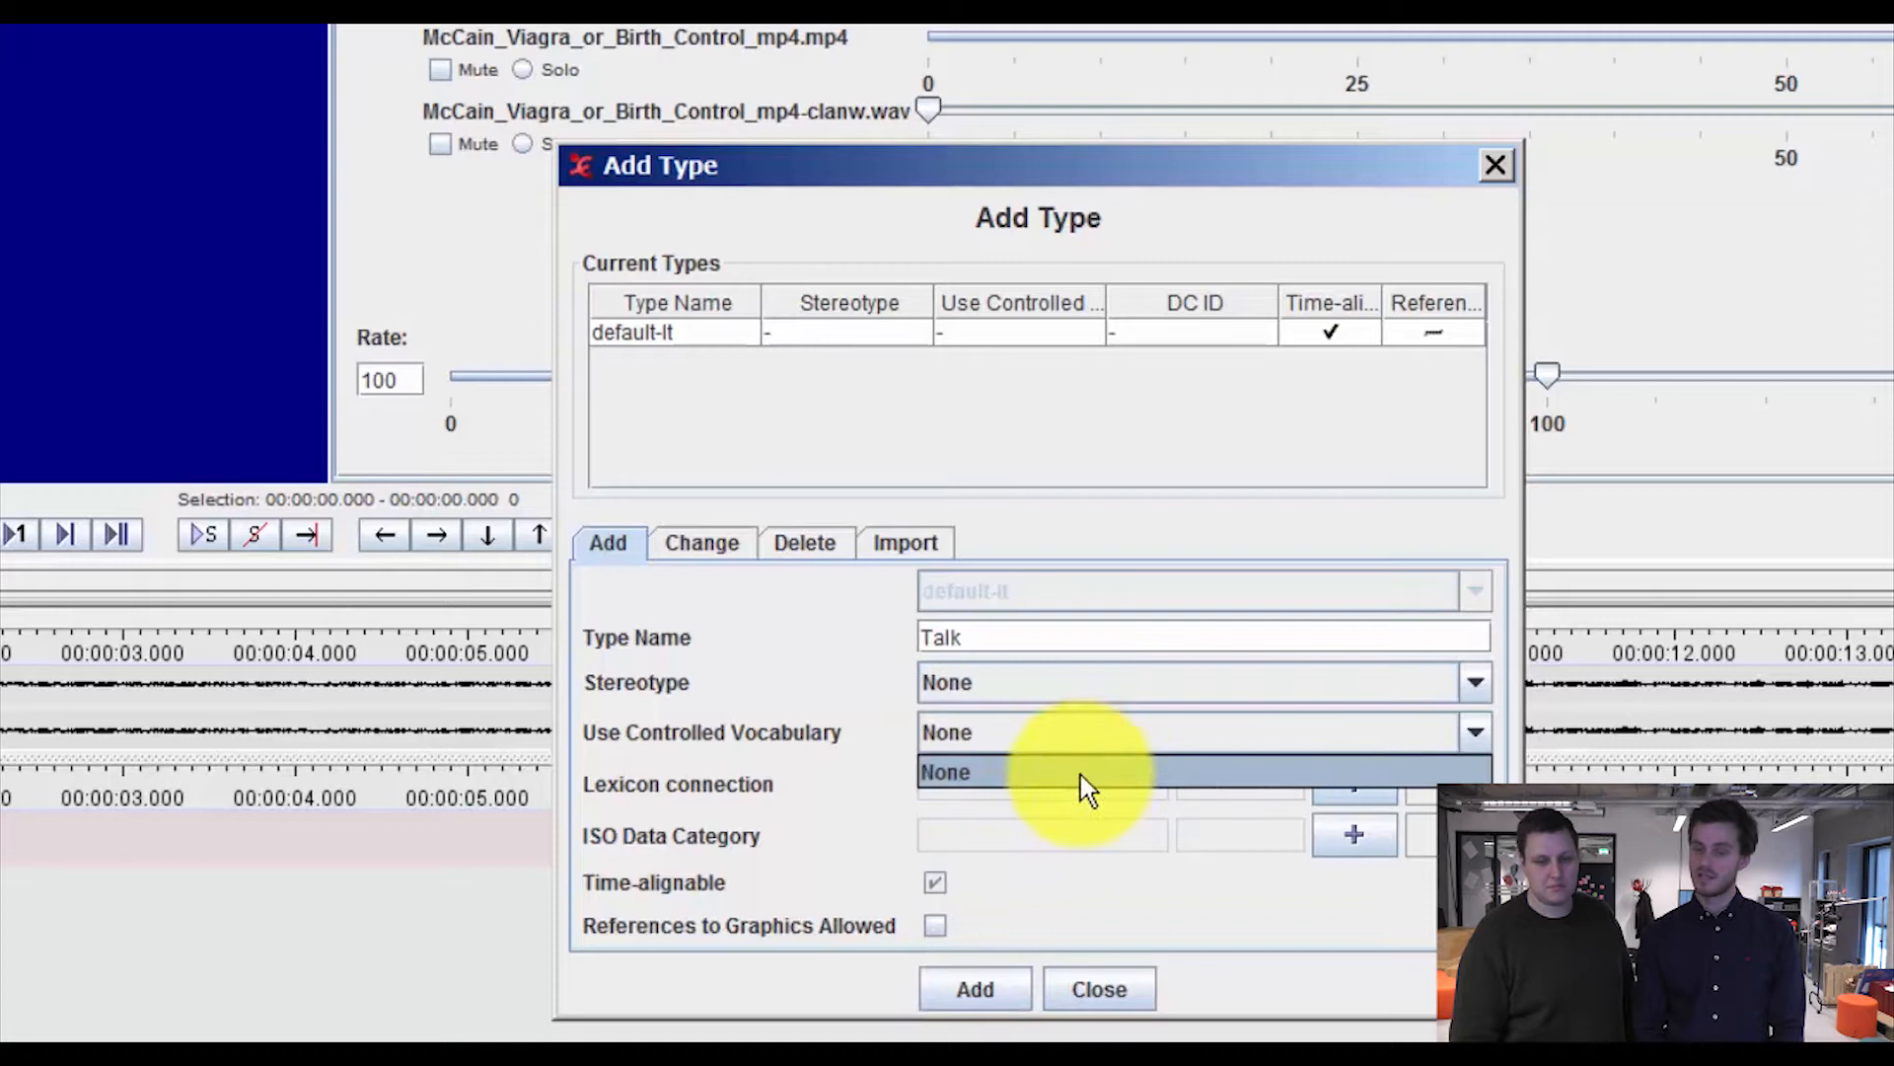
pyautogui.click(945, 771)
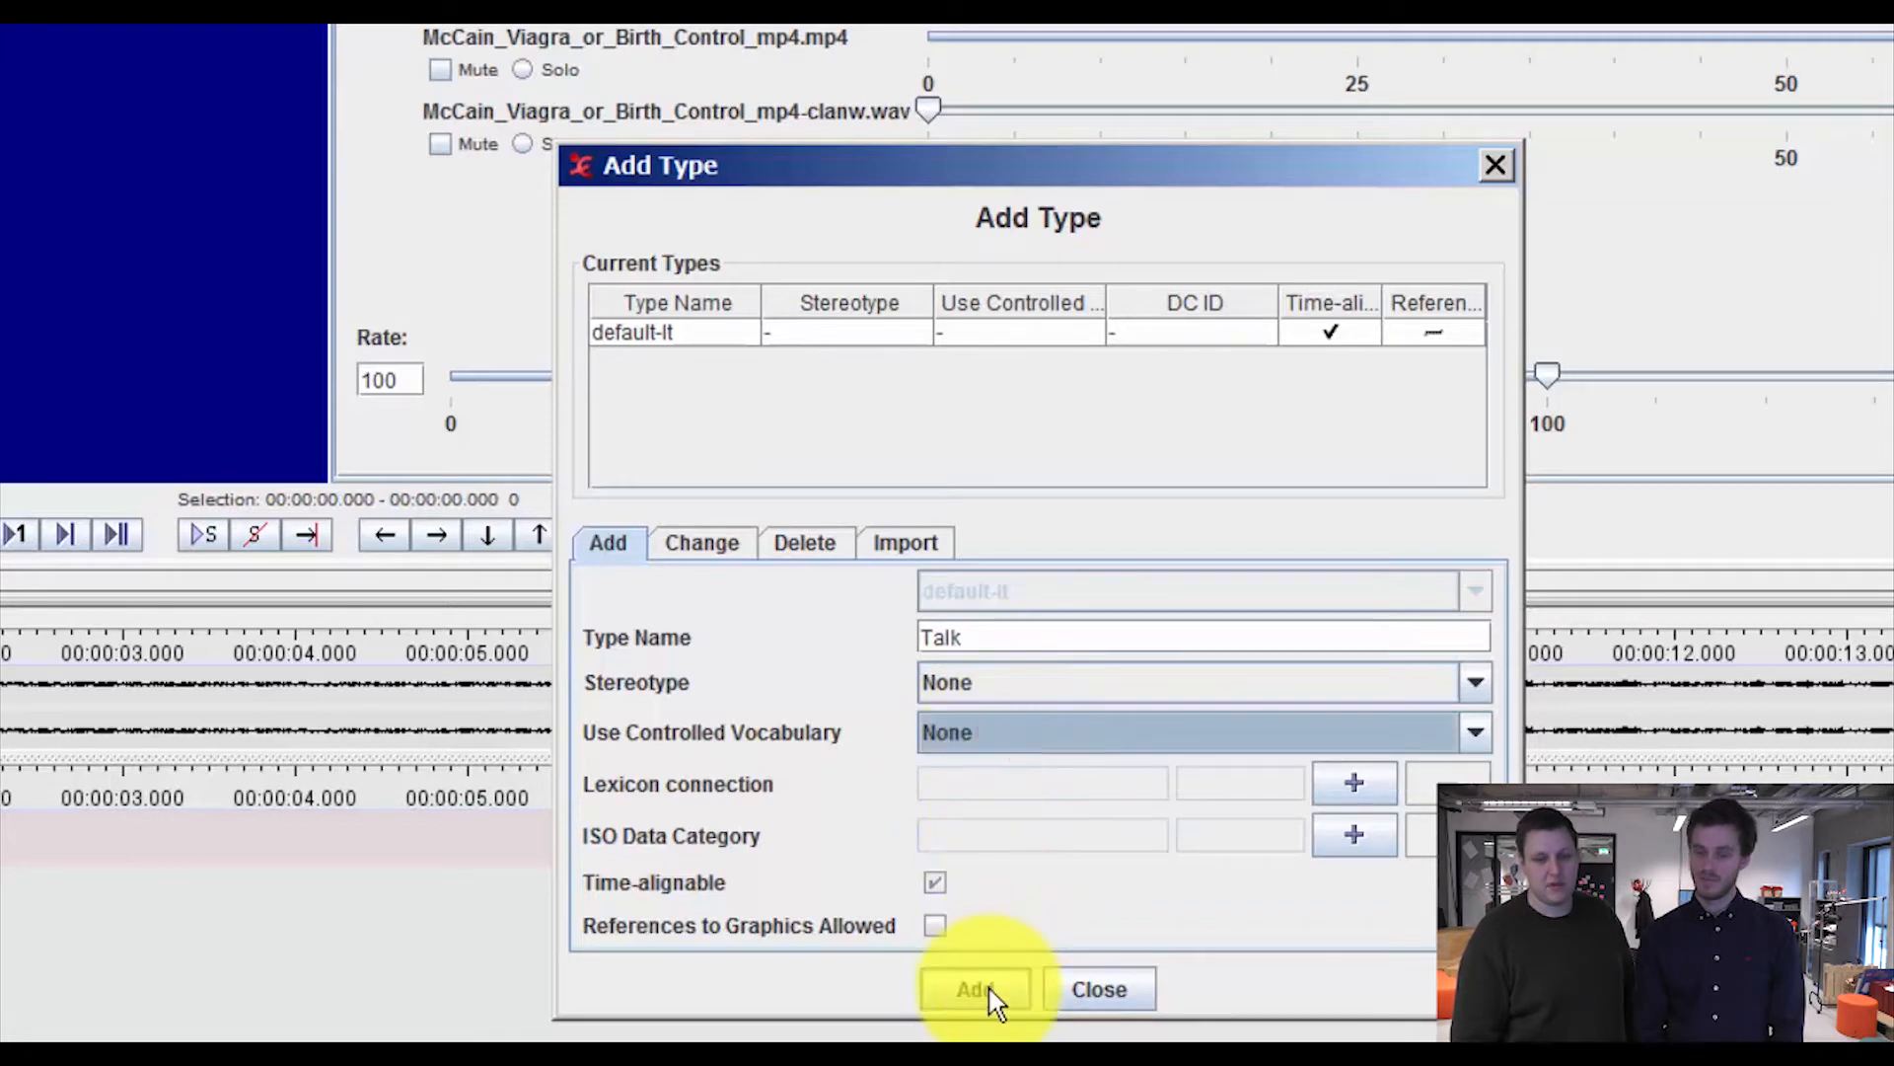
pyautogui.click(977, 989)
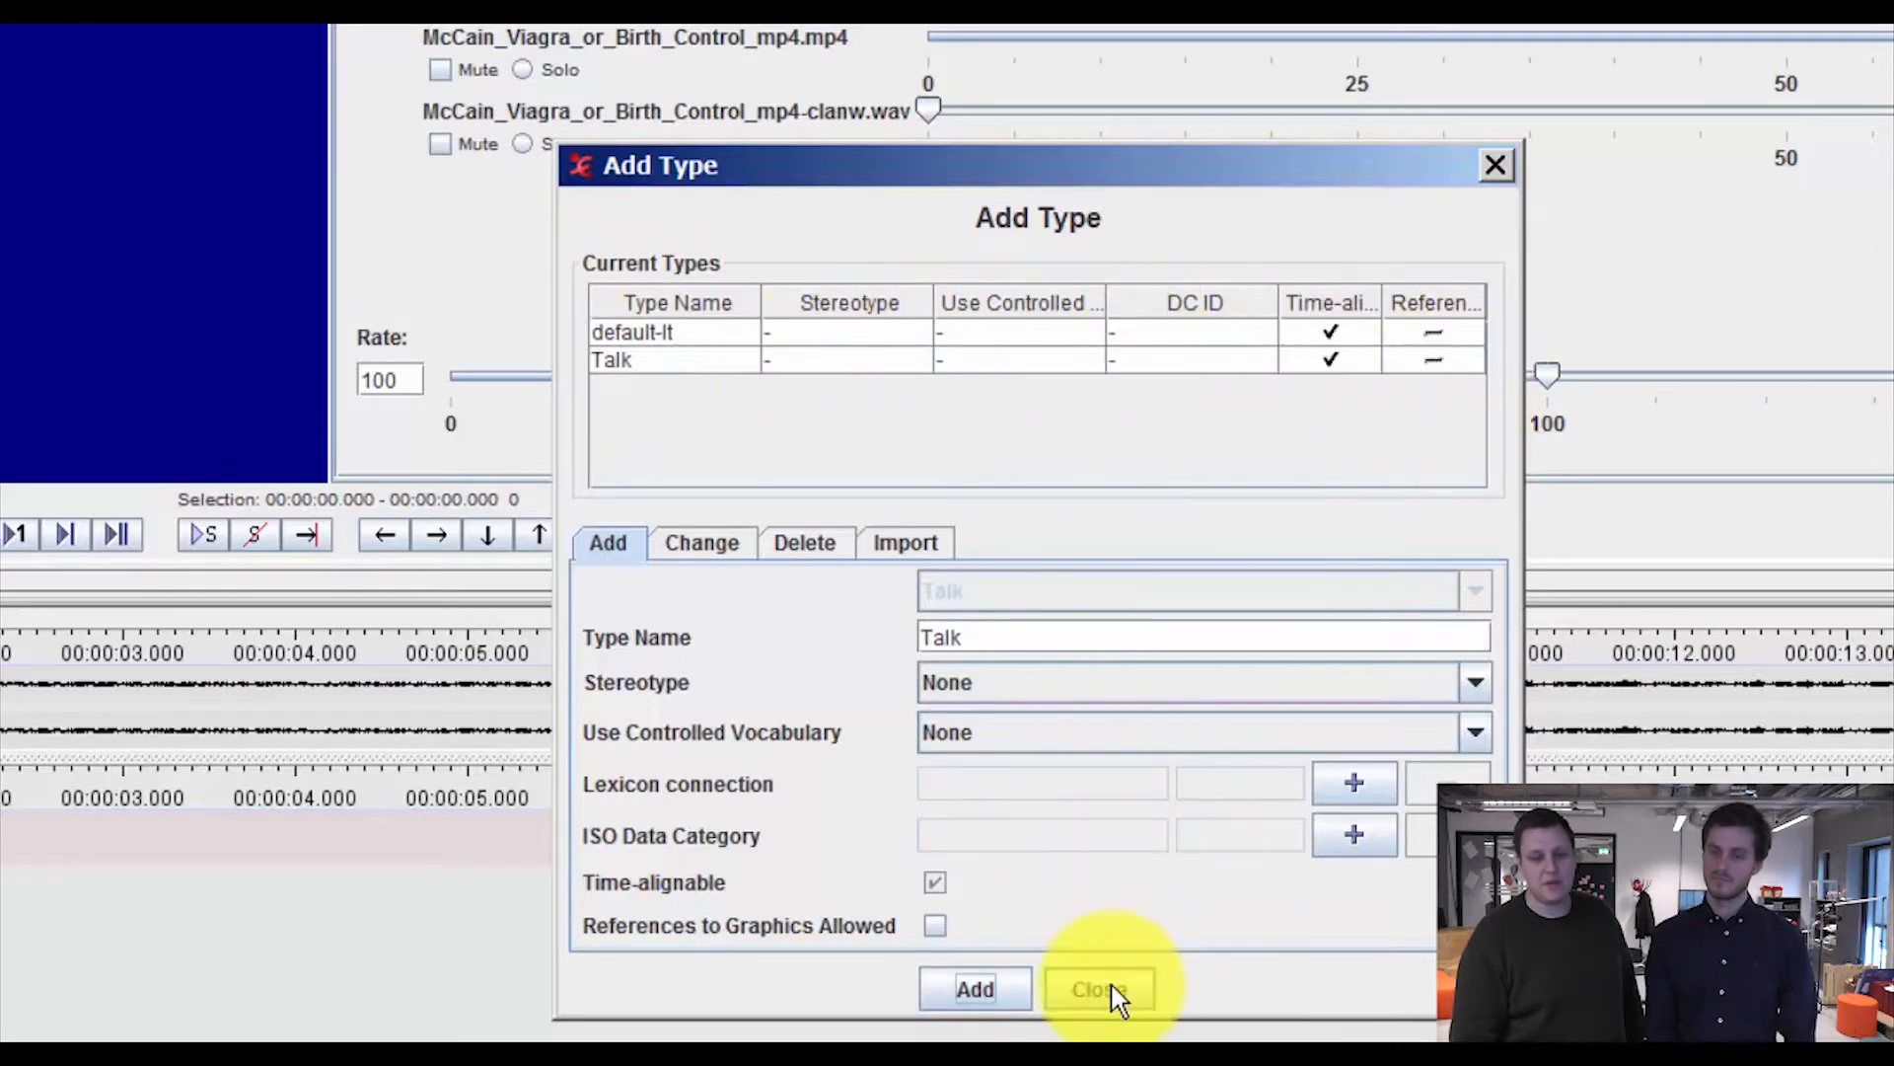
# - Close the Add Type dialog to return to the main annotation window
pyautogui.click(1097, 988)
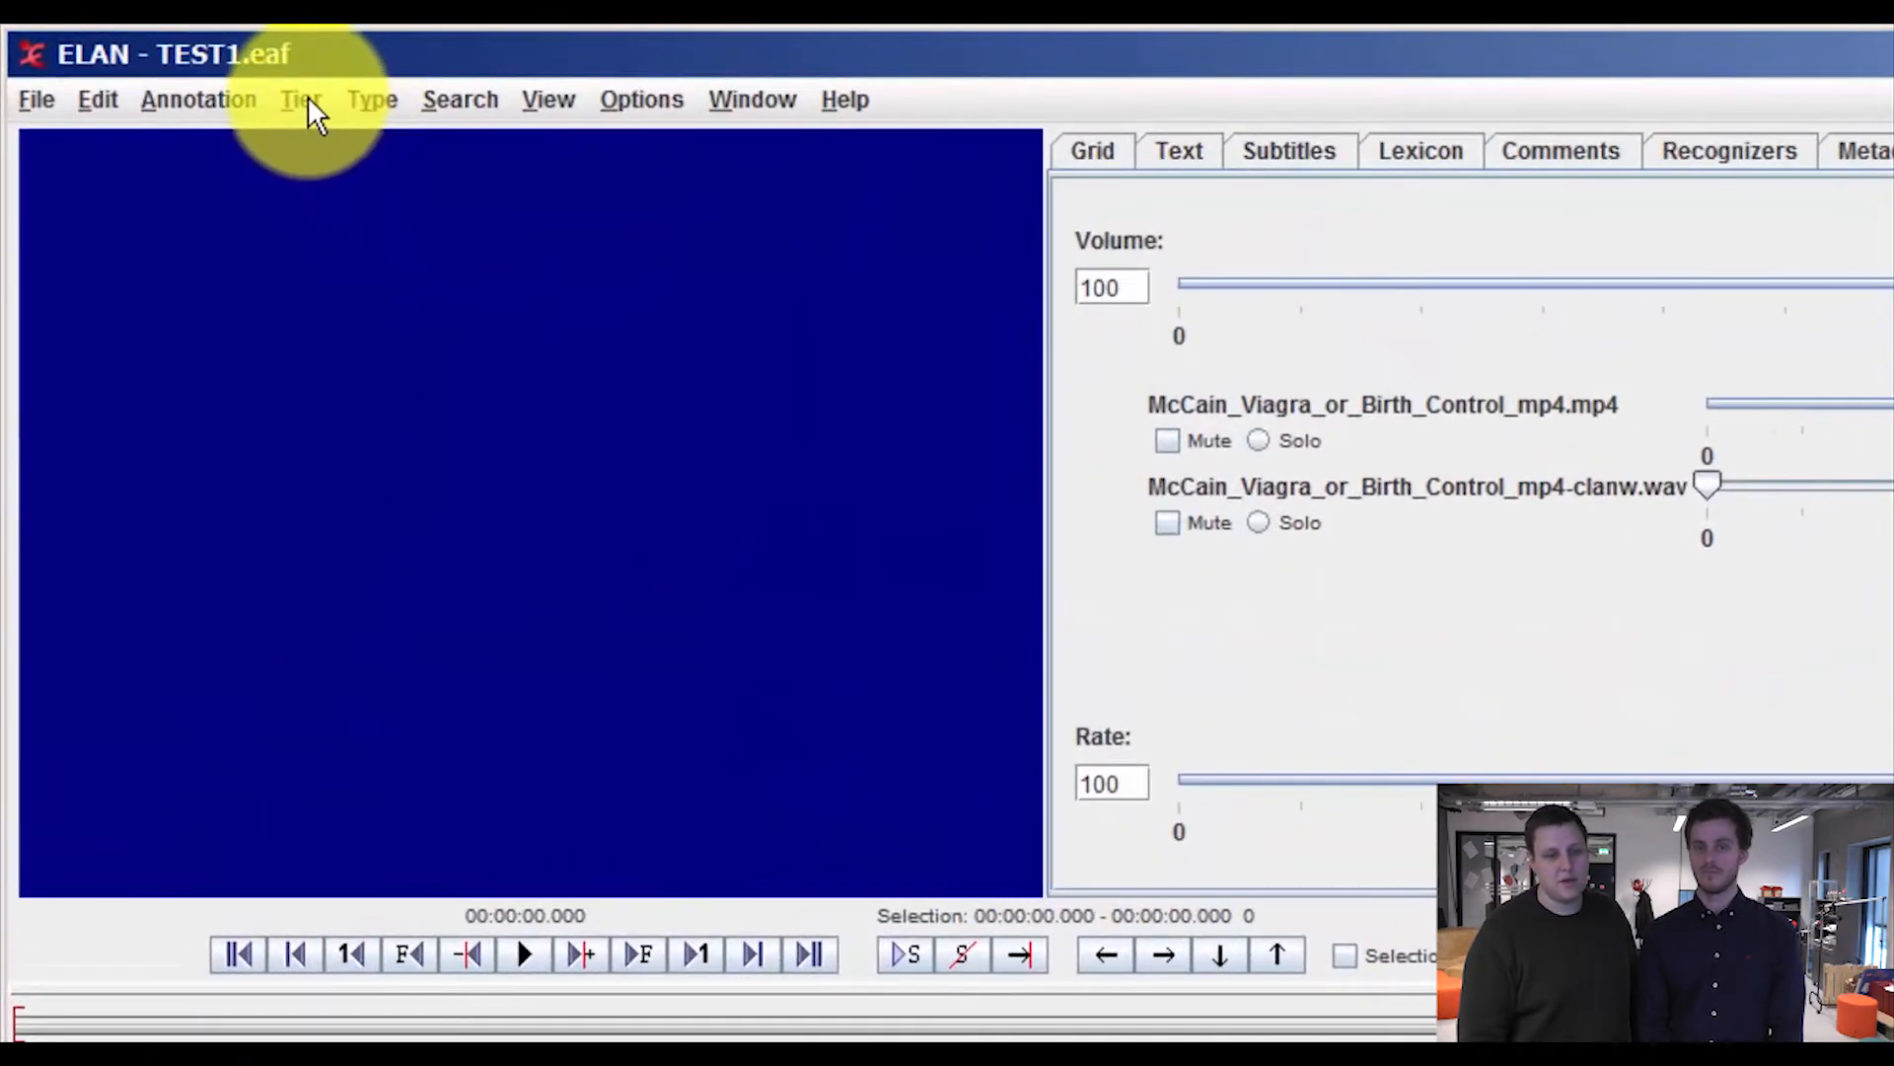
# - Define a new tier: name McCain, participant McCain, annotator JD, linguistic type Talk
pyautogui.click(300, 99)
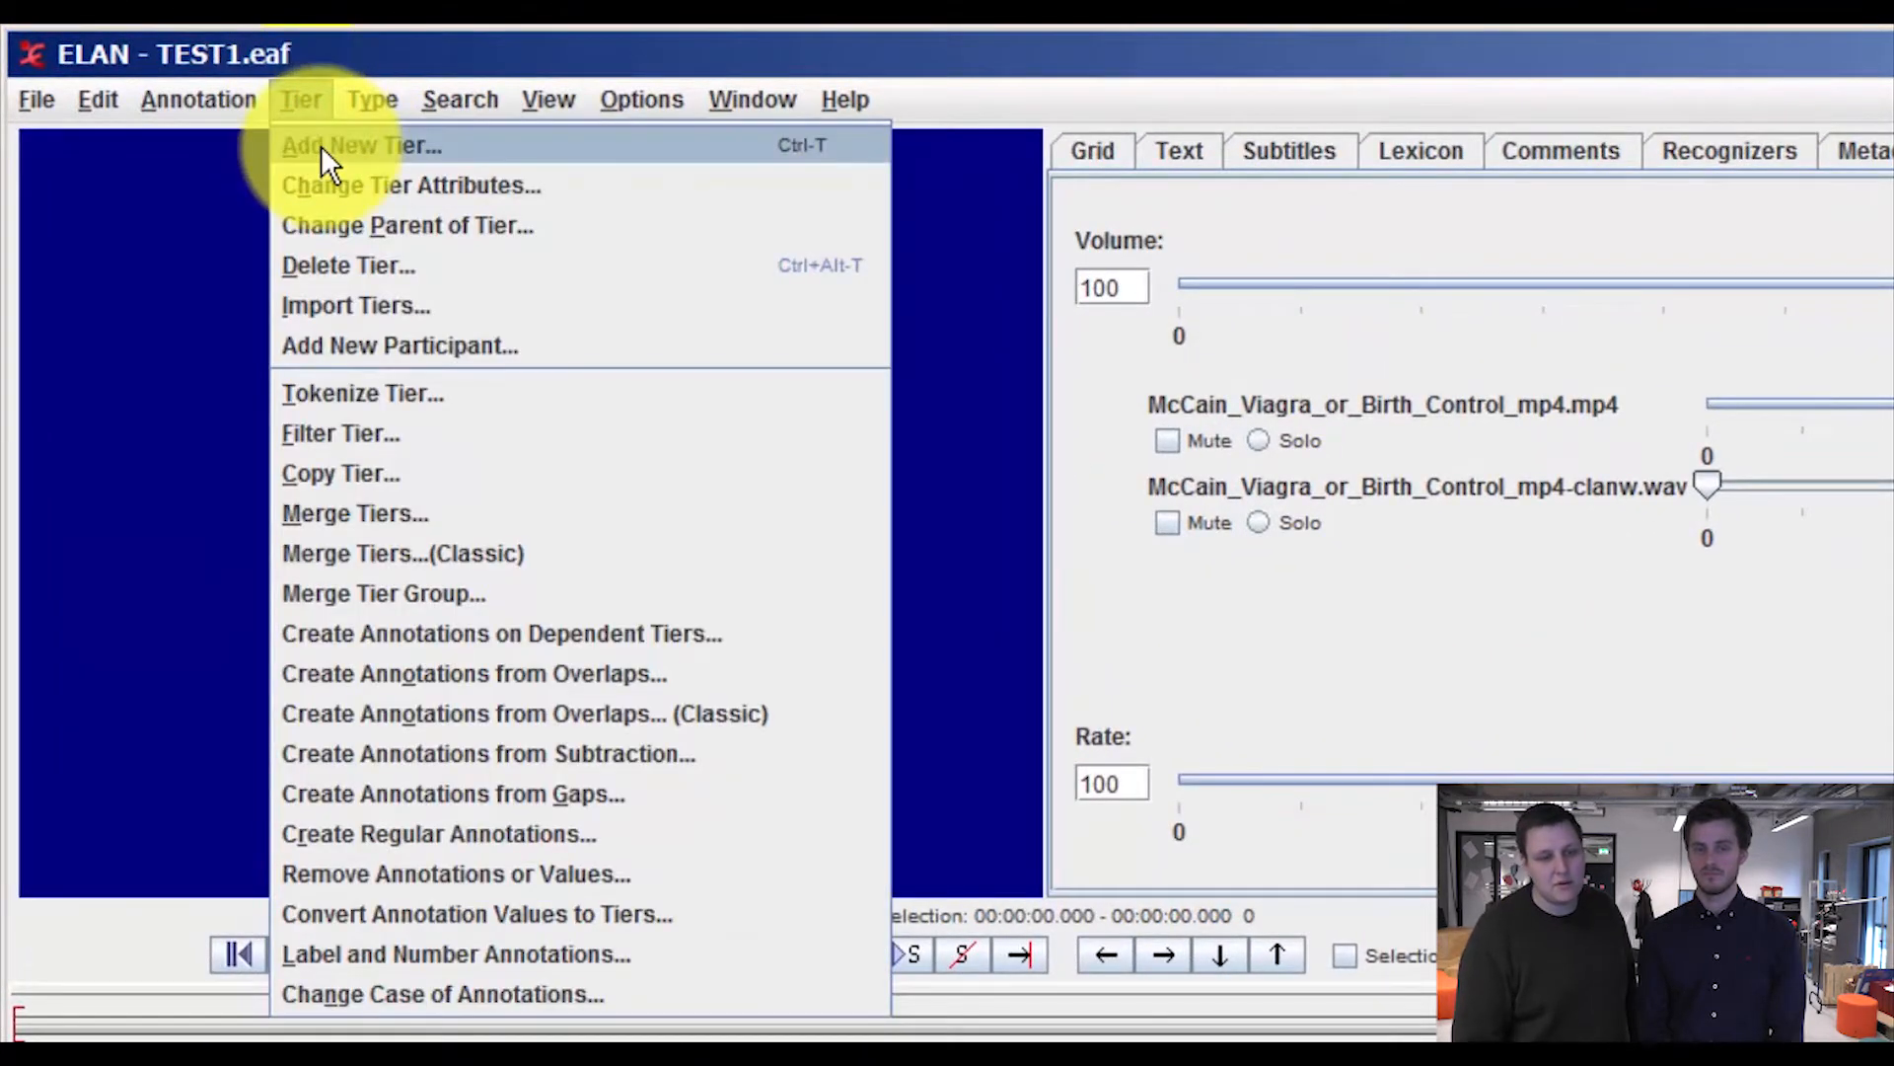
pyautogui.click(359, 144)
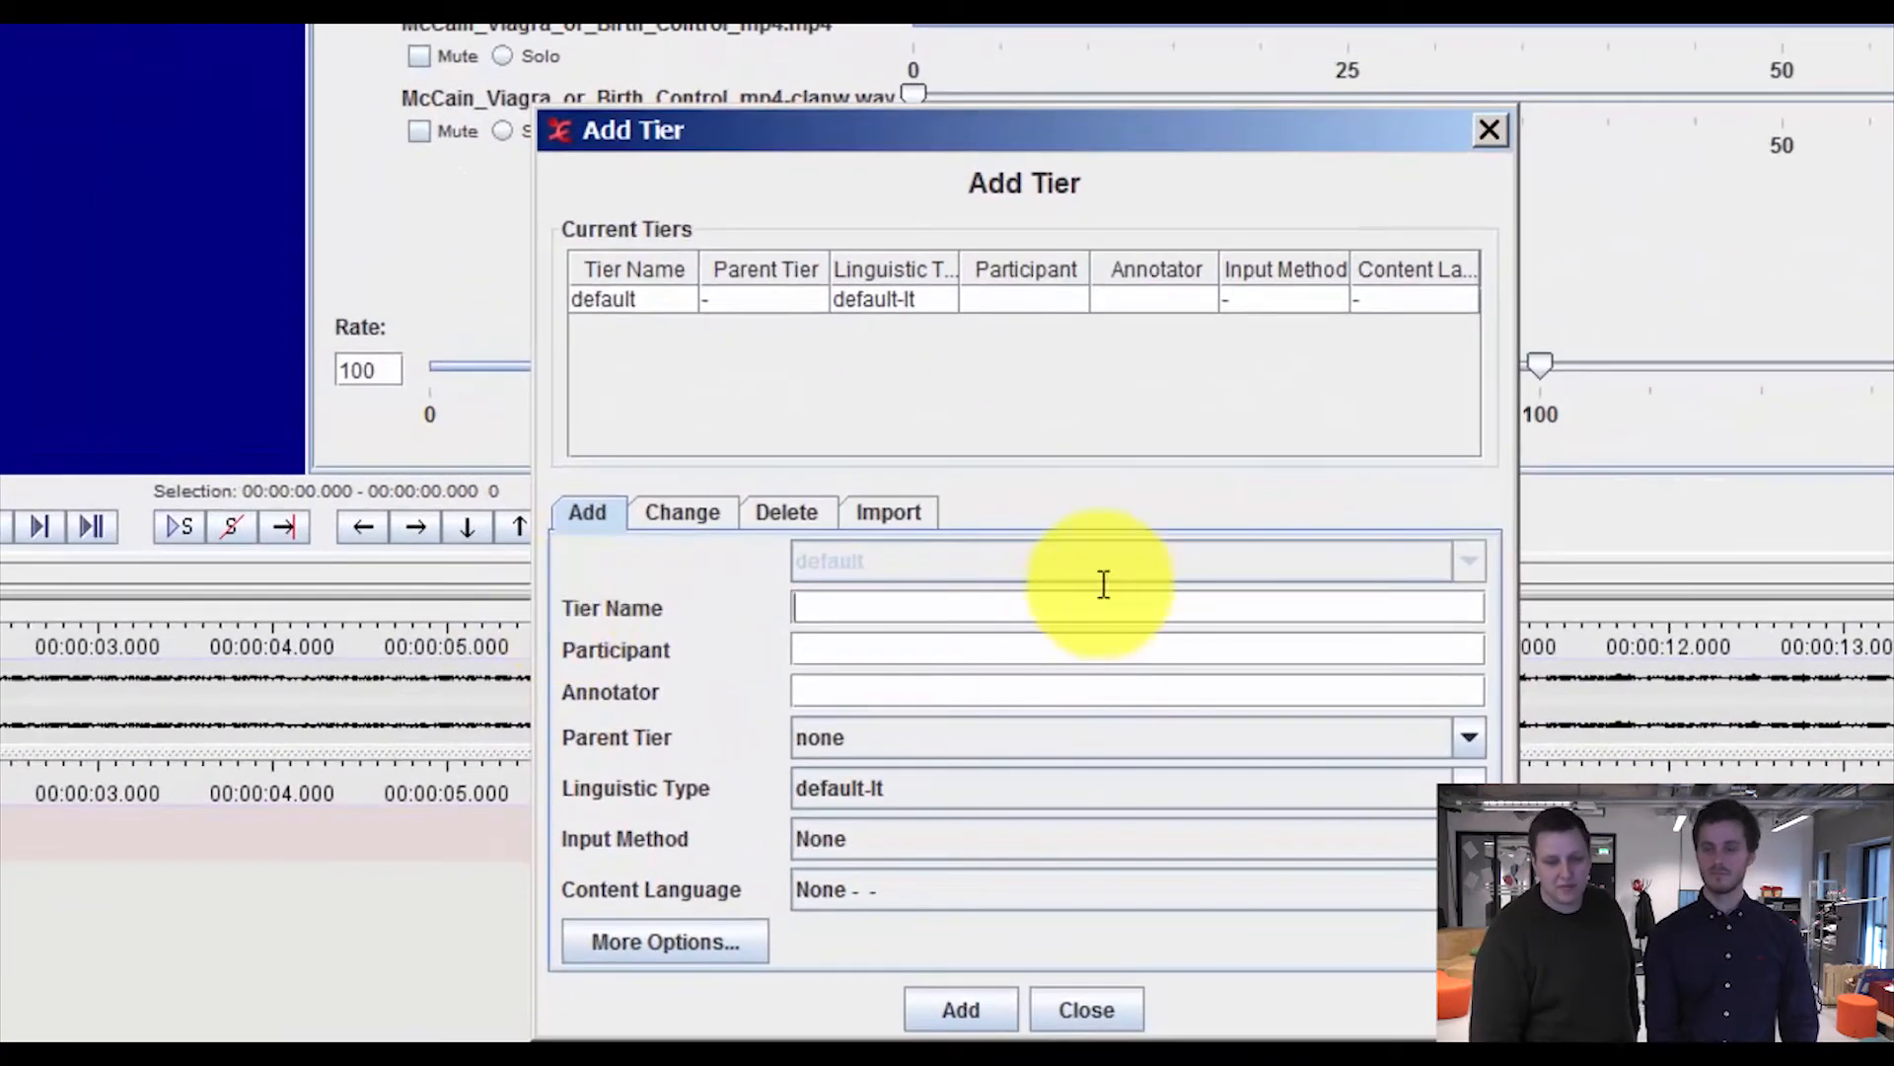
pyautogui.write('McC')
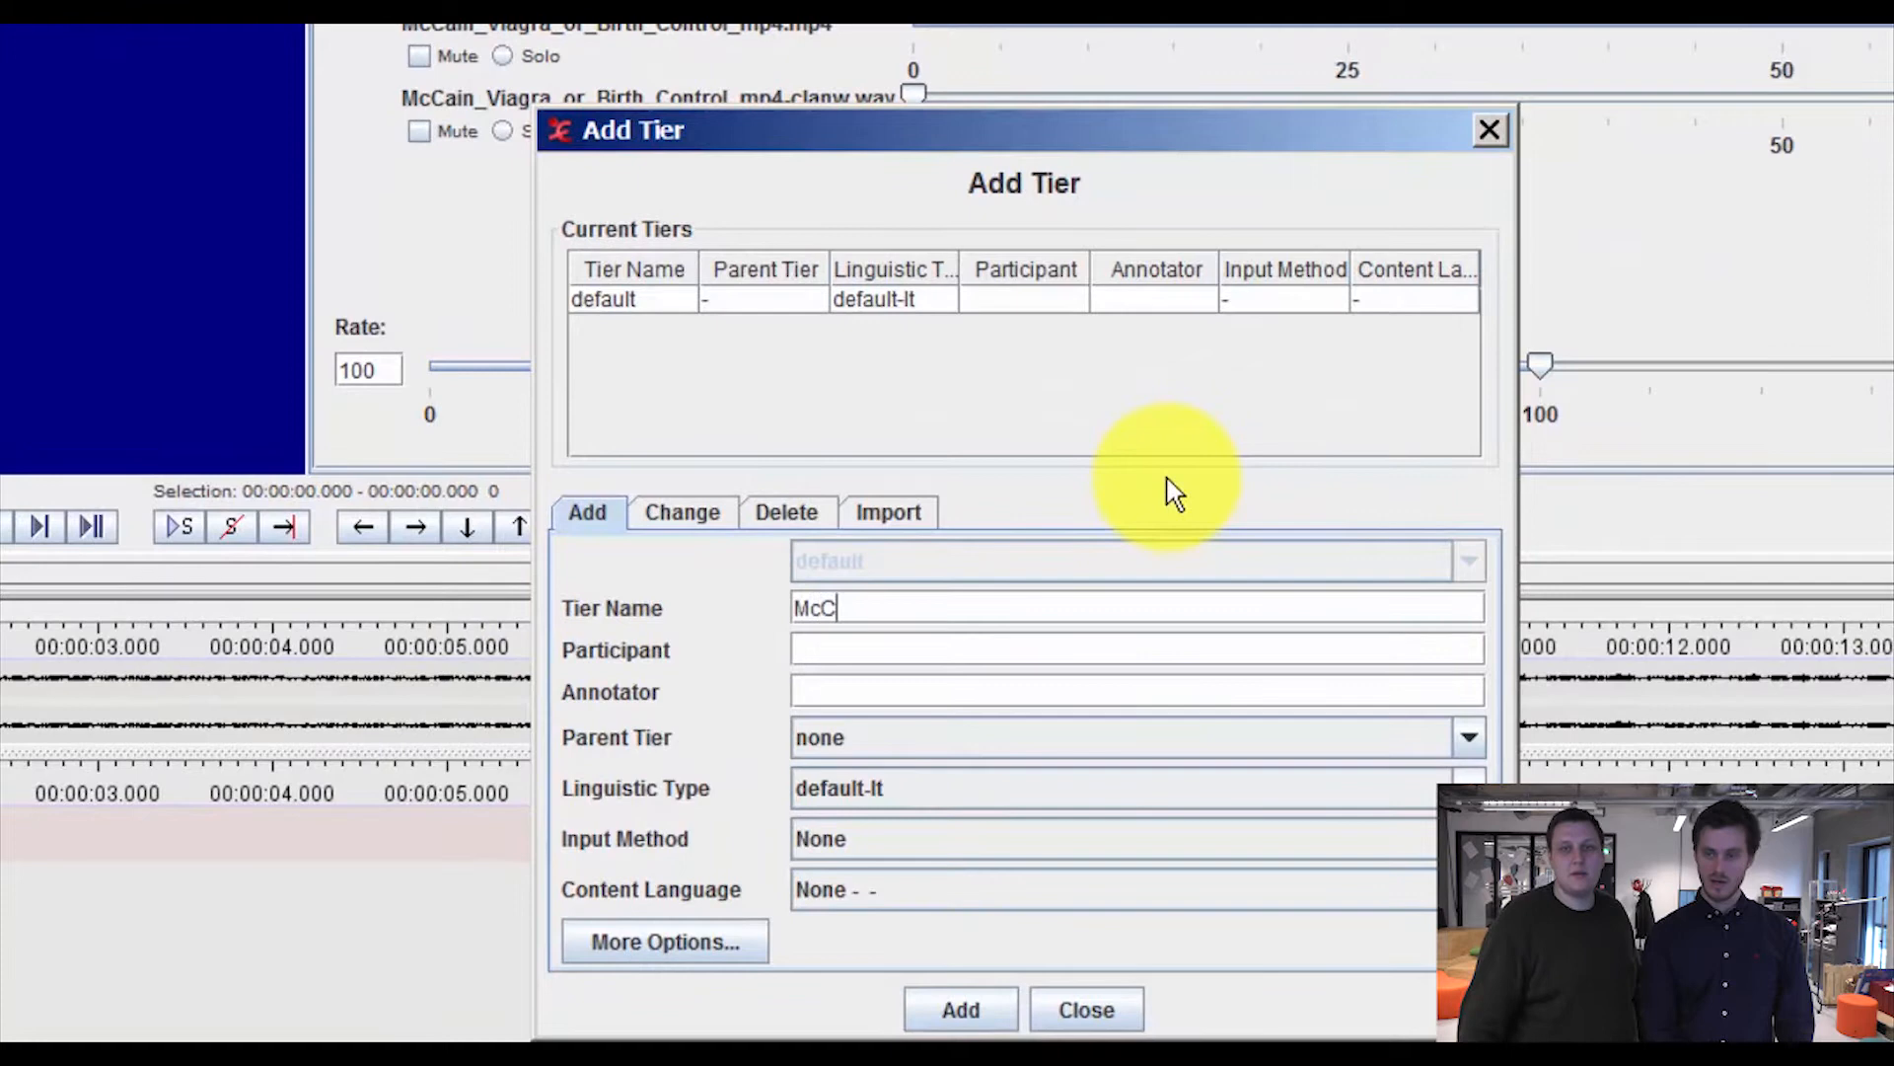
pyautogui.write('ain')
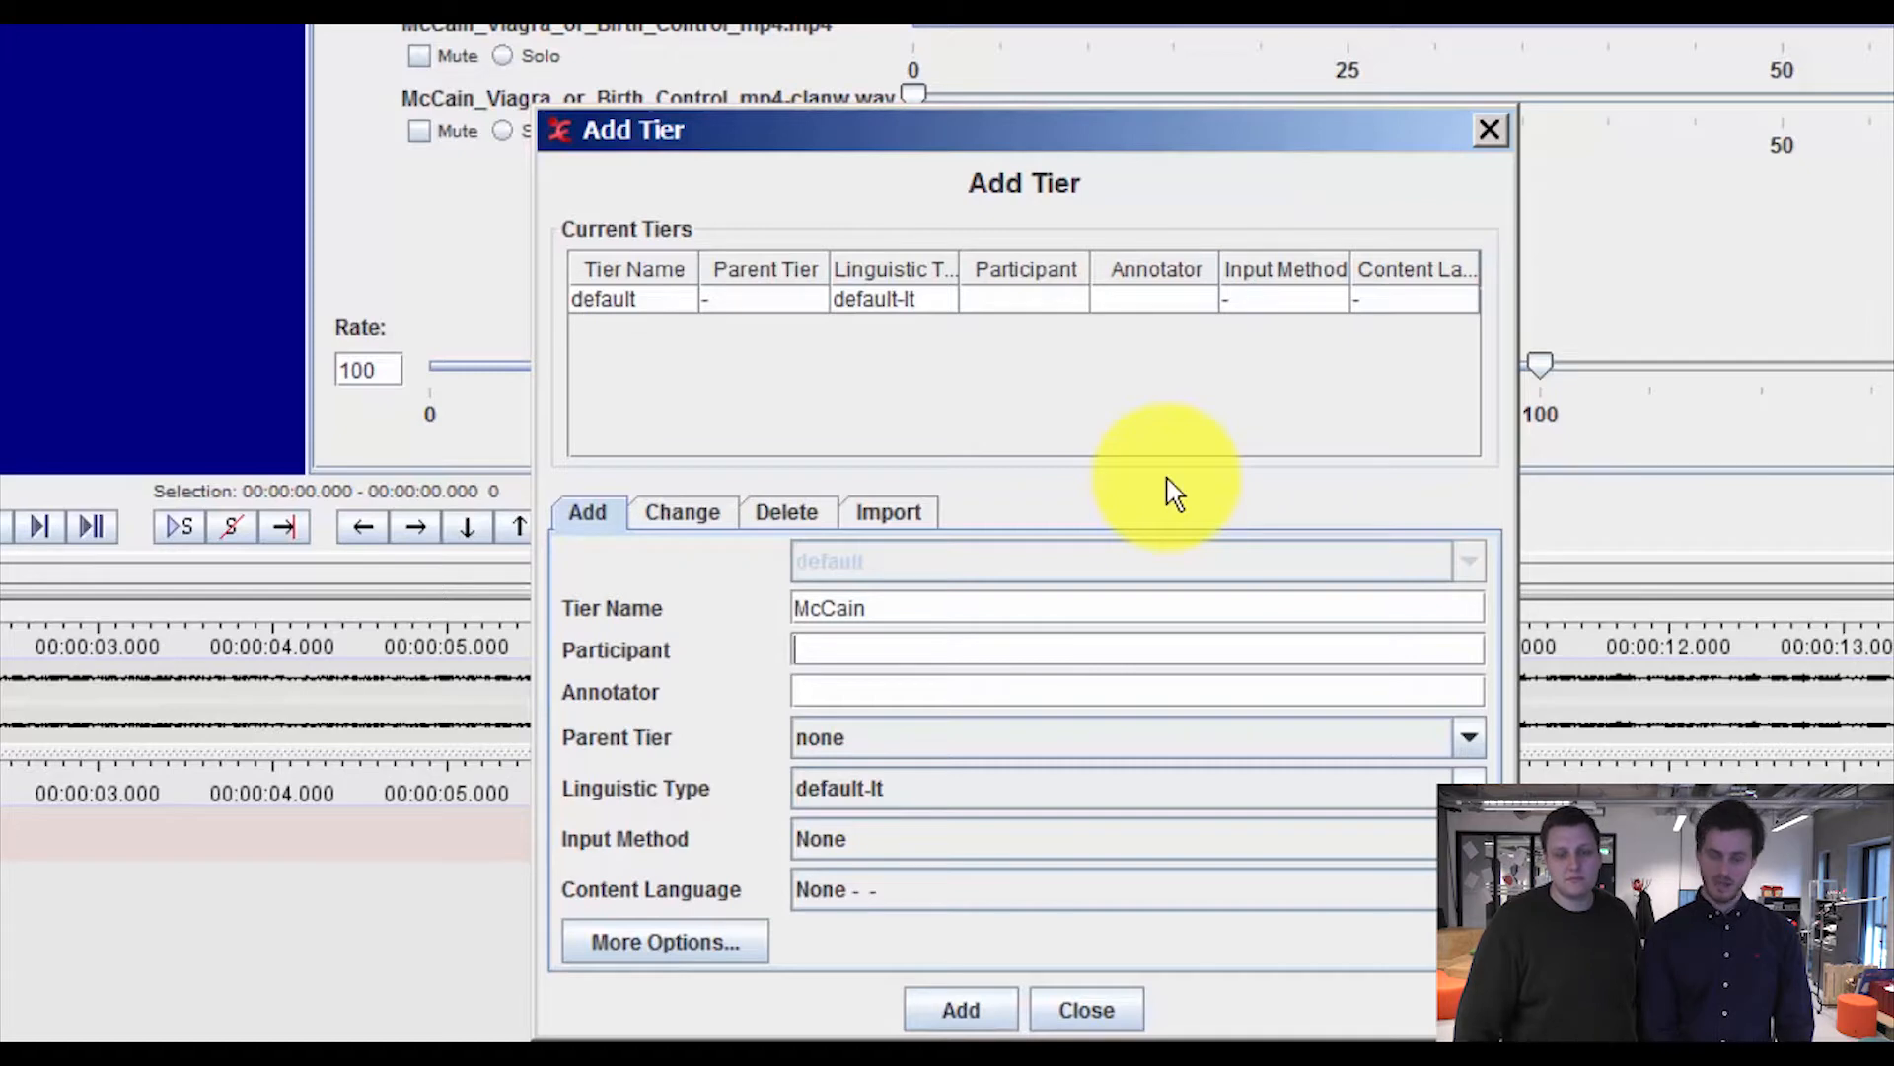
pyautogui.write('McC')
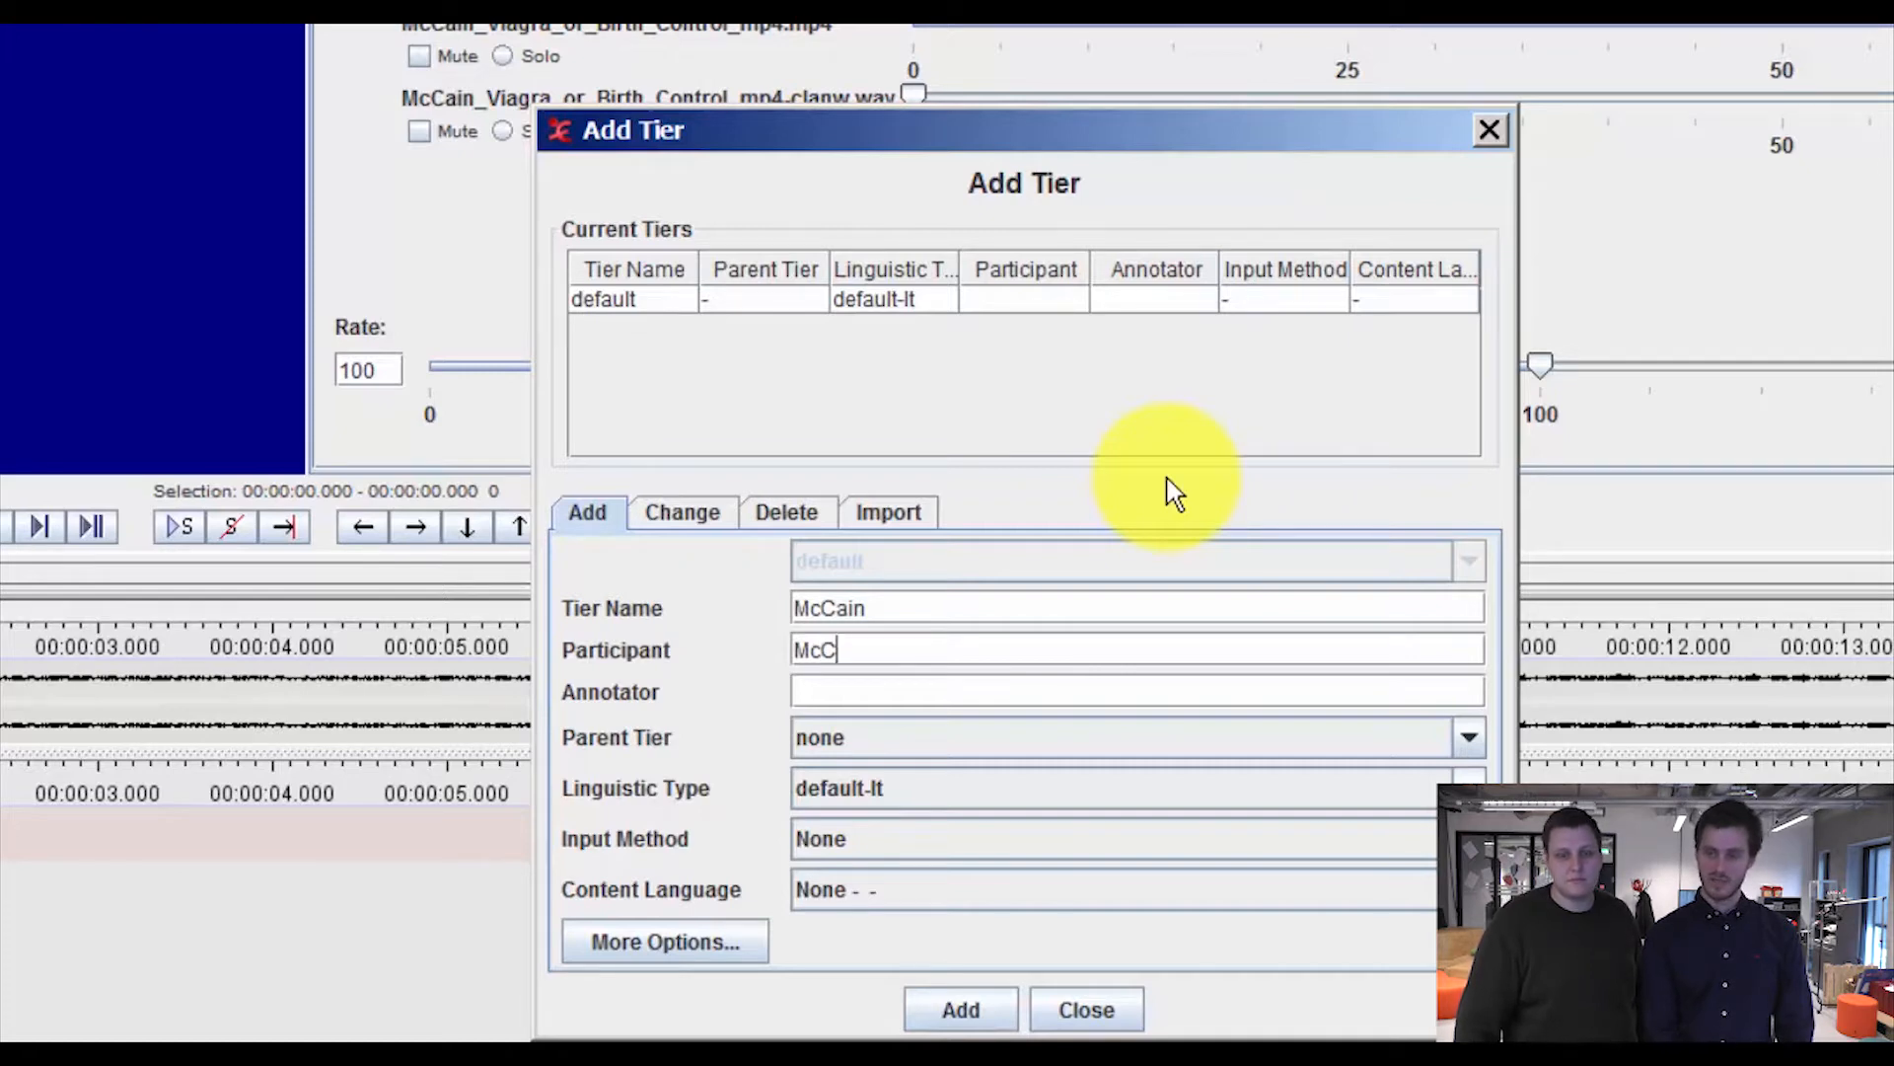
pyautogui.write('ain')
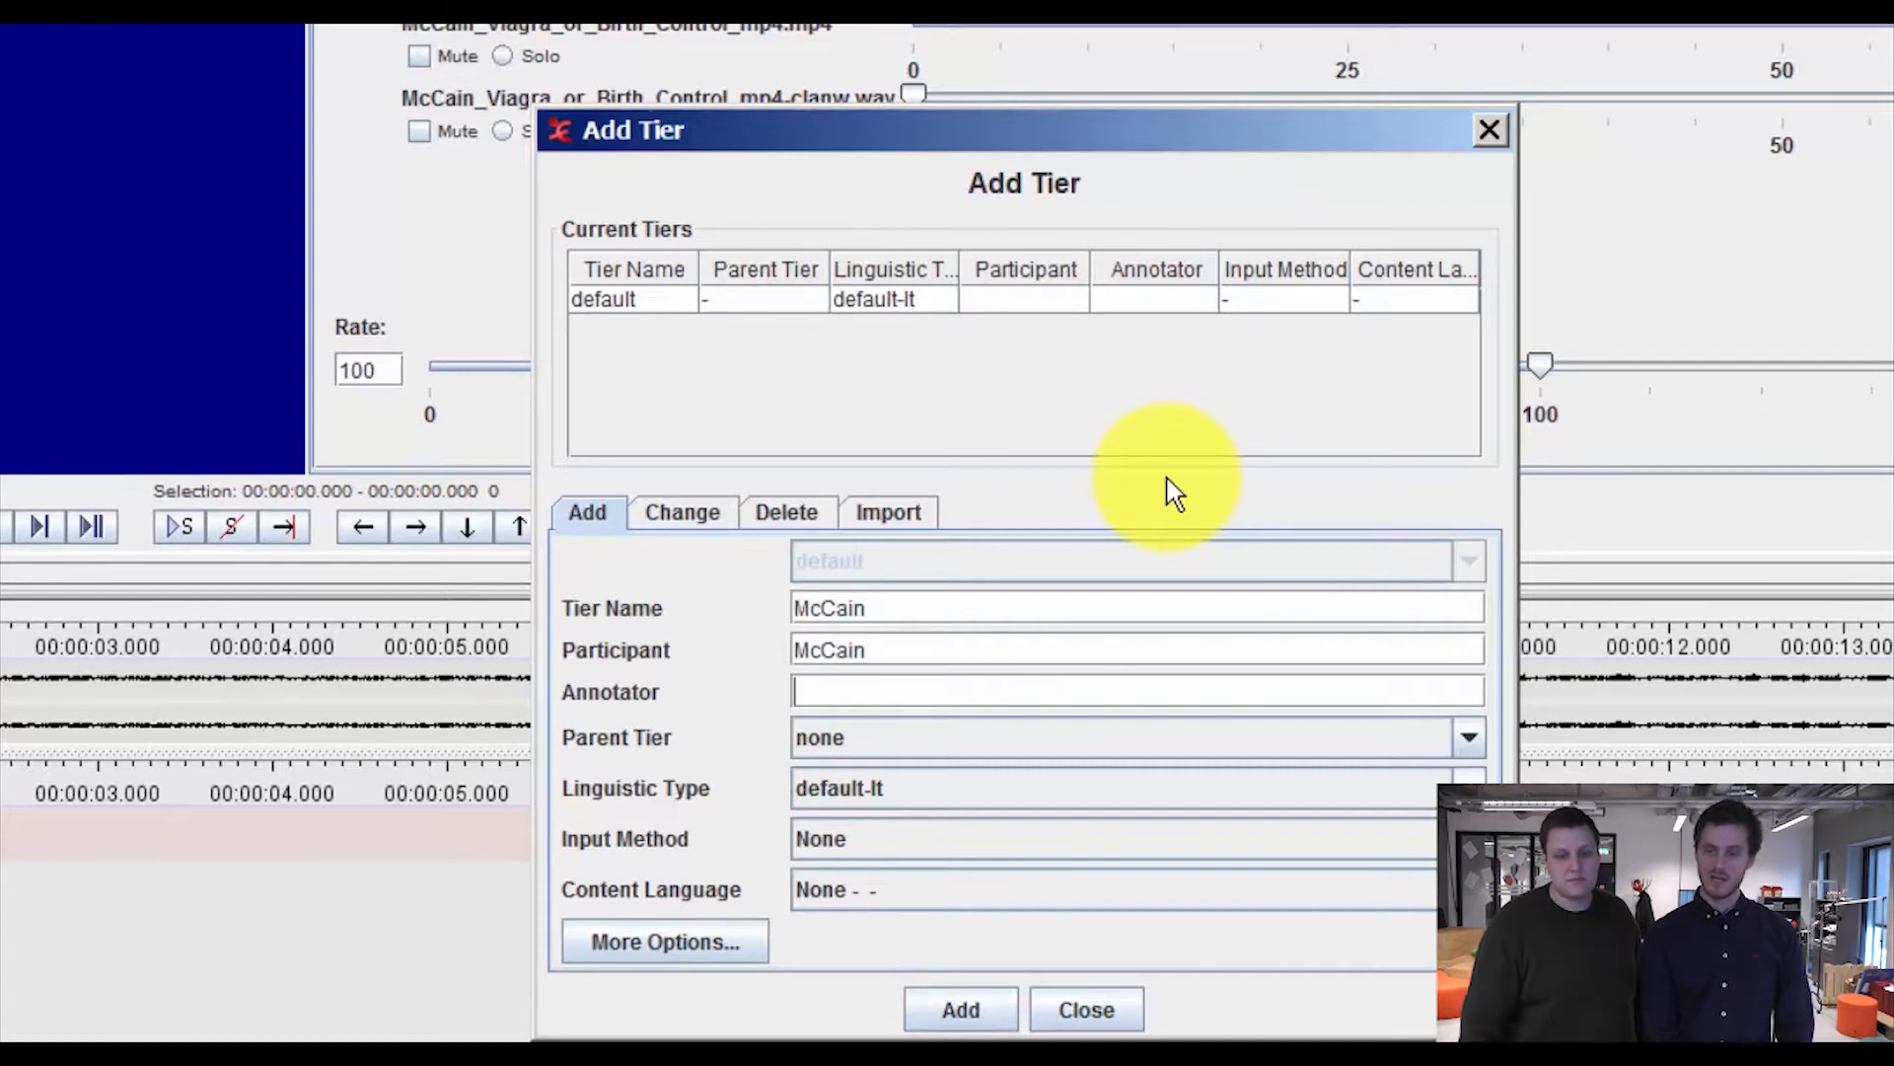
pyautogui.write('J')
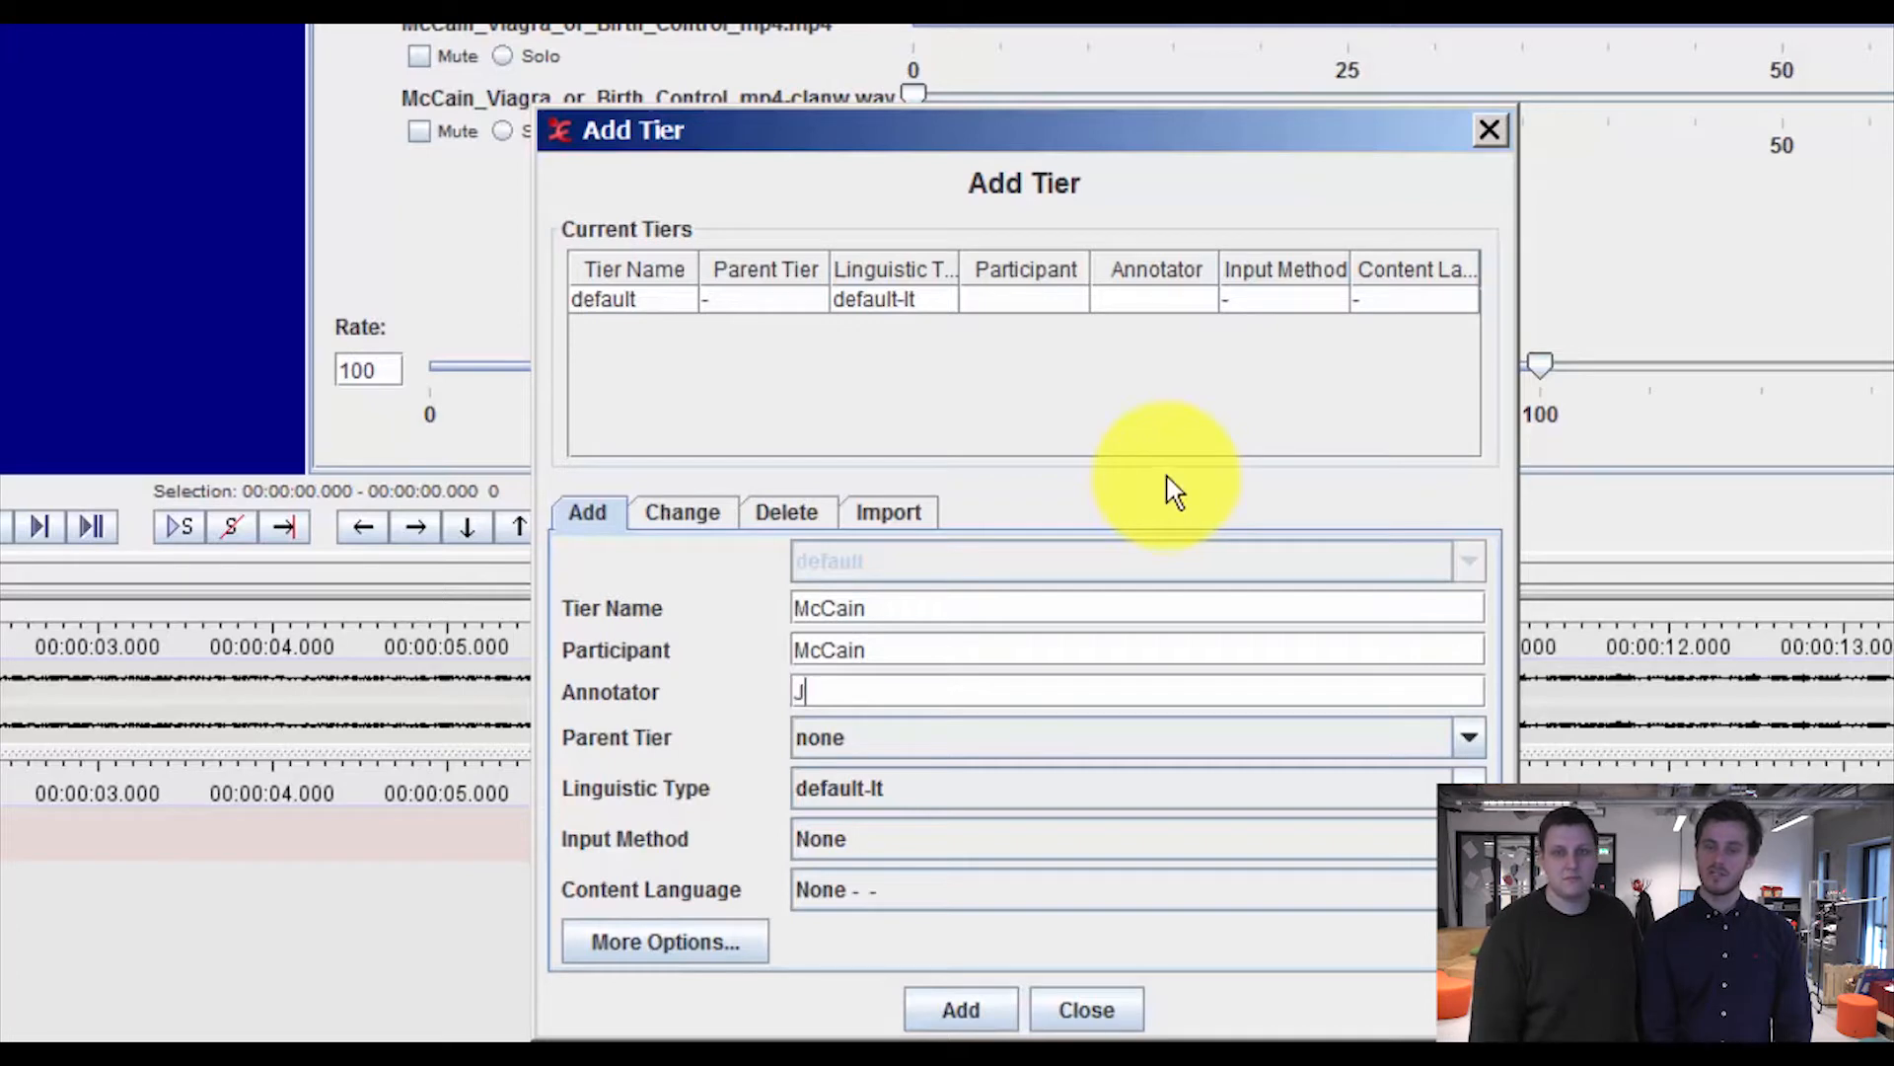
pyautogui.write('D')
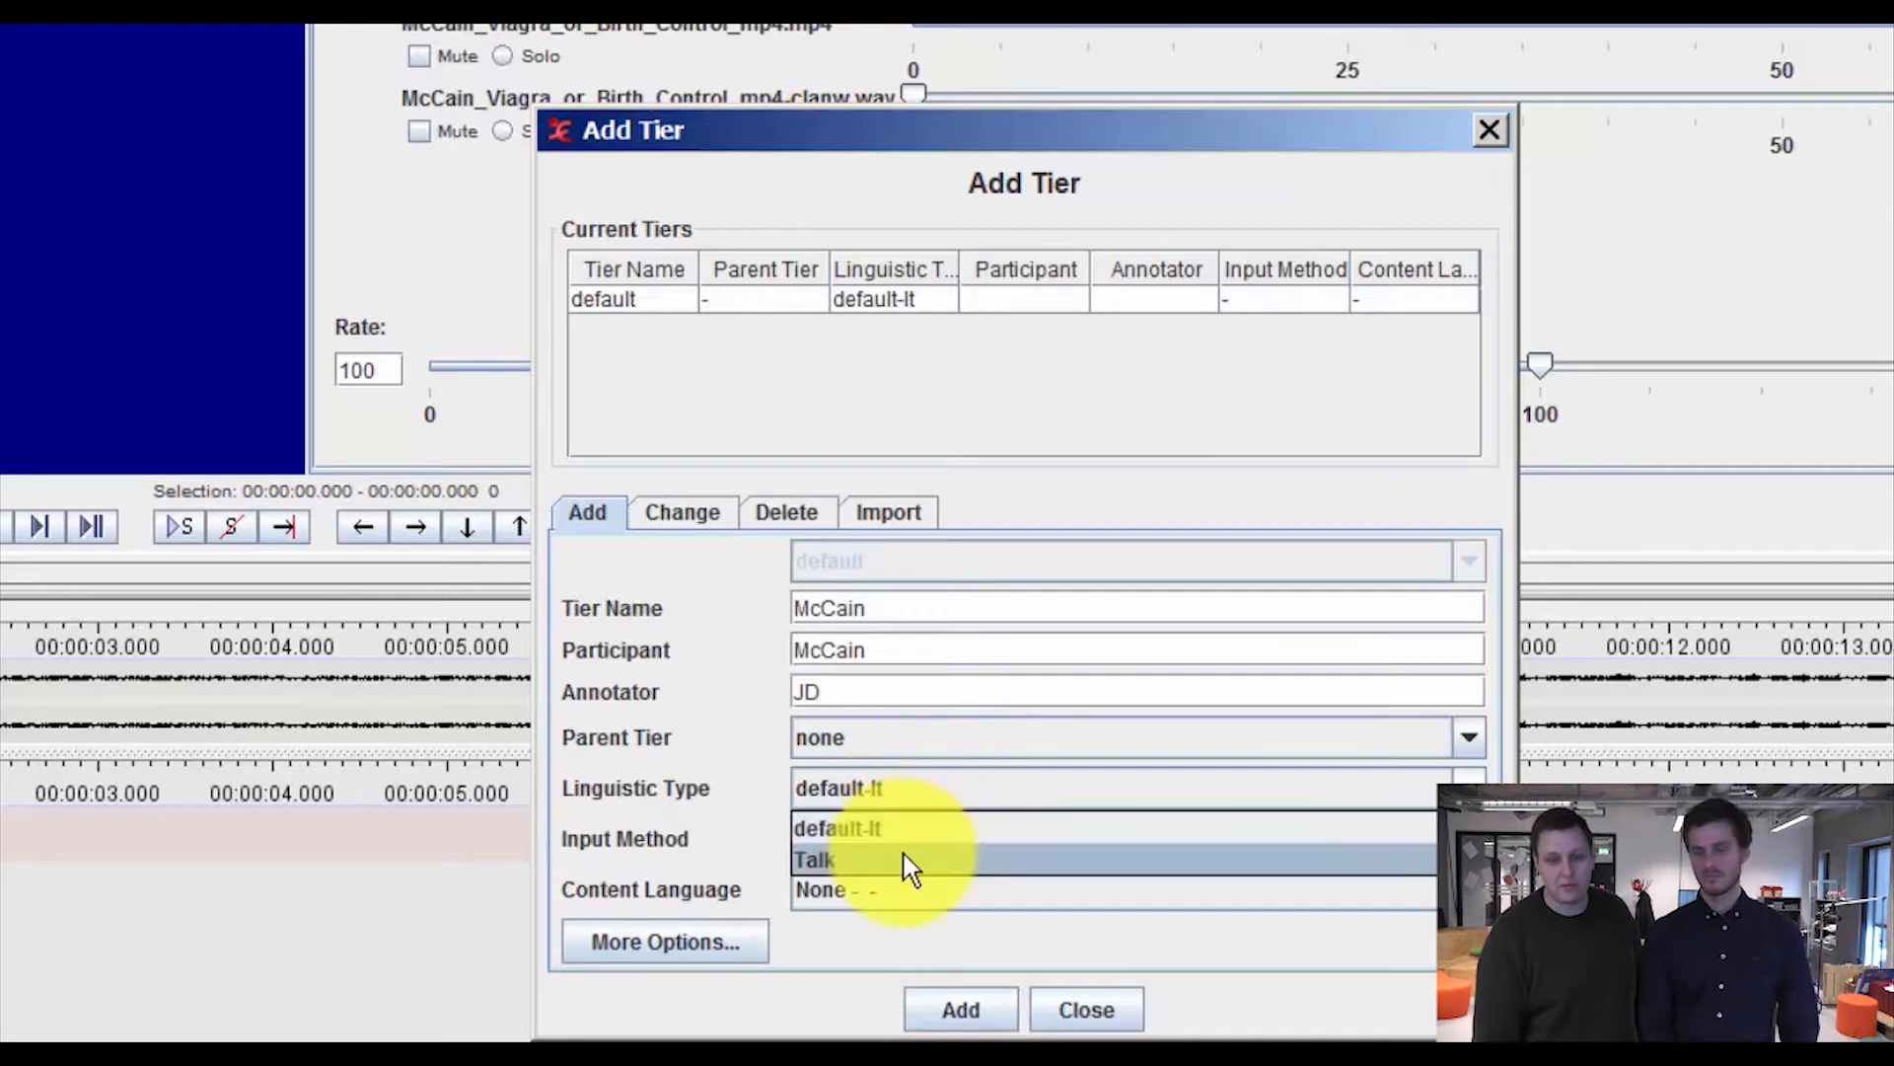
pyautogui.click(815, 858)
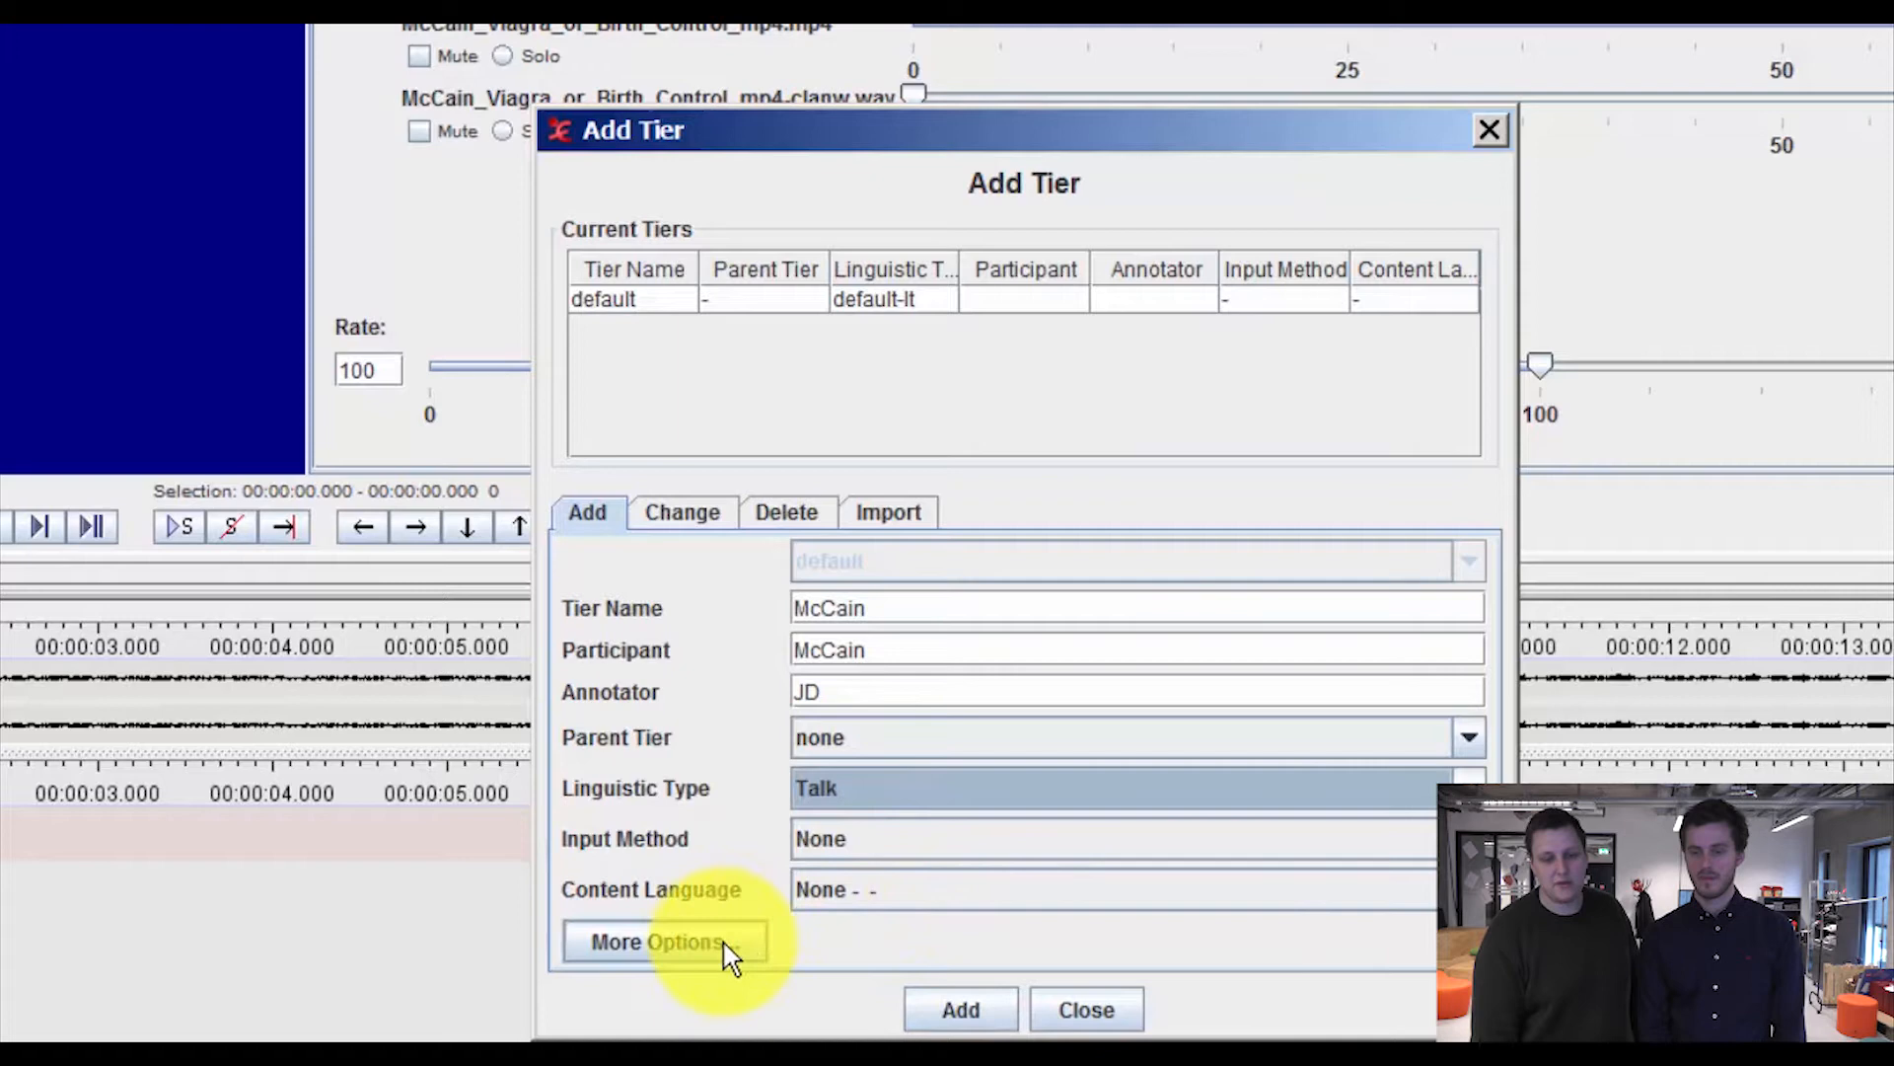
# - Open the colour chooser for the McCain tier from its extra attribute options
pyautogui.click(655, 941)
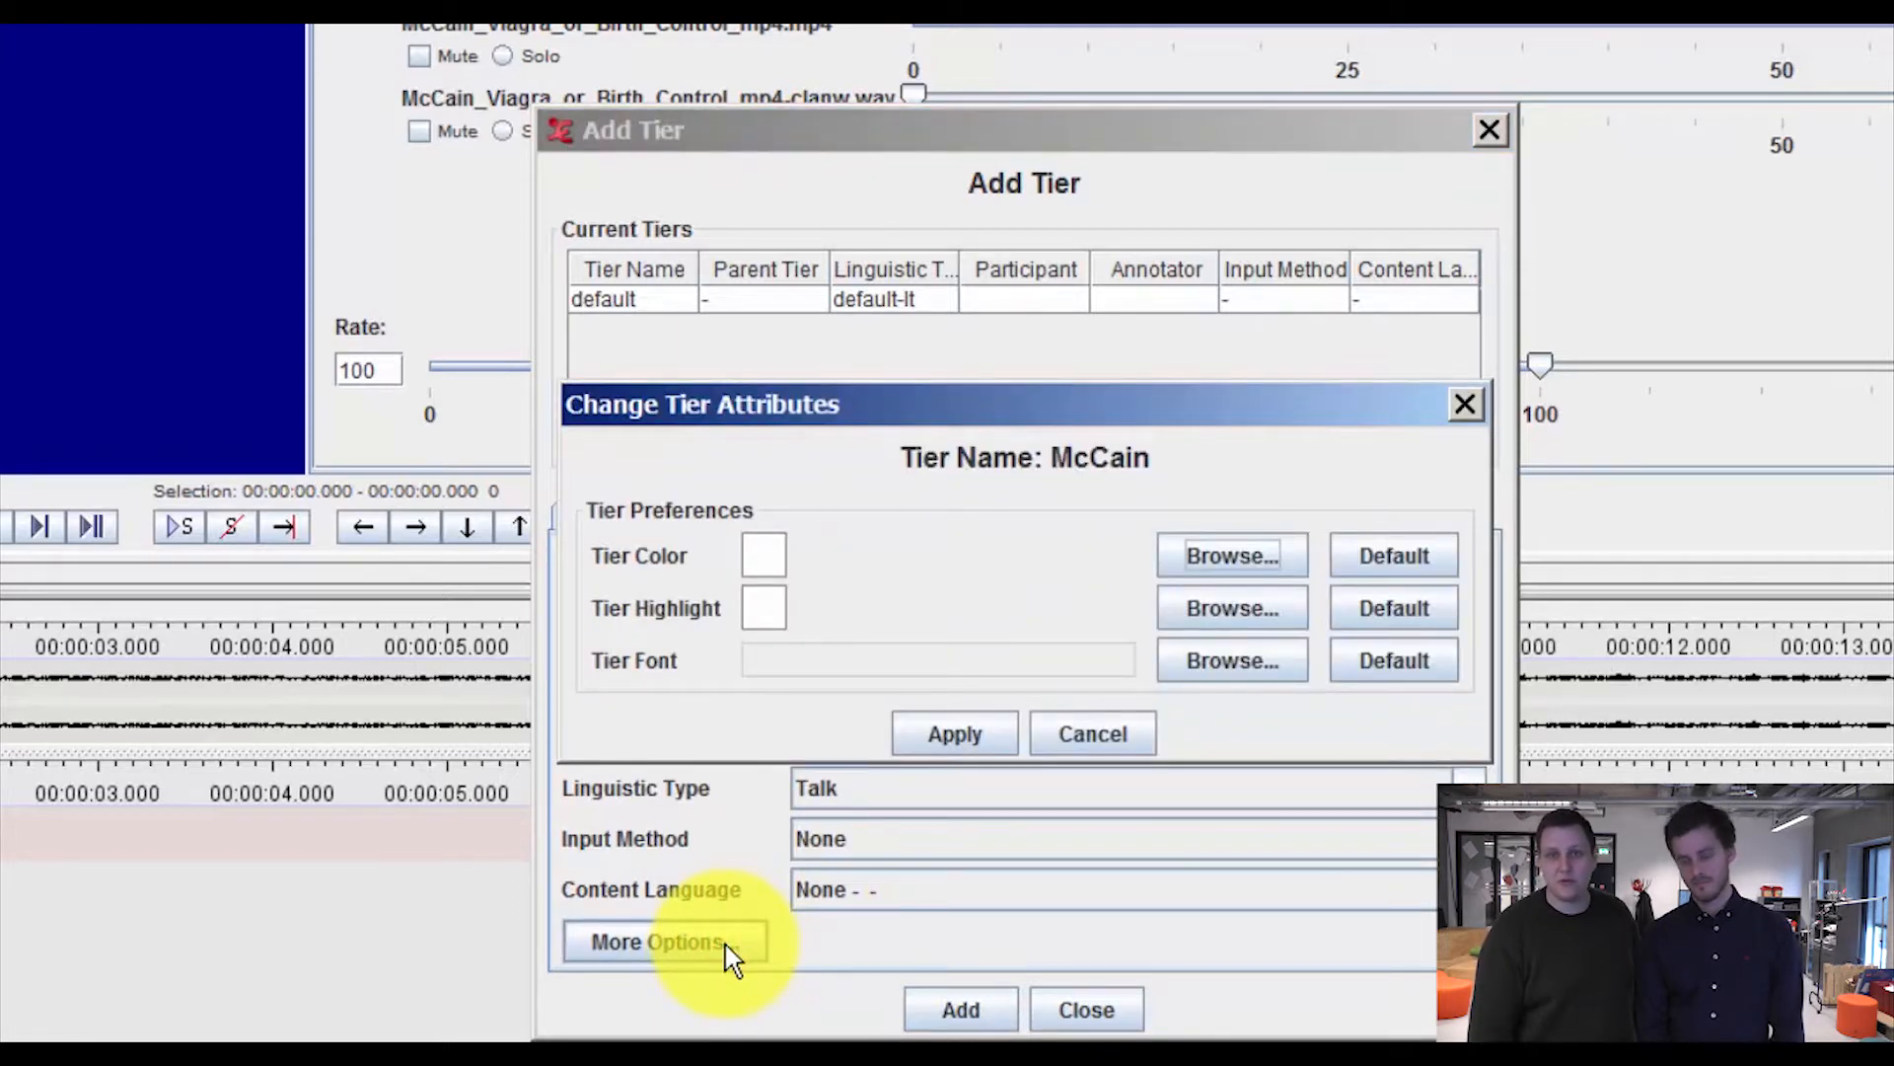
pyautogui.moveTo(712, 608)
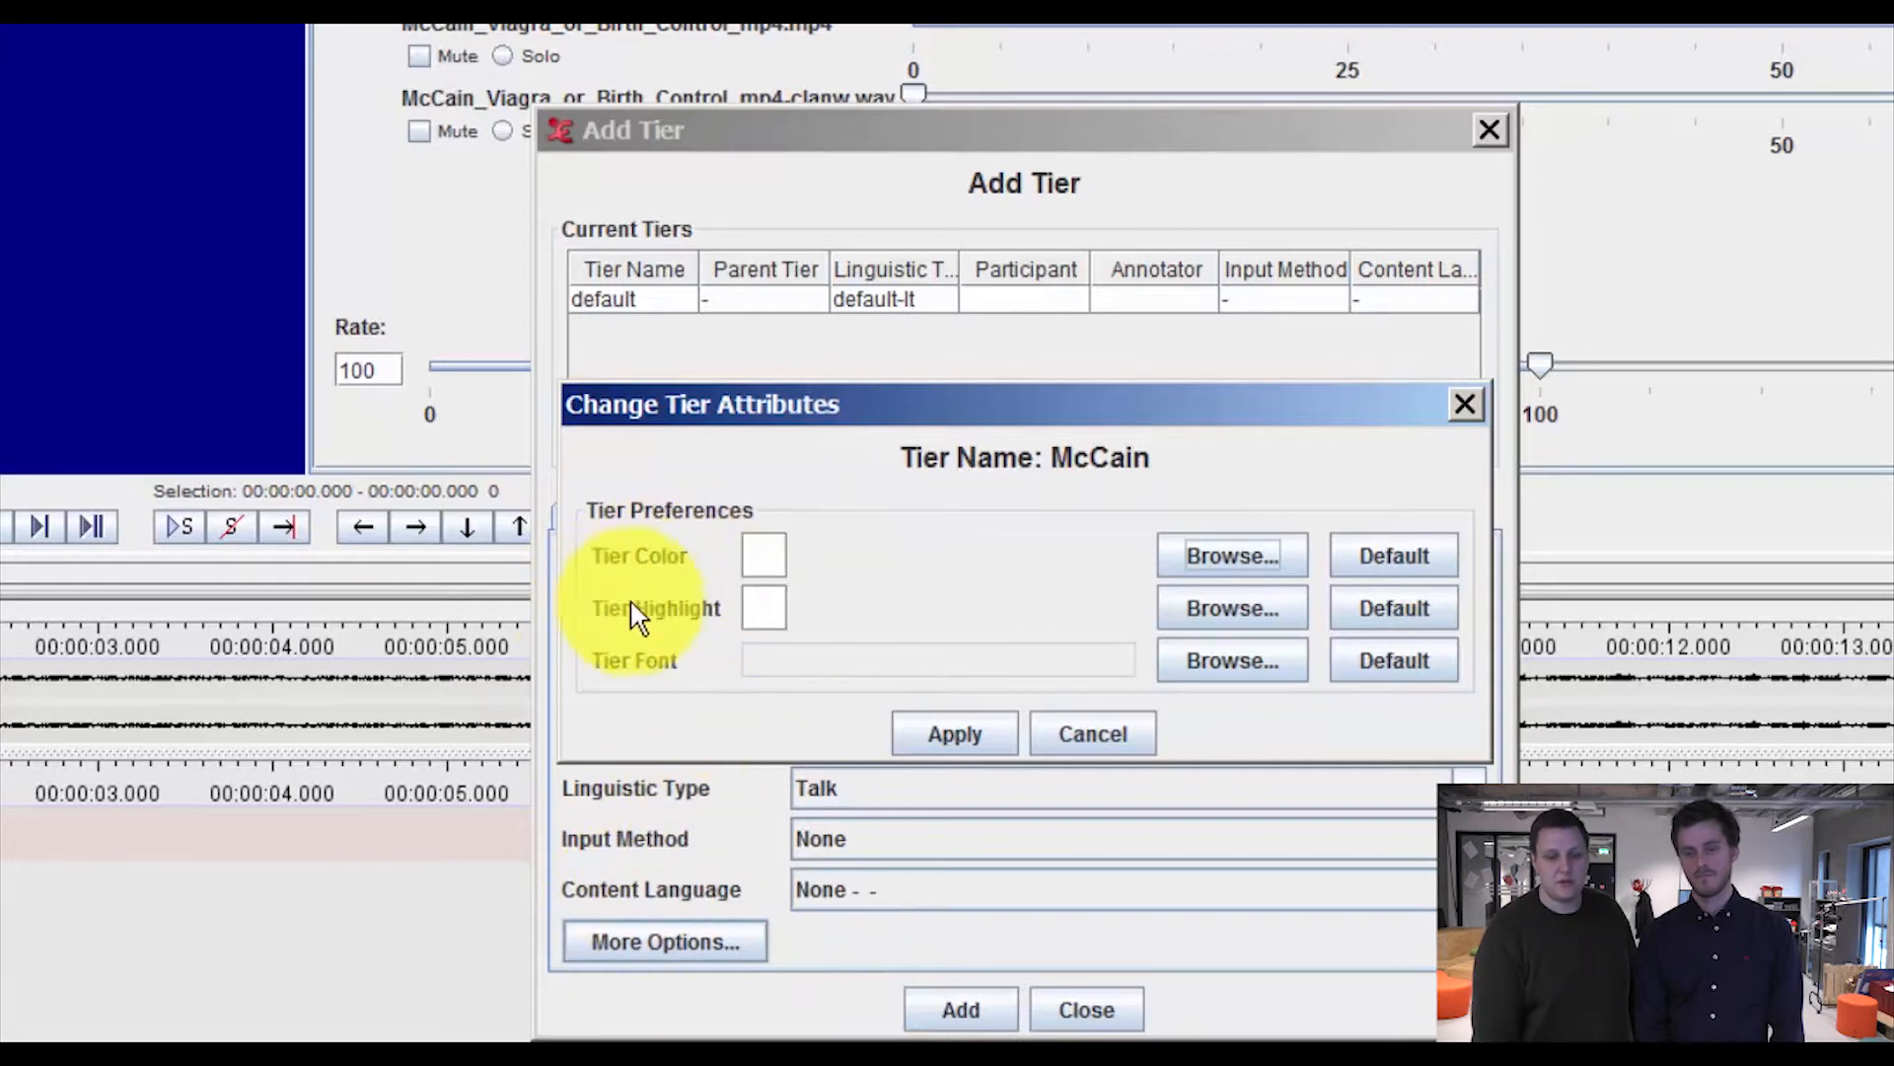
pyautogui.moveTo(1026, 628)
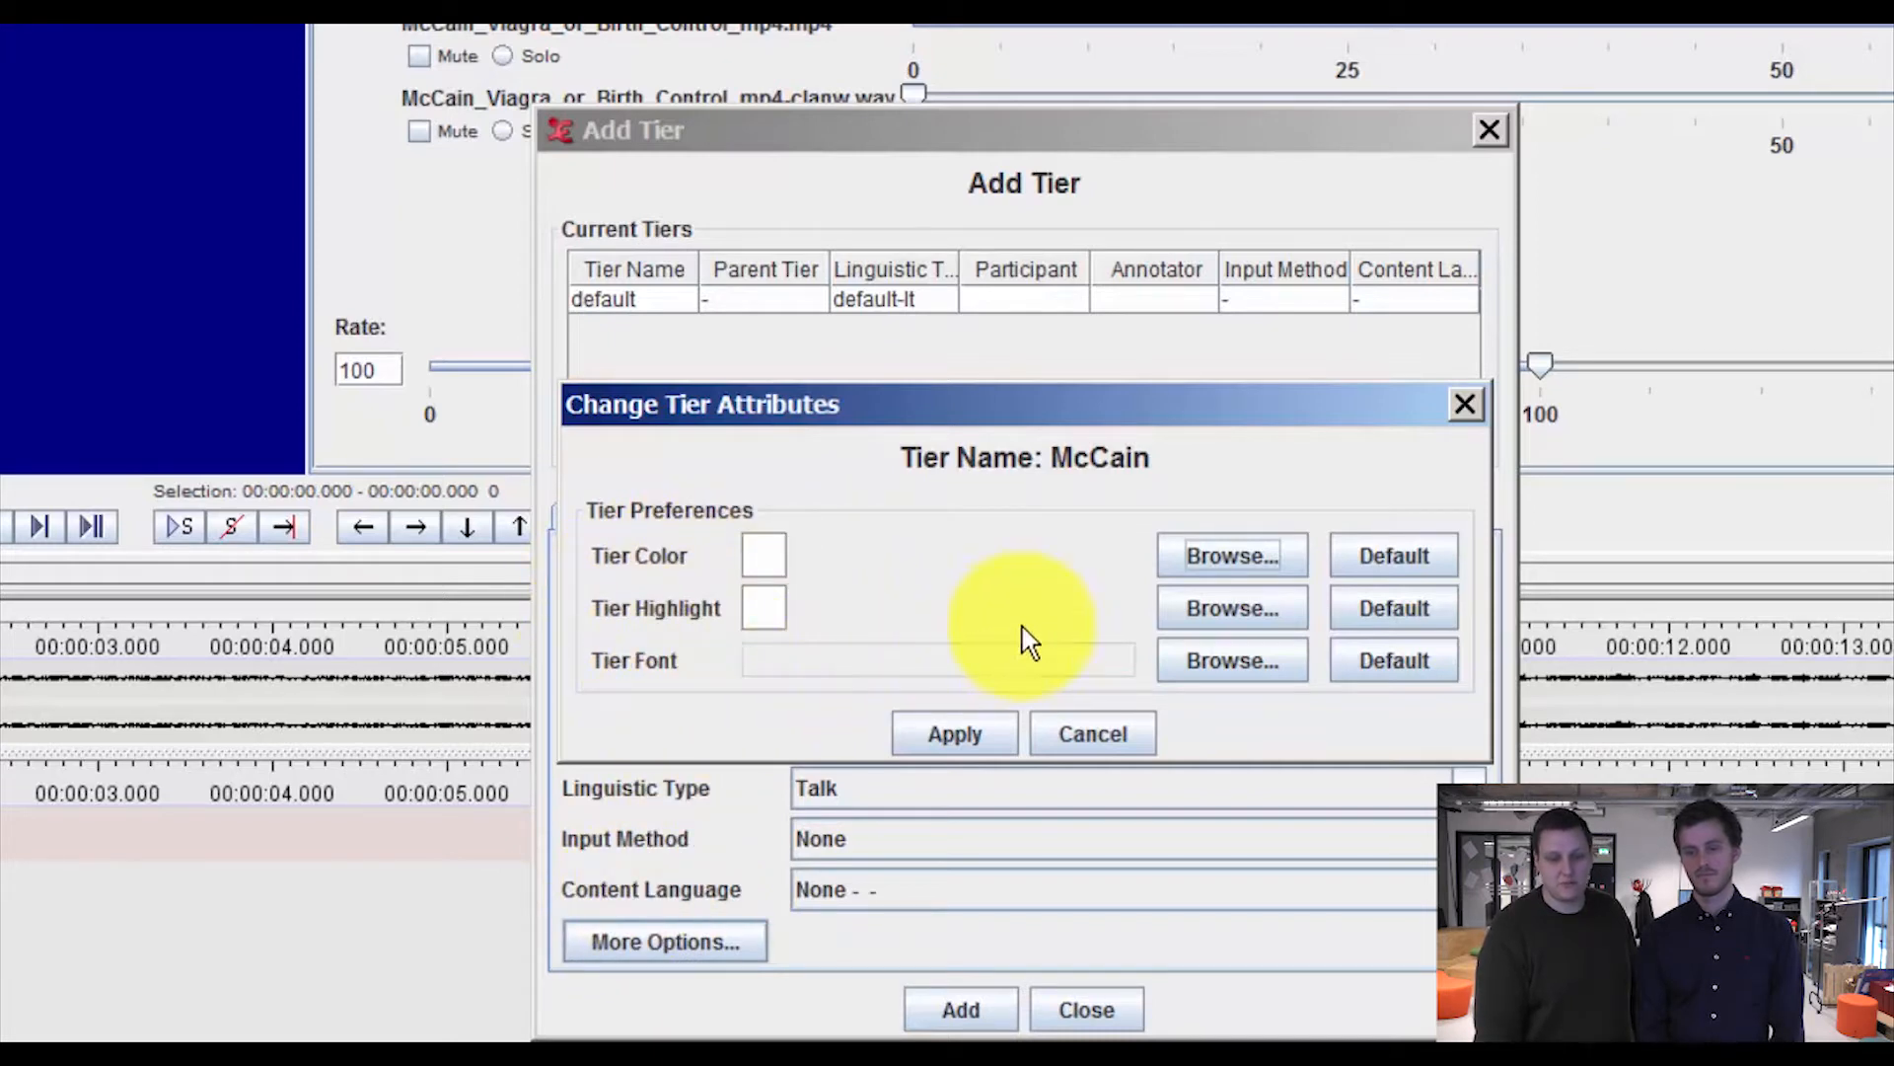
pyautogui.moveTo(1229, 555)
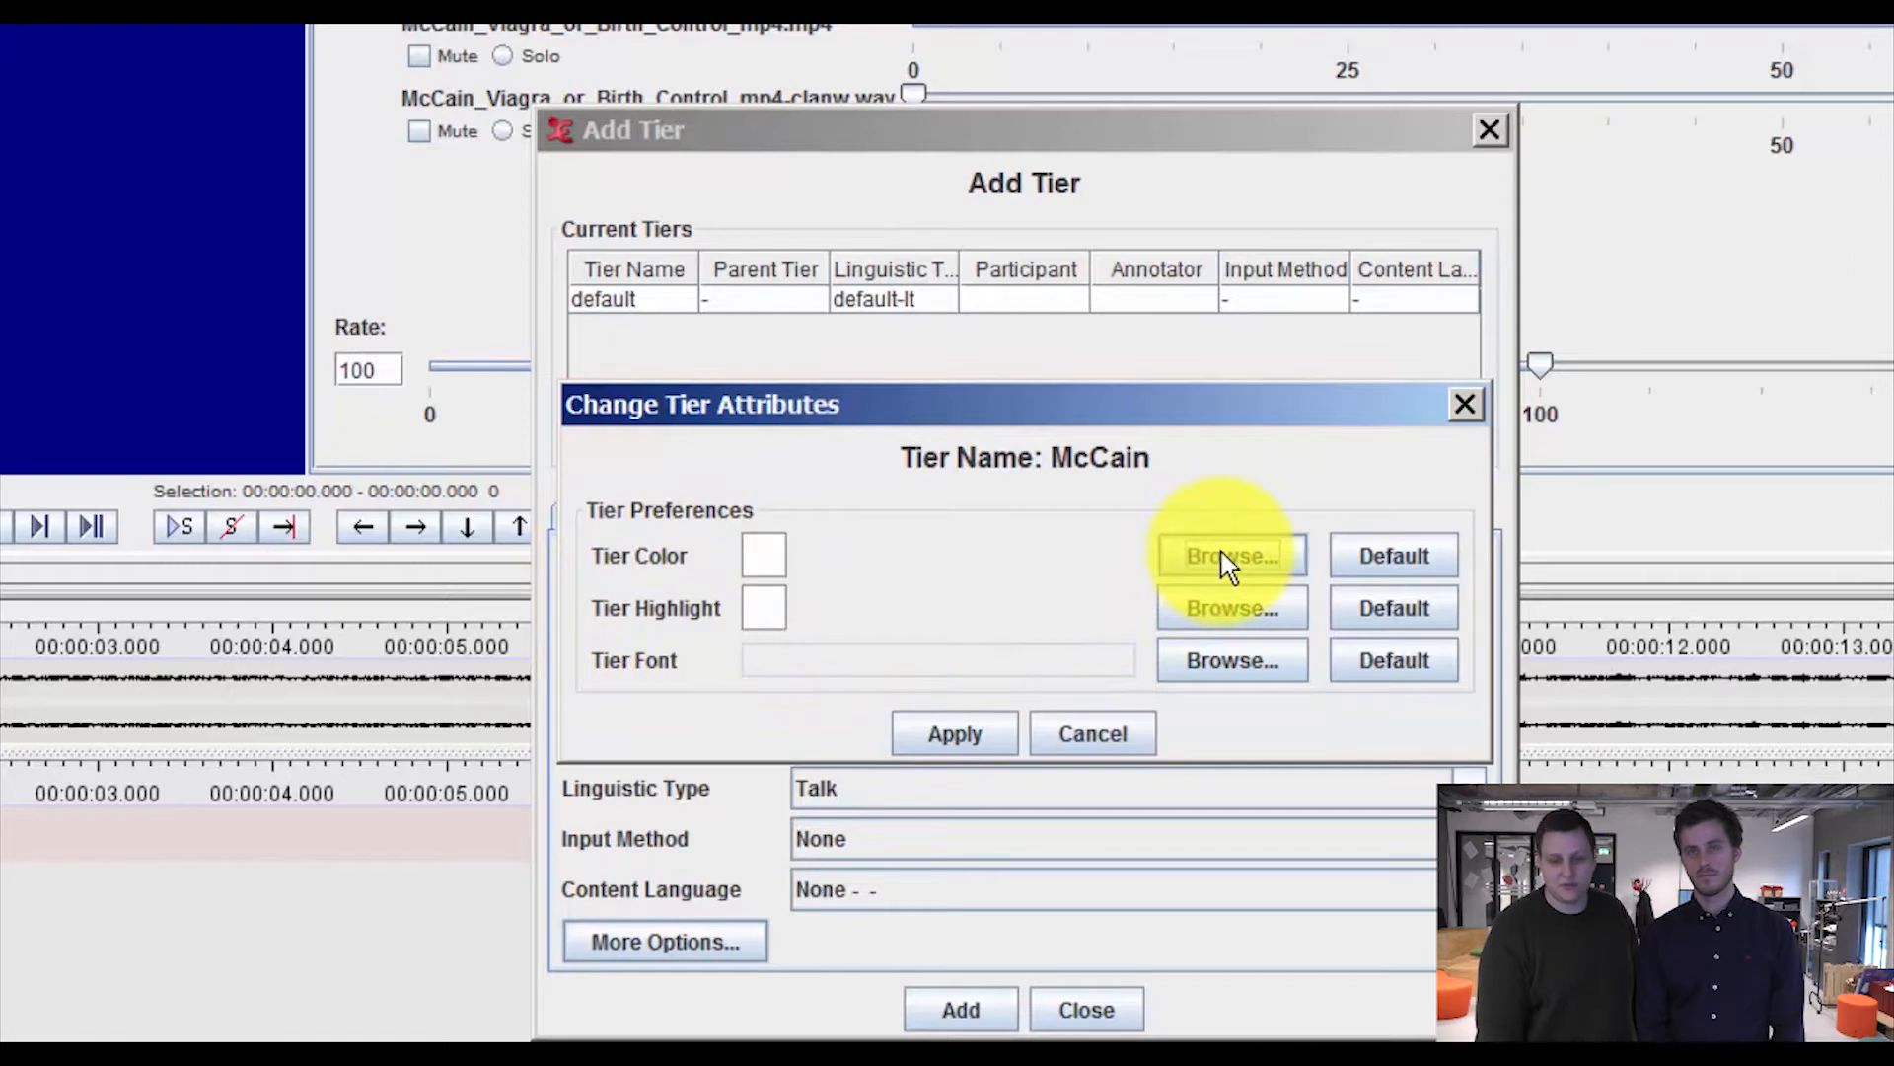
pyautogui.click(1230, 555)
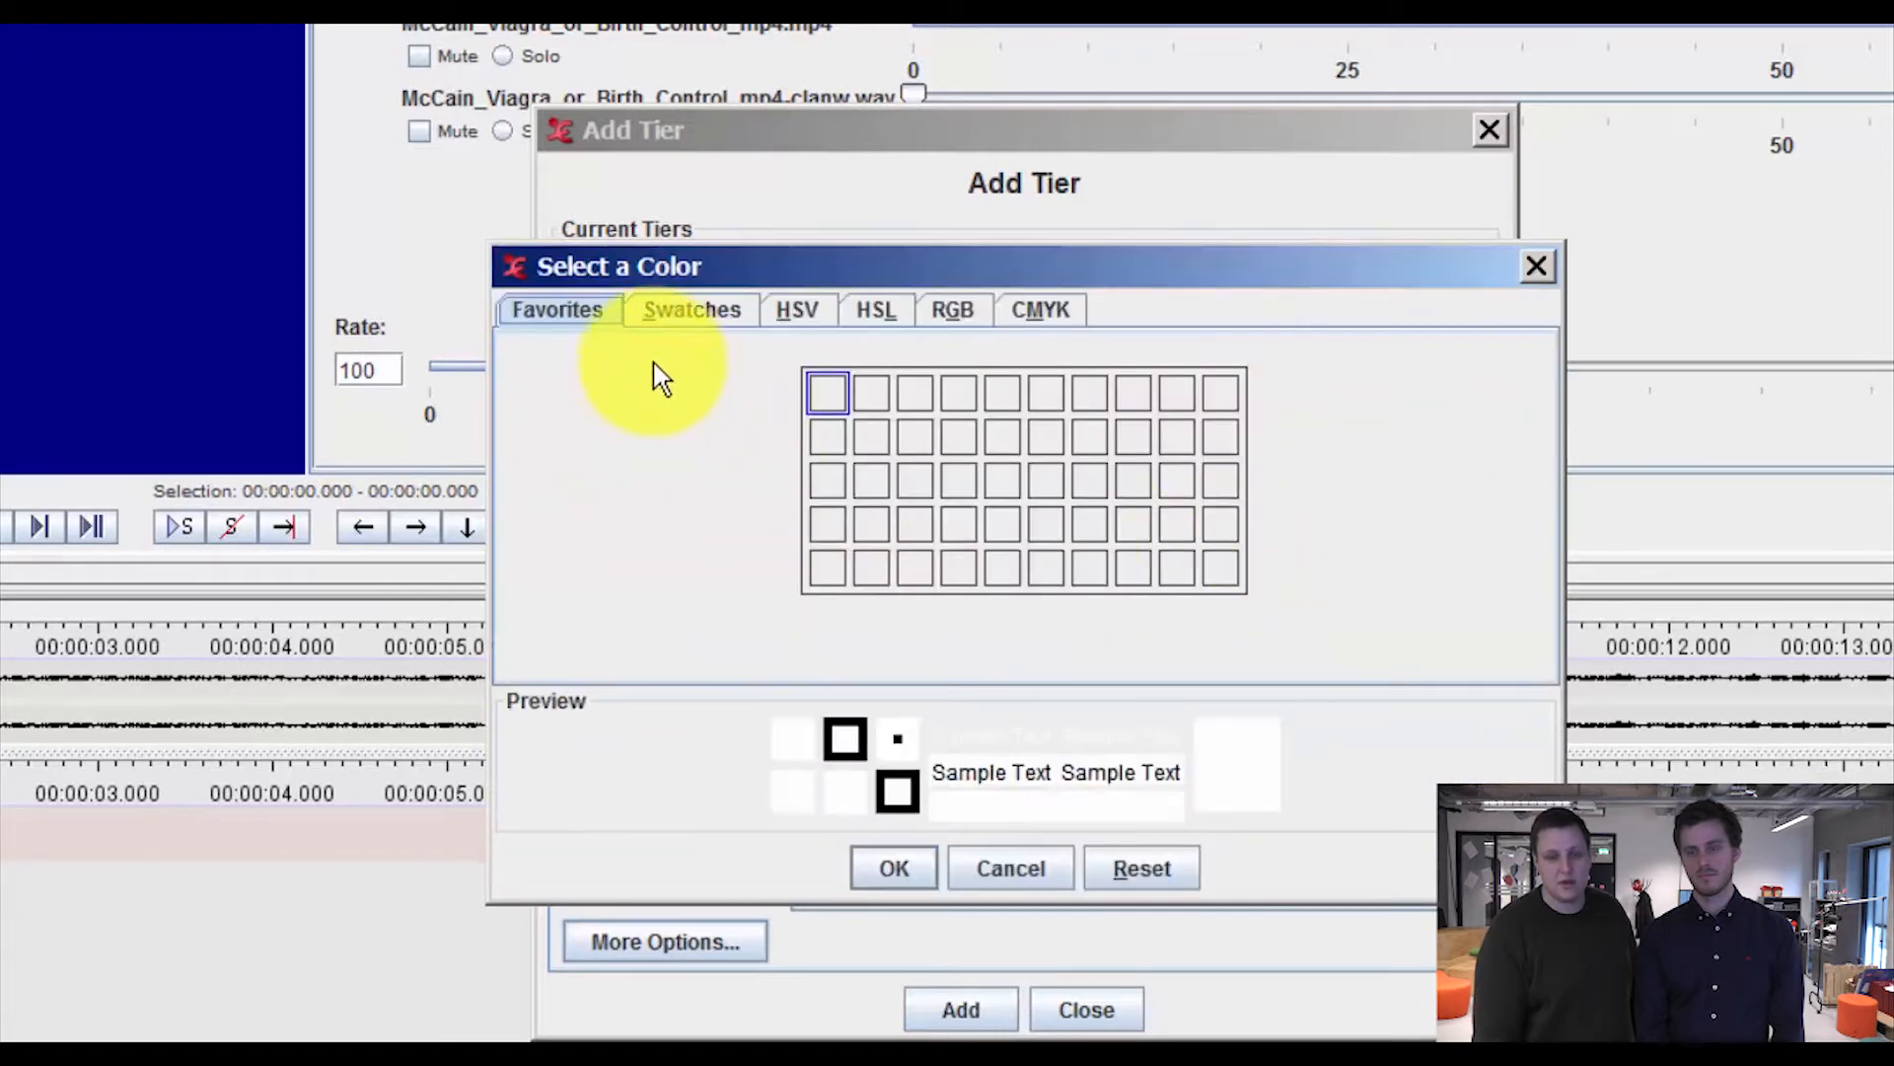
# - Pick a light purple tier colour from the swatches and apply the tier attributes
pyautogui.click(690, 310)
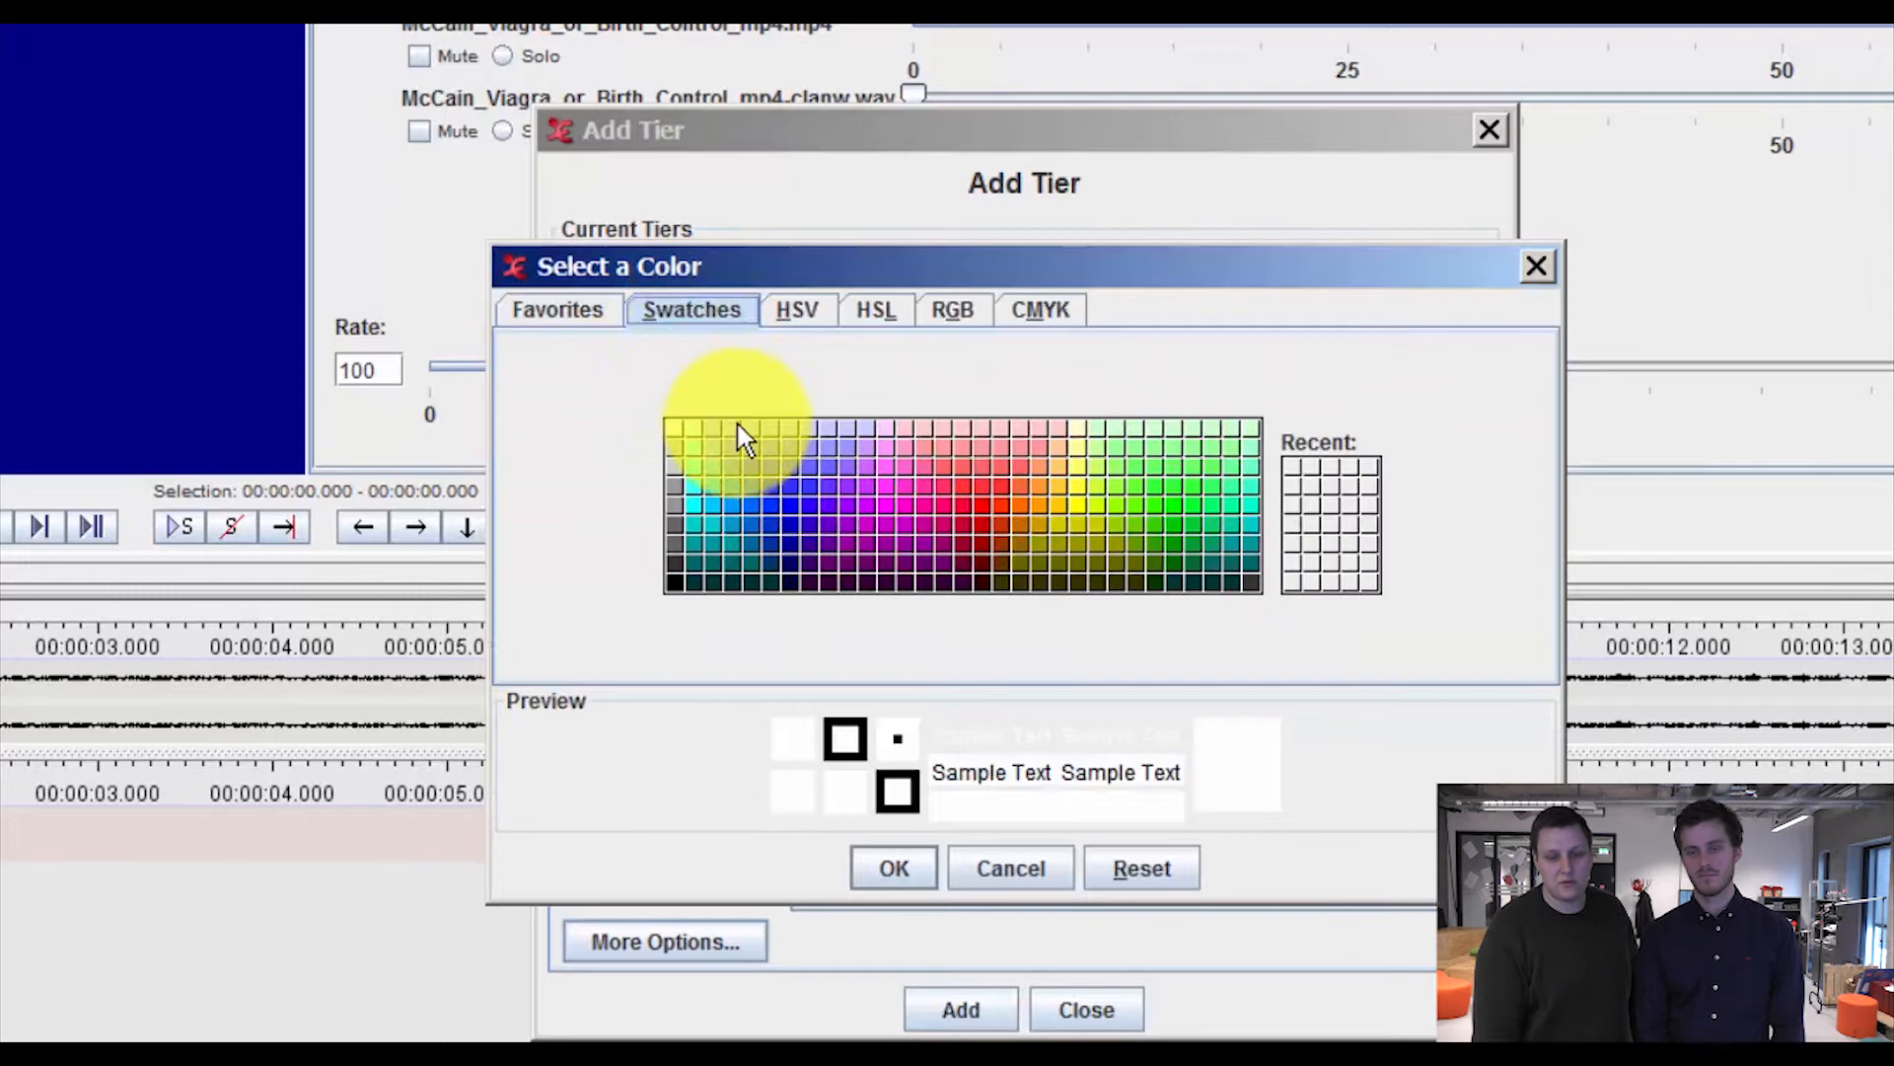
pyautogui.moveTo(774, 495)
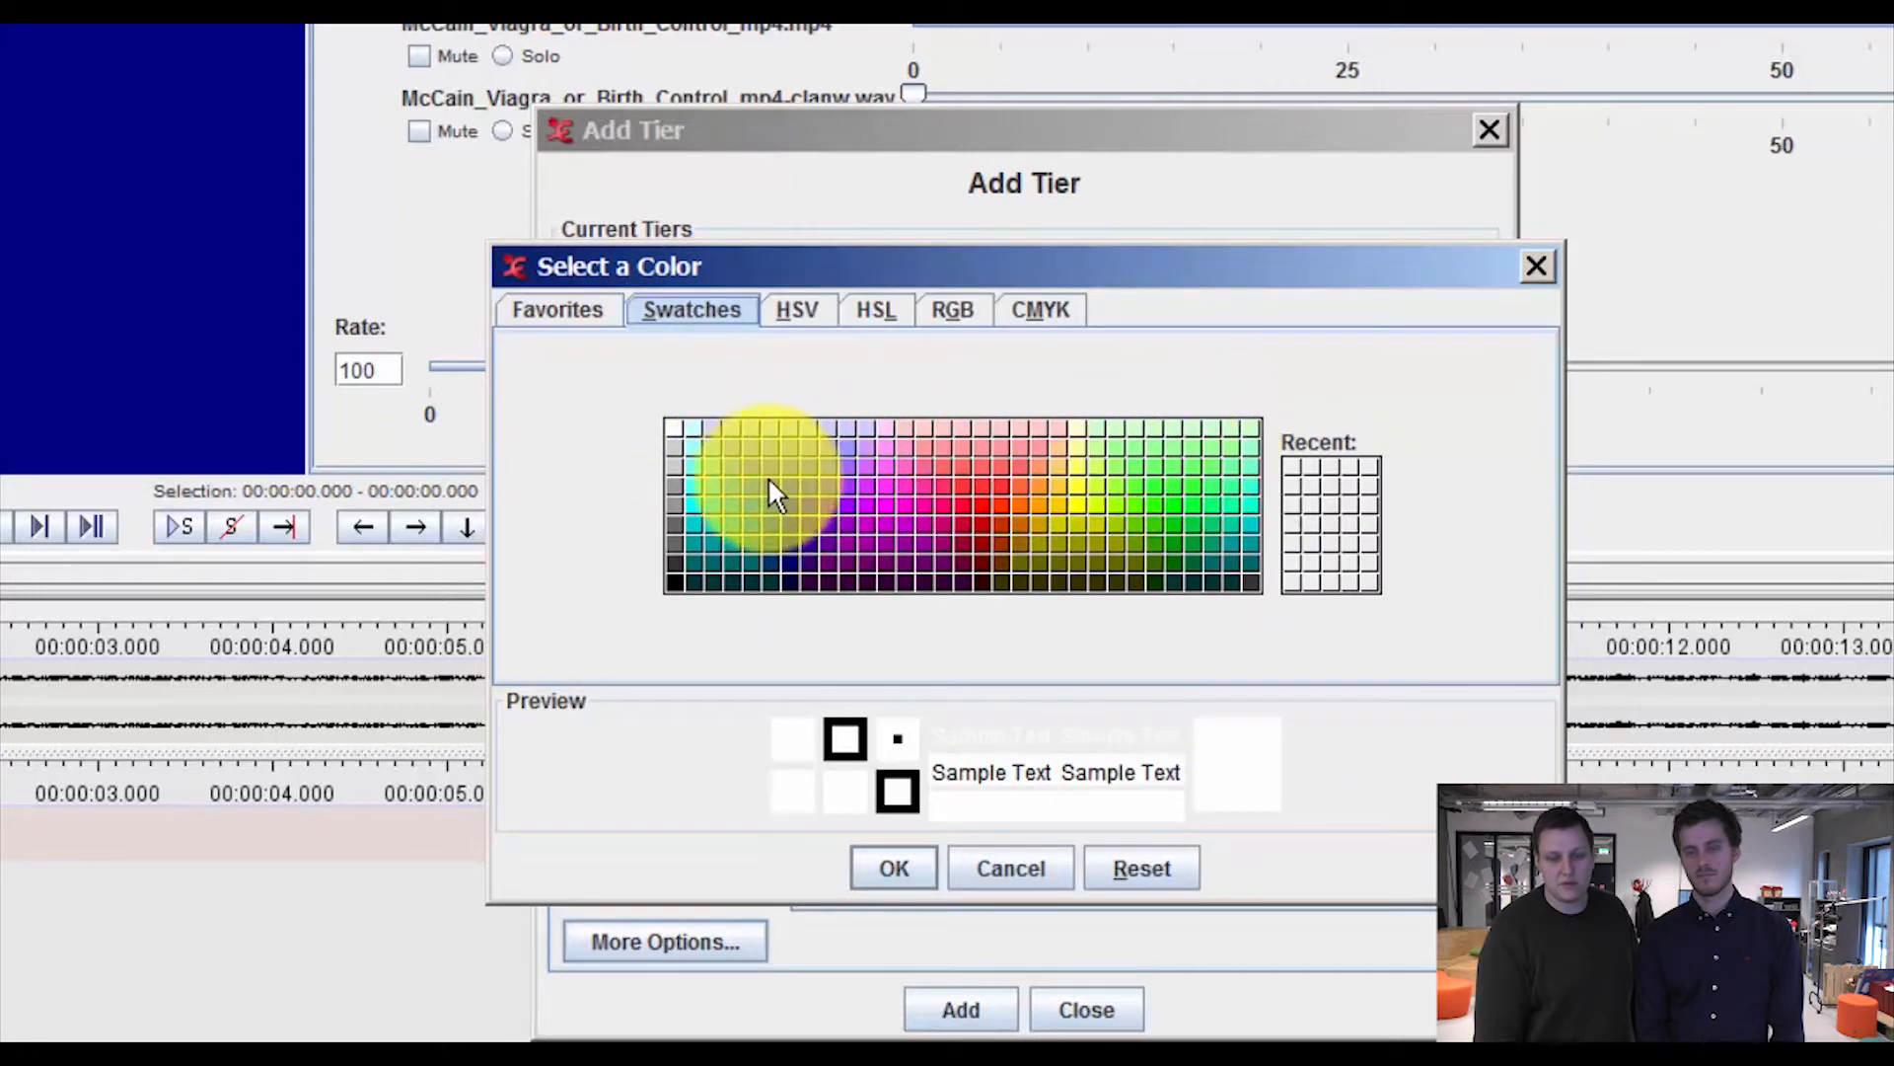
pyautogui.click(777, 492)
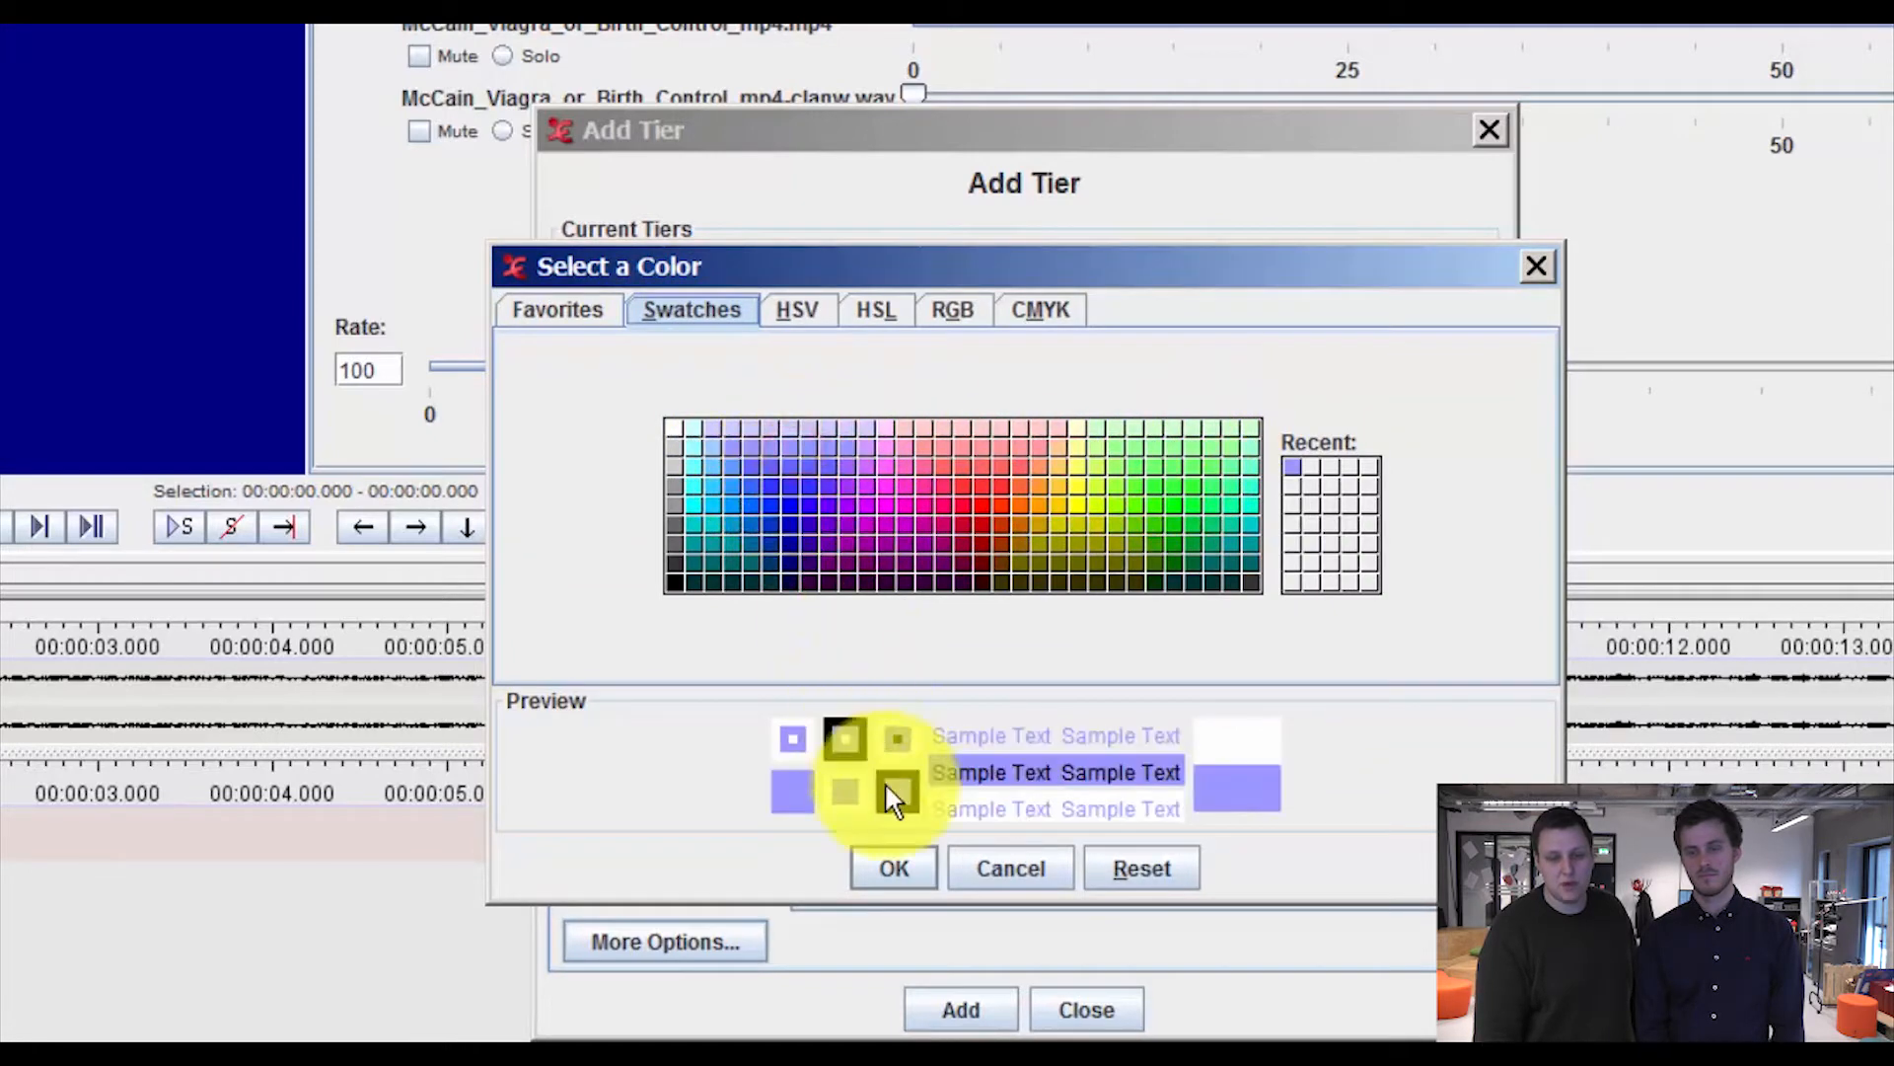
pyautogui.click(892, 868)
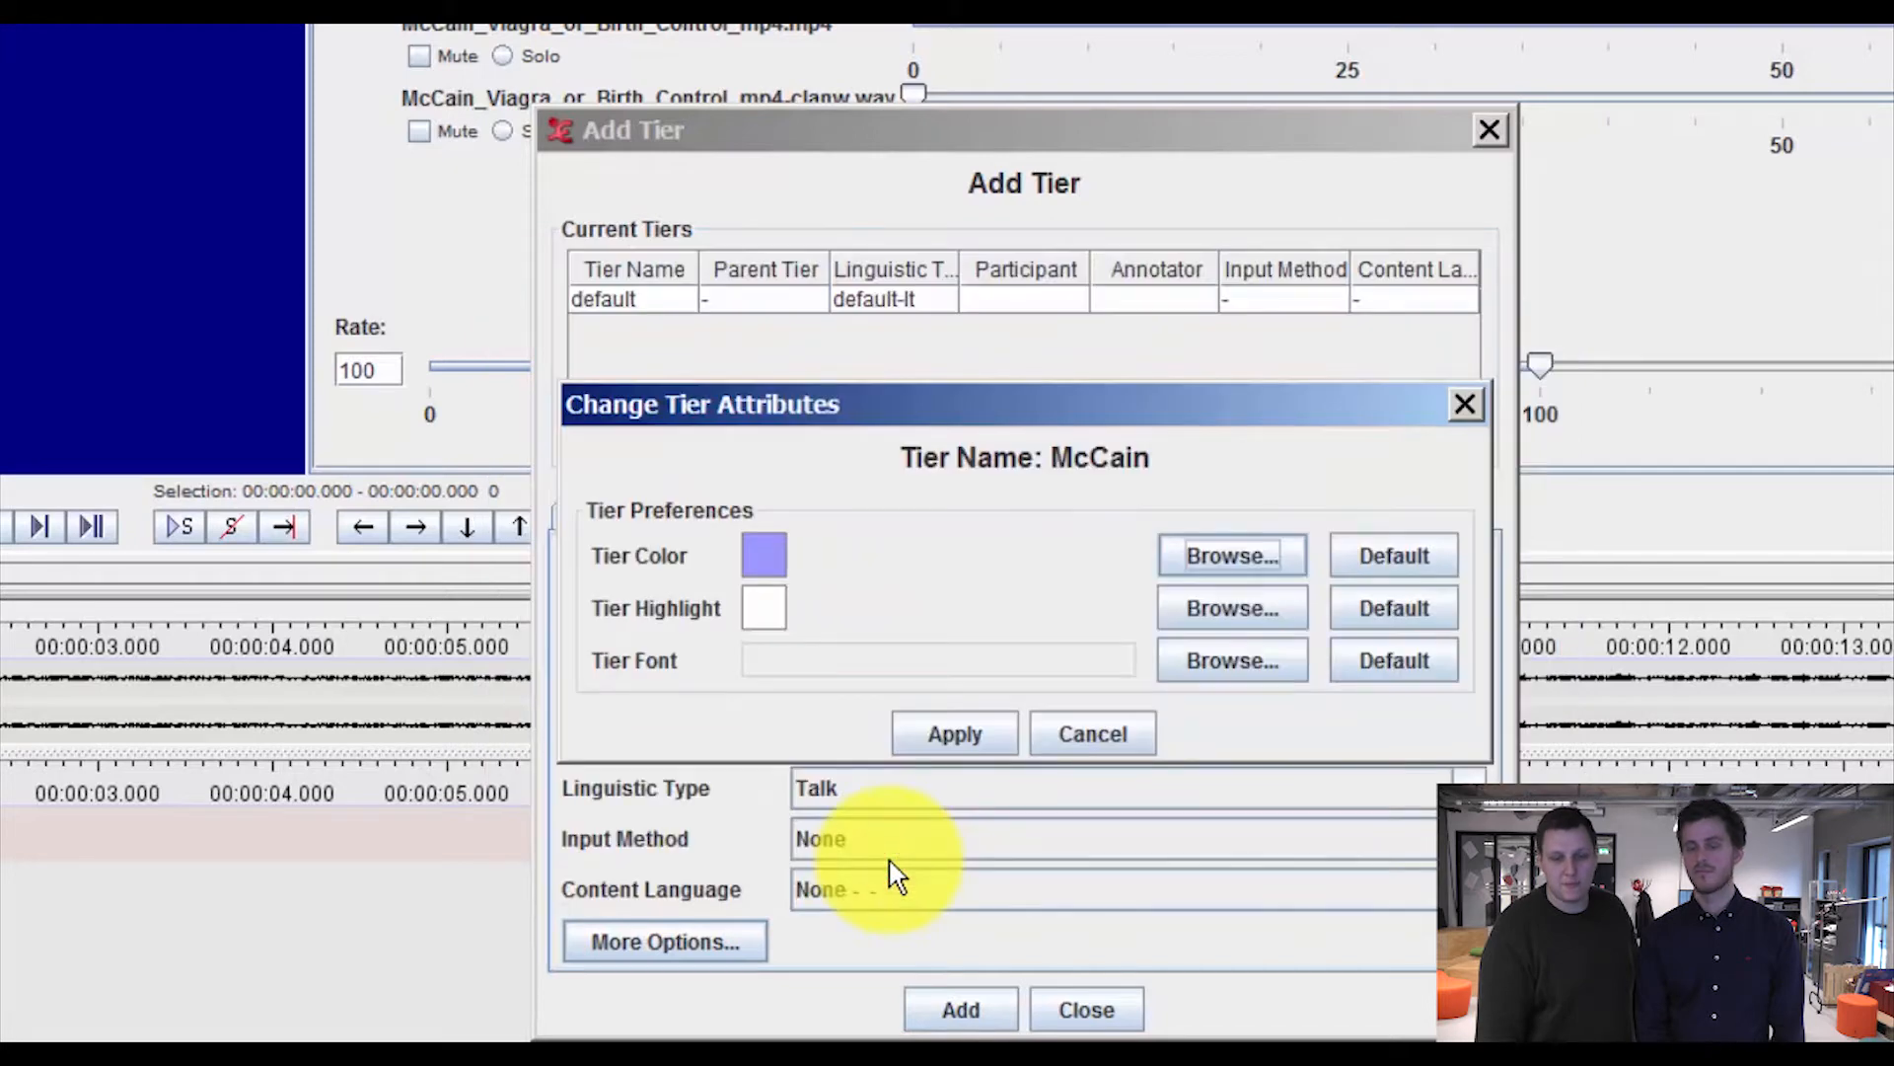
pyautogui.moveTo(953, 734)
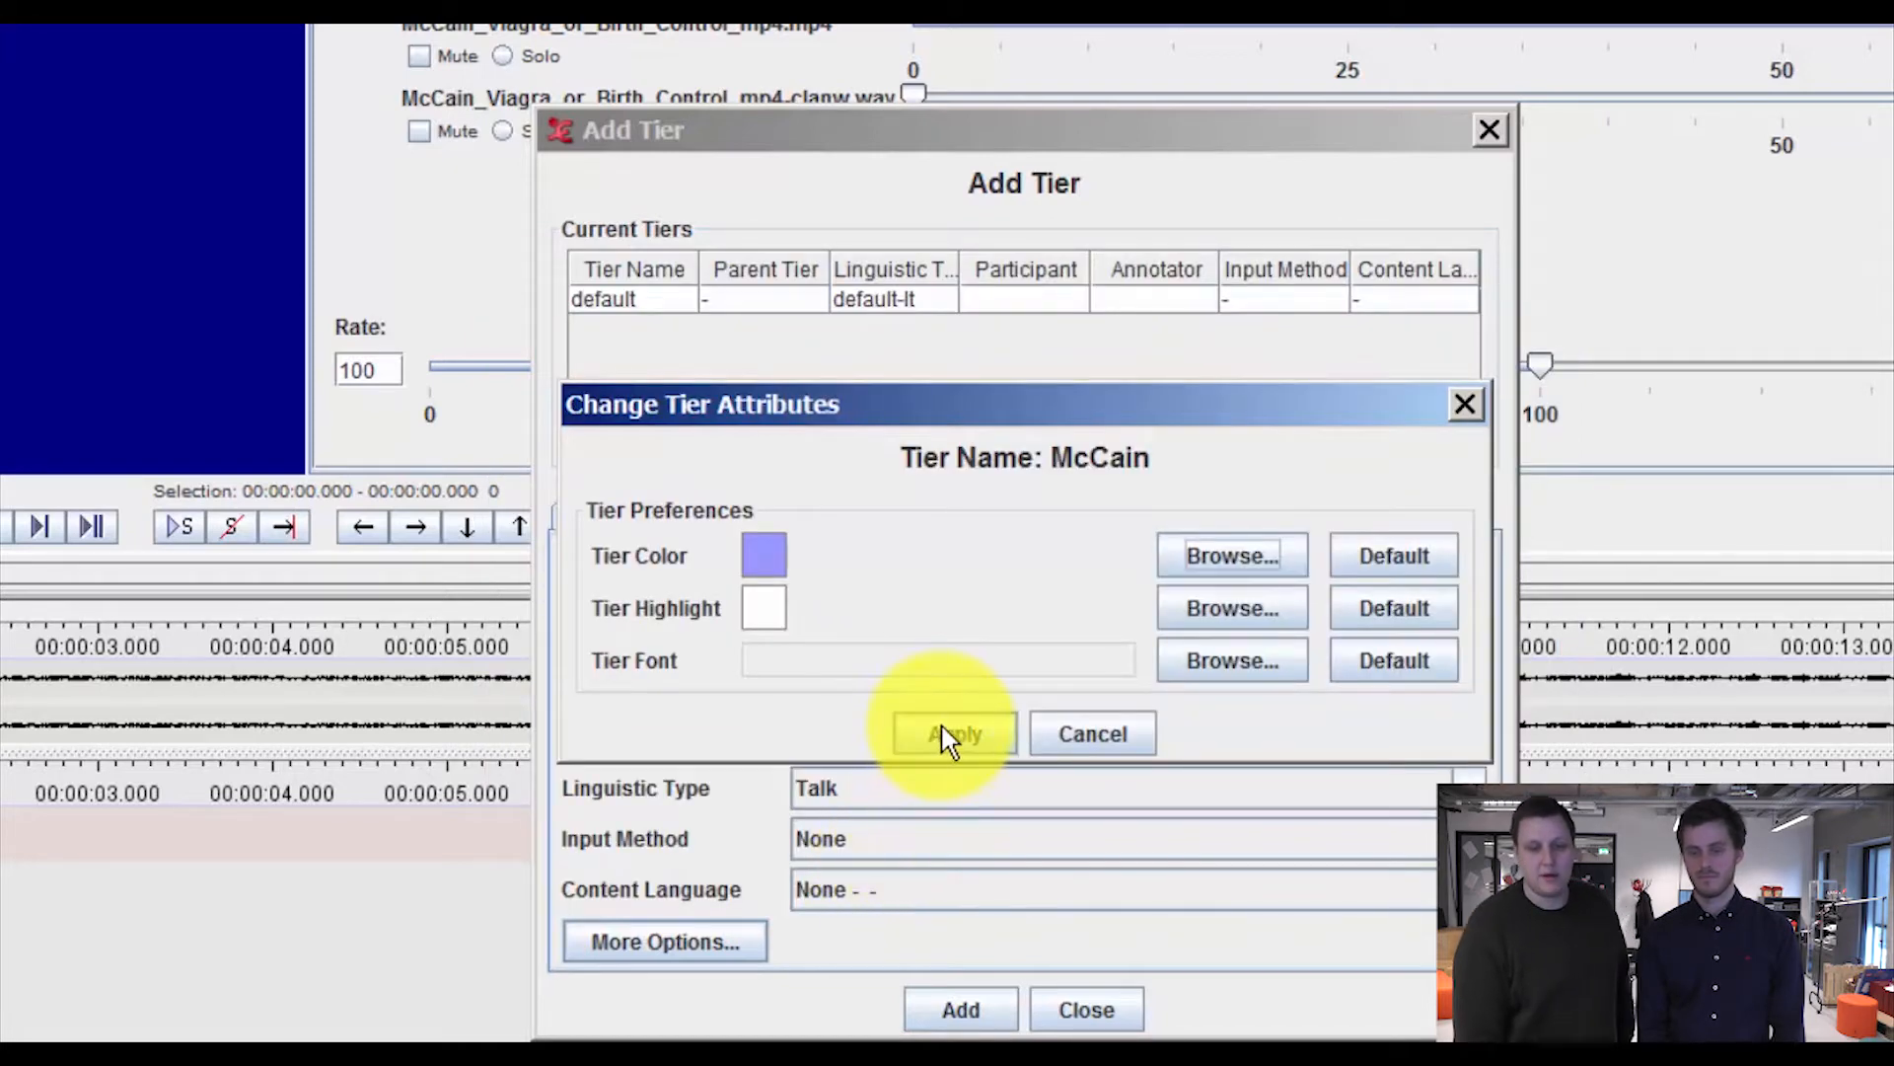
pyautogui.click(951, 734)
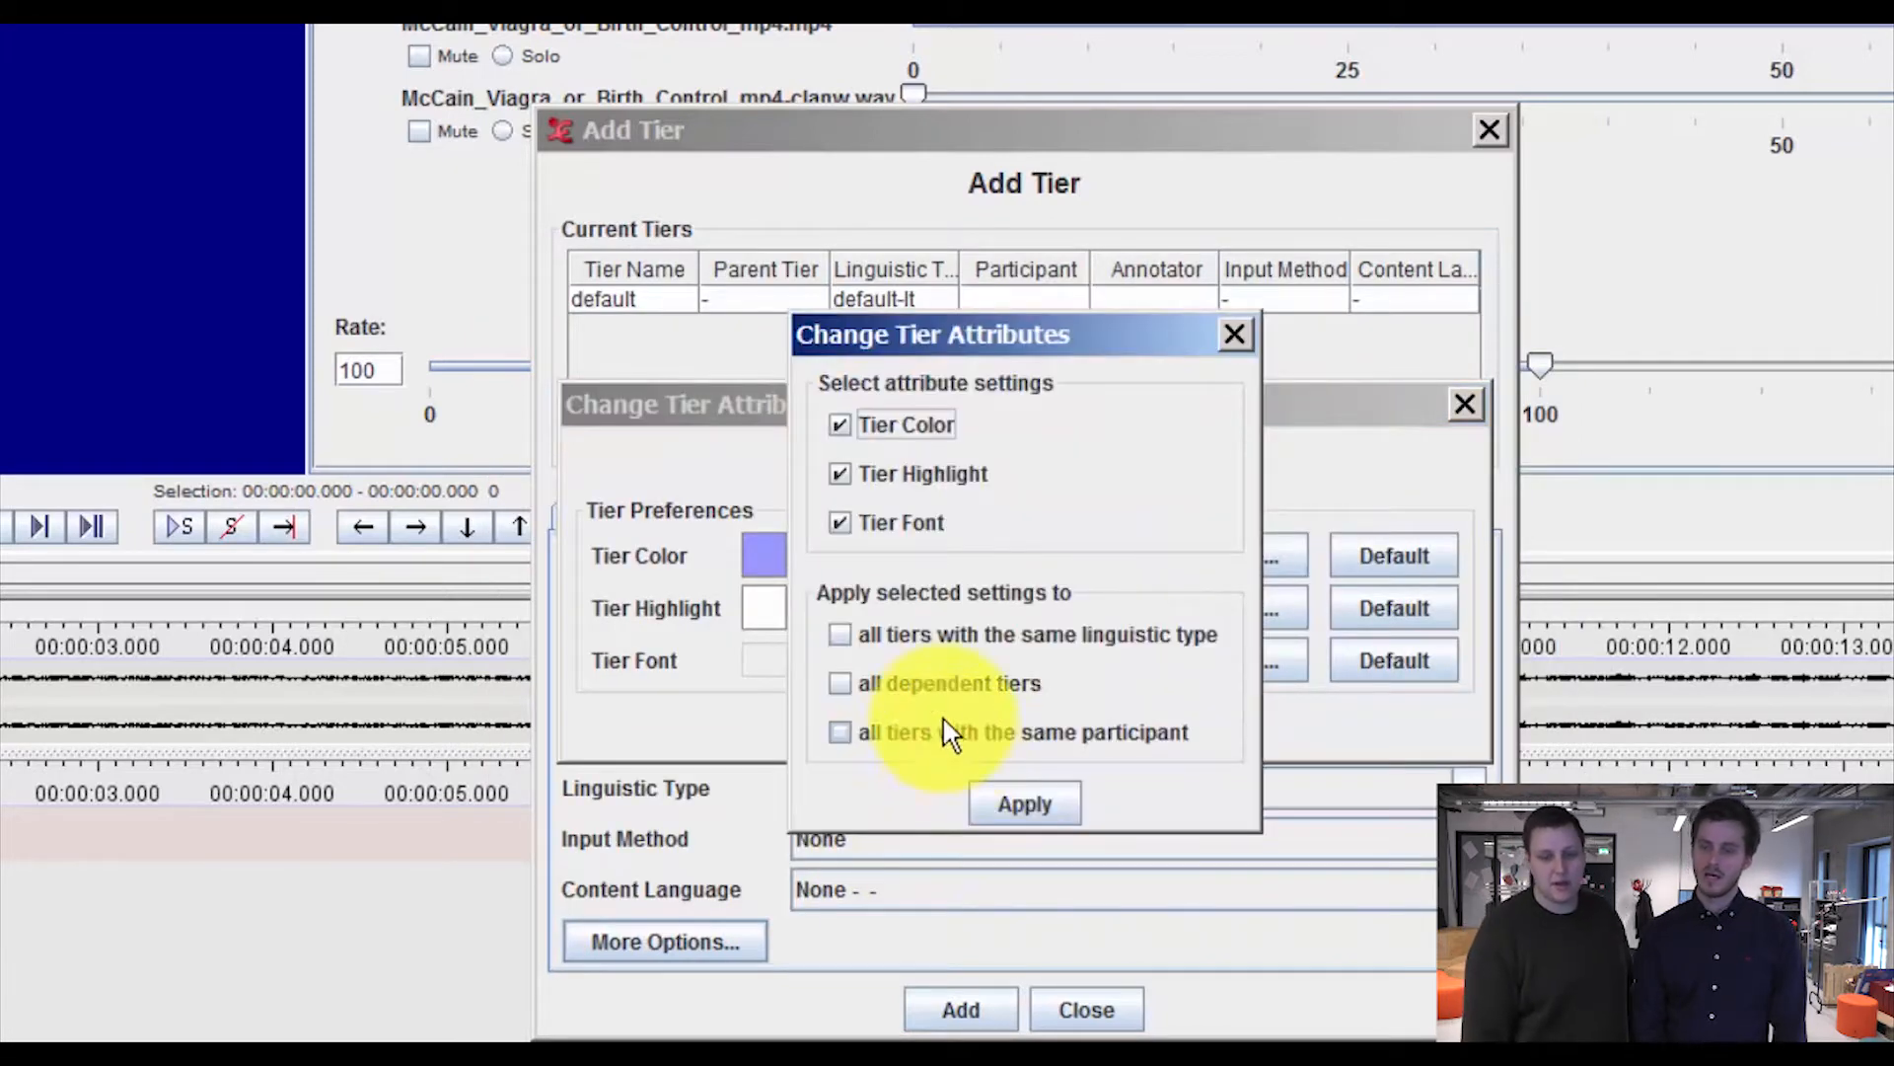
pyautogui.moveTo(904, 757)
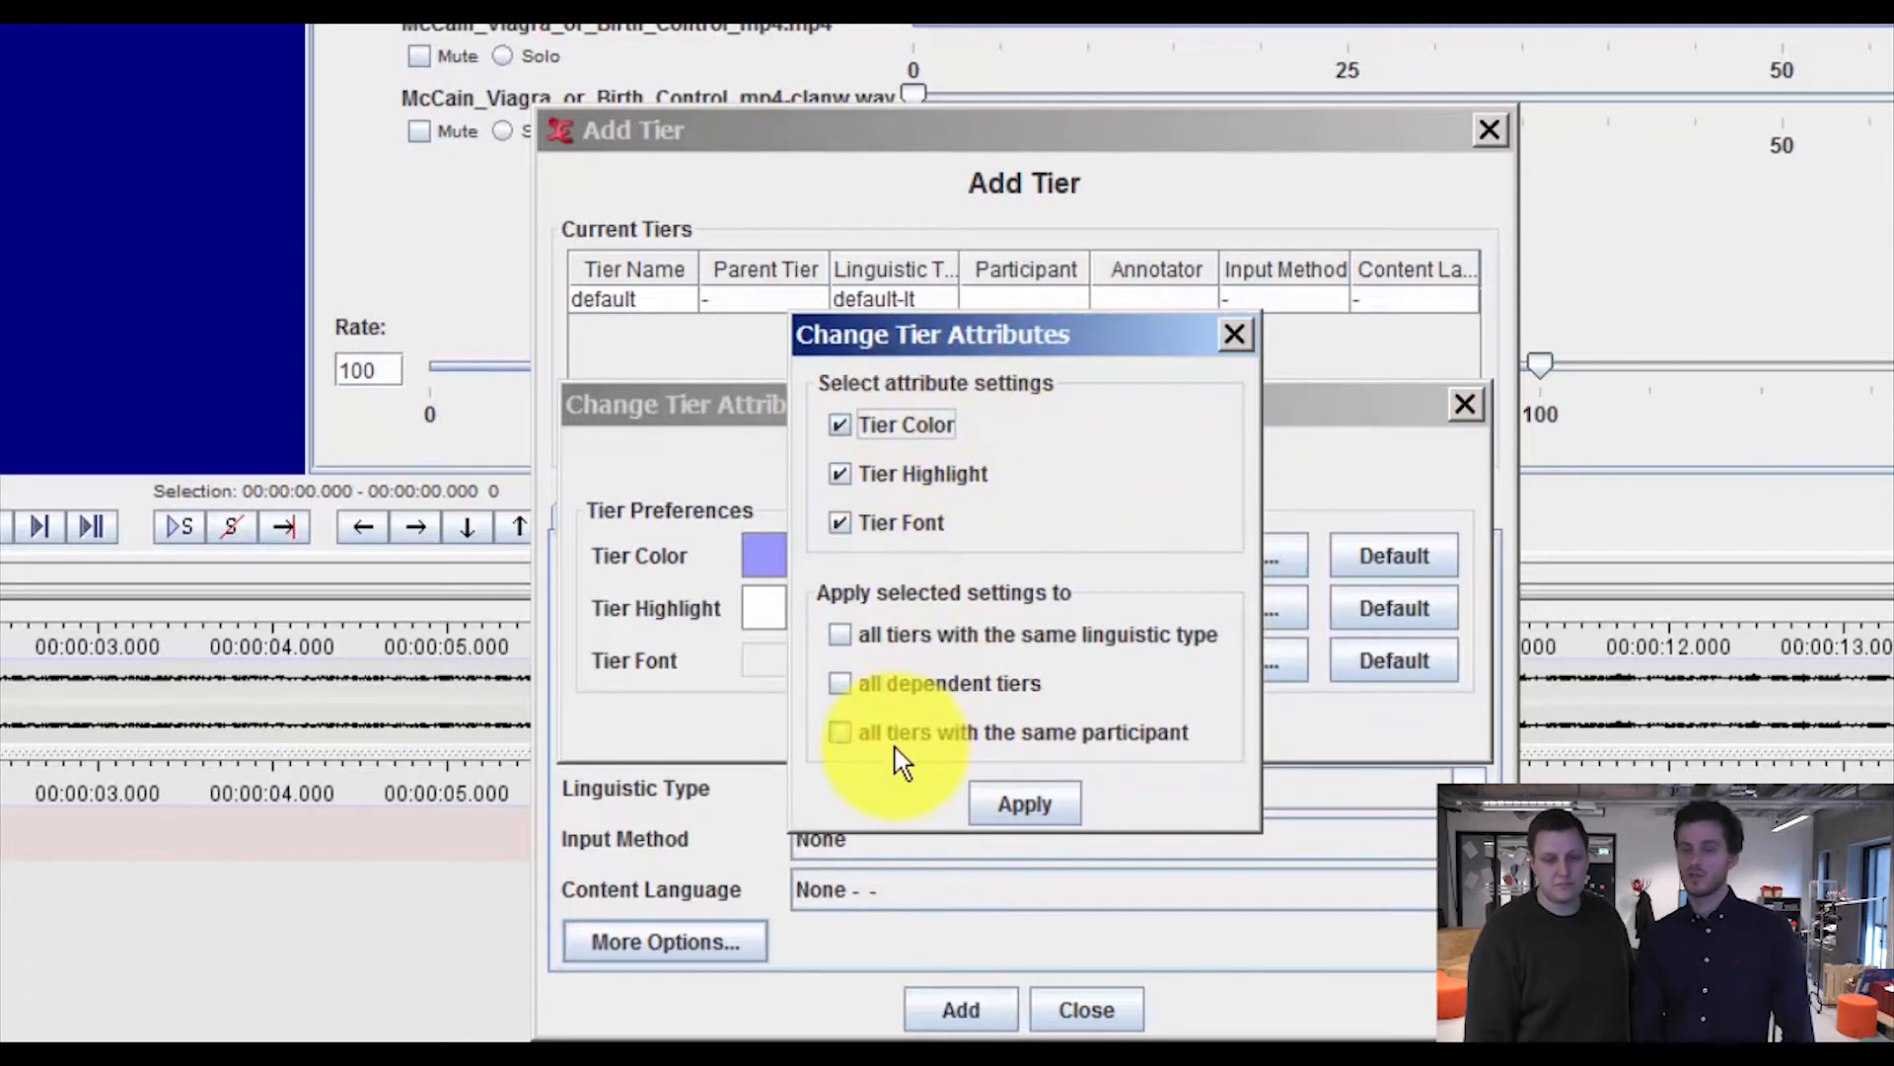
pyautogui.moveTo(908, 783)
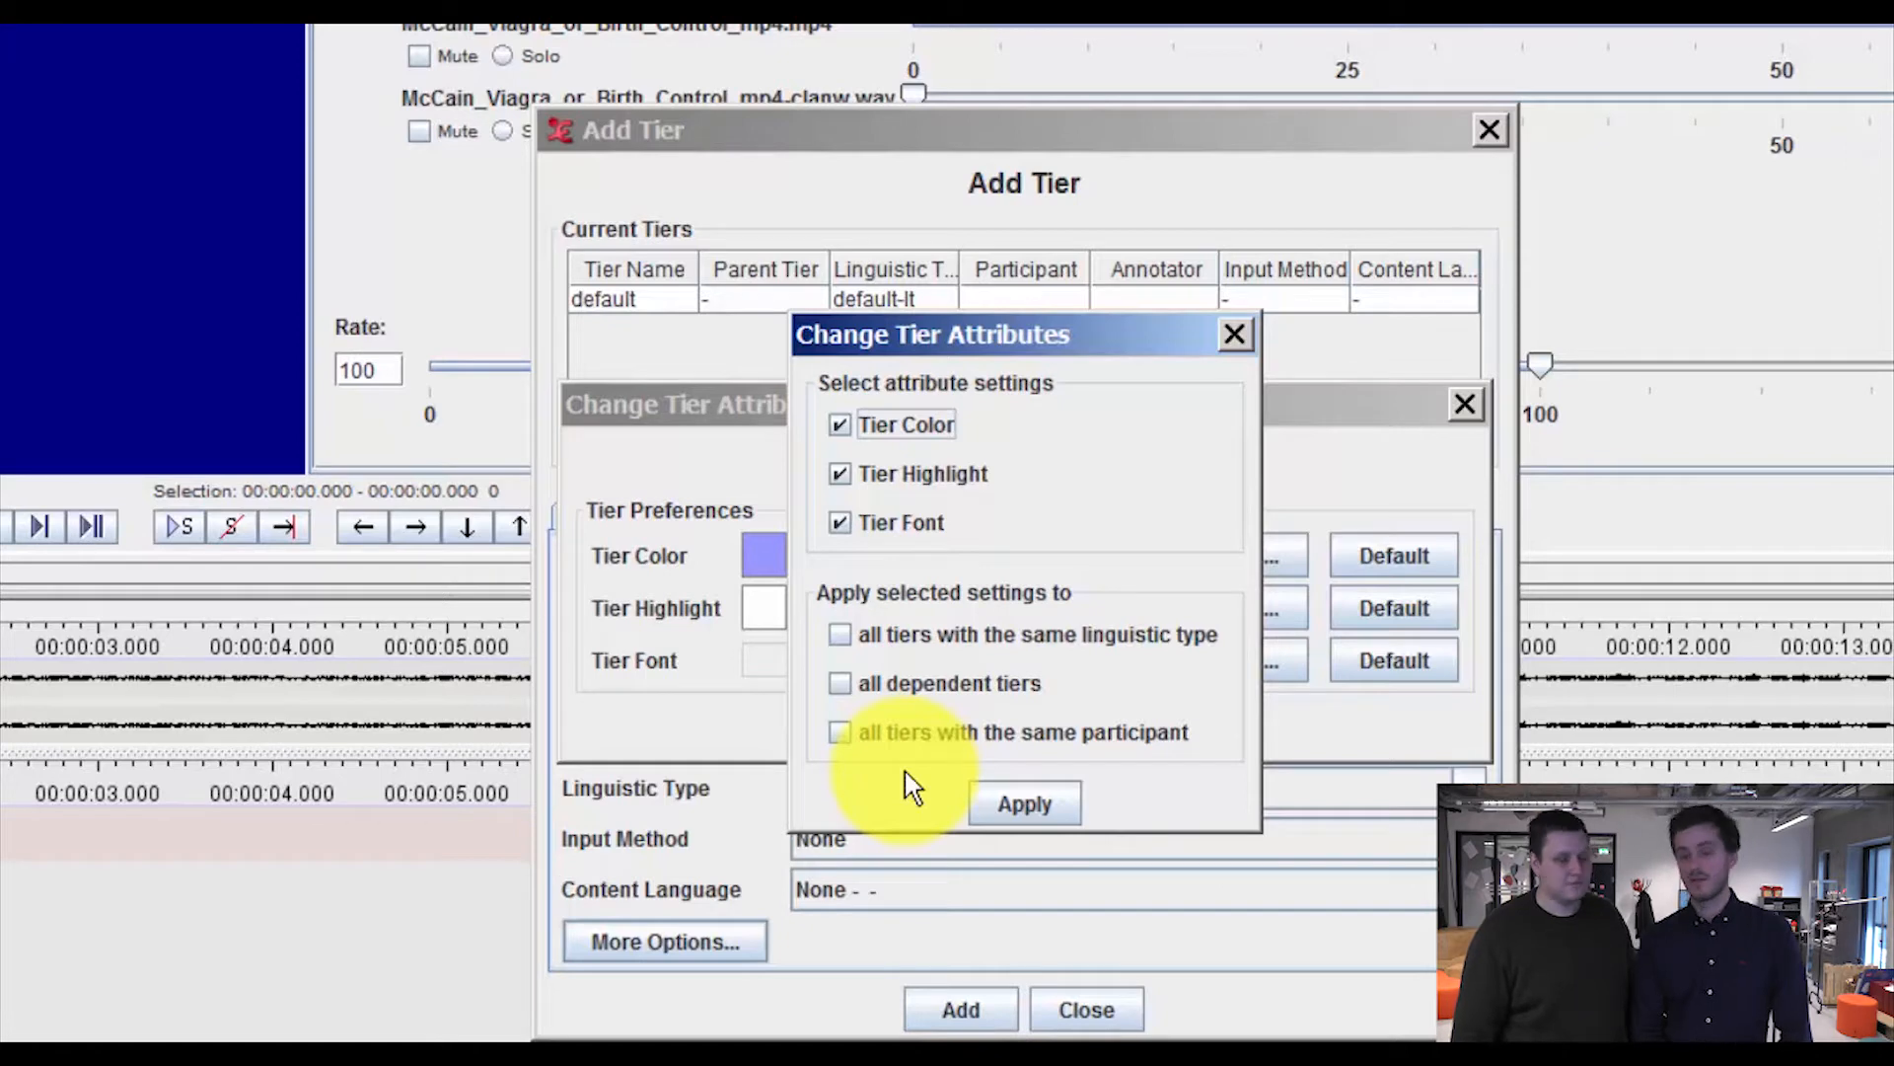
pyautogui.moveTo(882, 761)
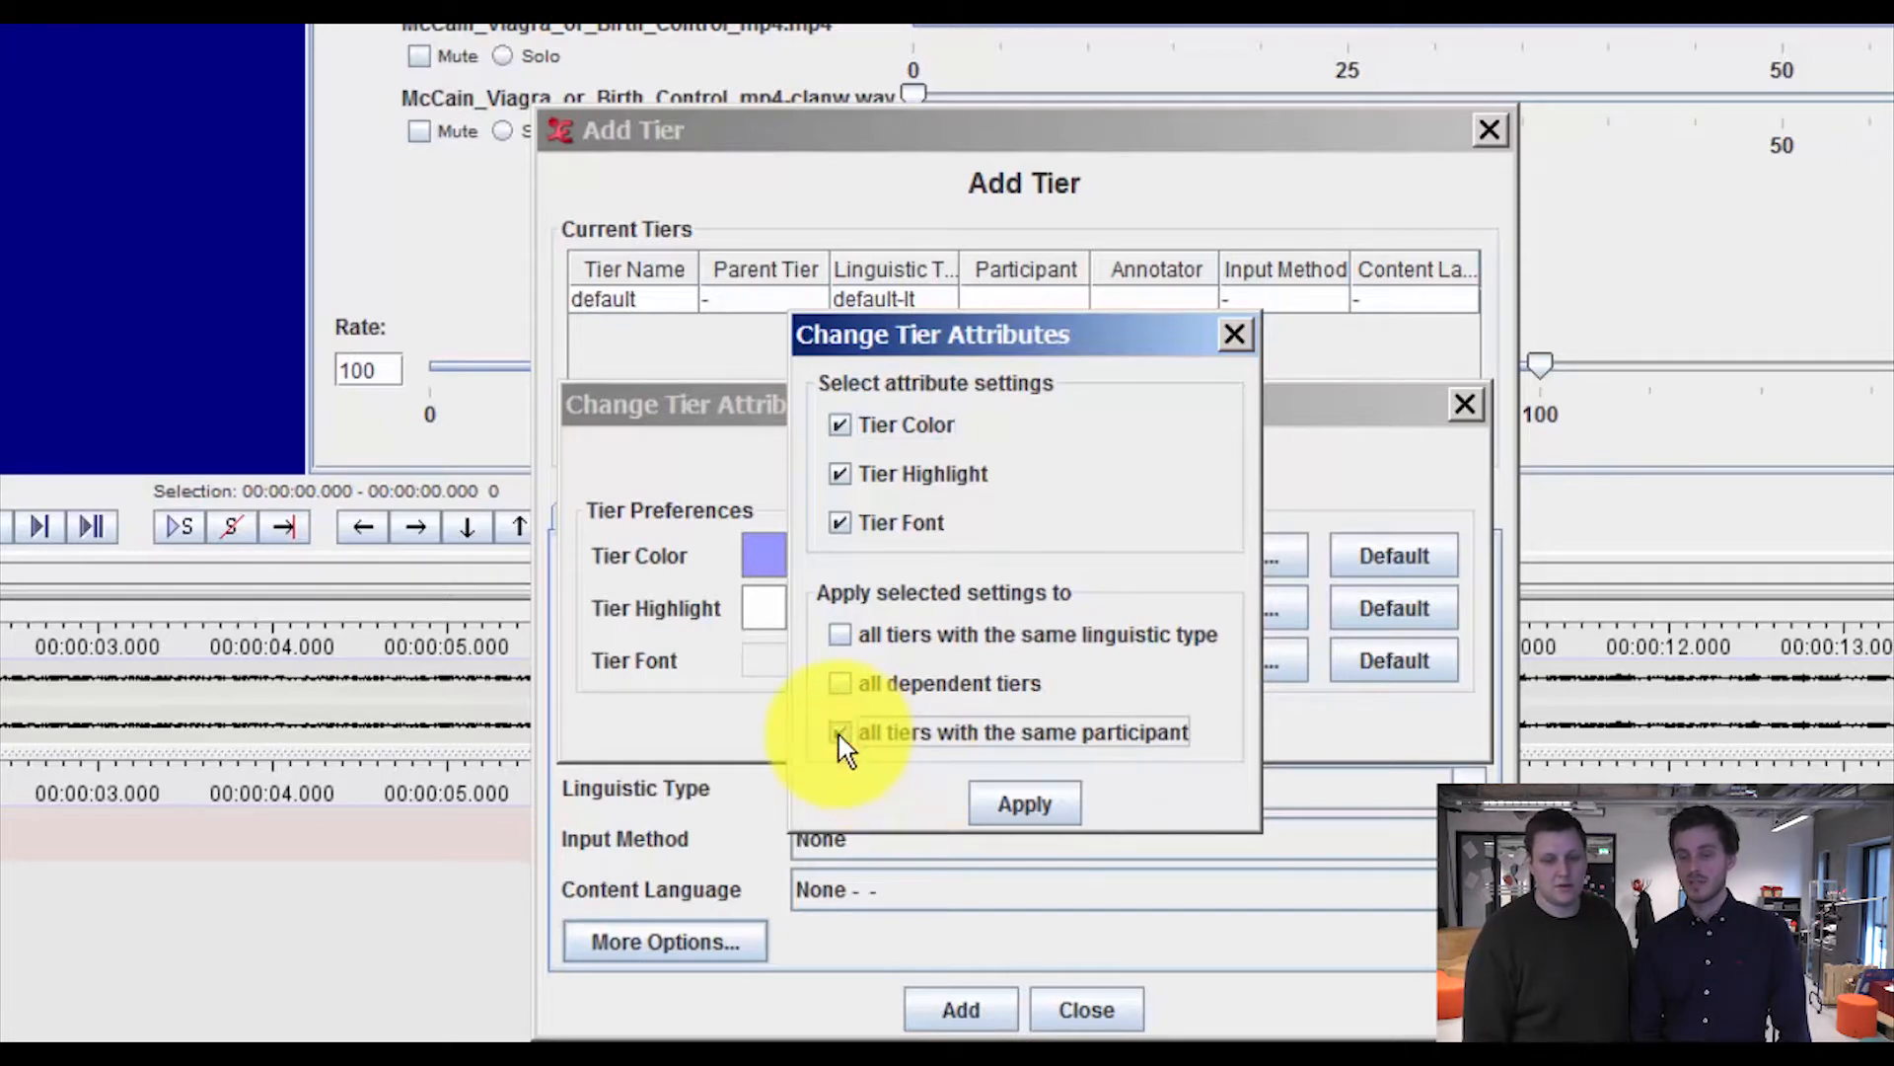
# - Apply the colour settings to all tiers with the same participant
pyautogui.click(840, 730)
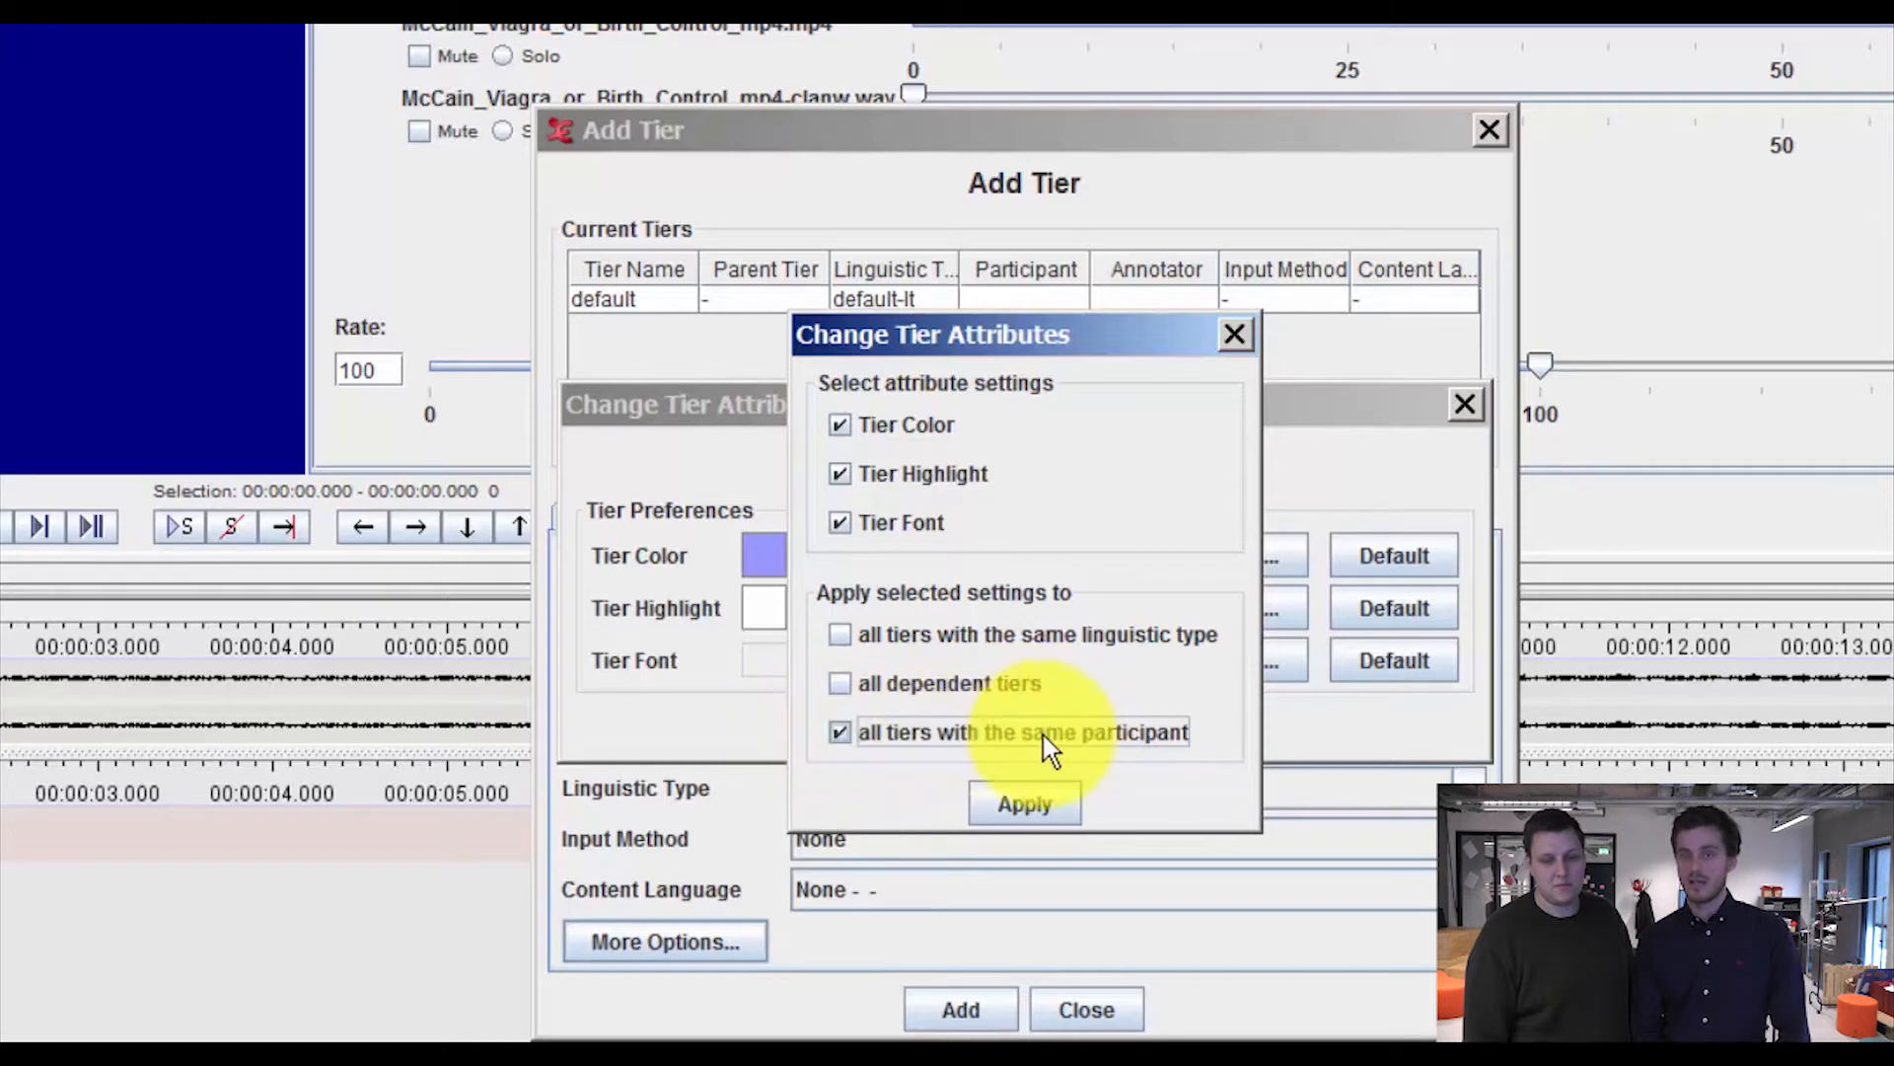
pyautogui.moveTo(1024, 805)
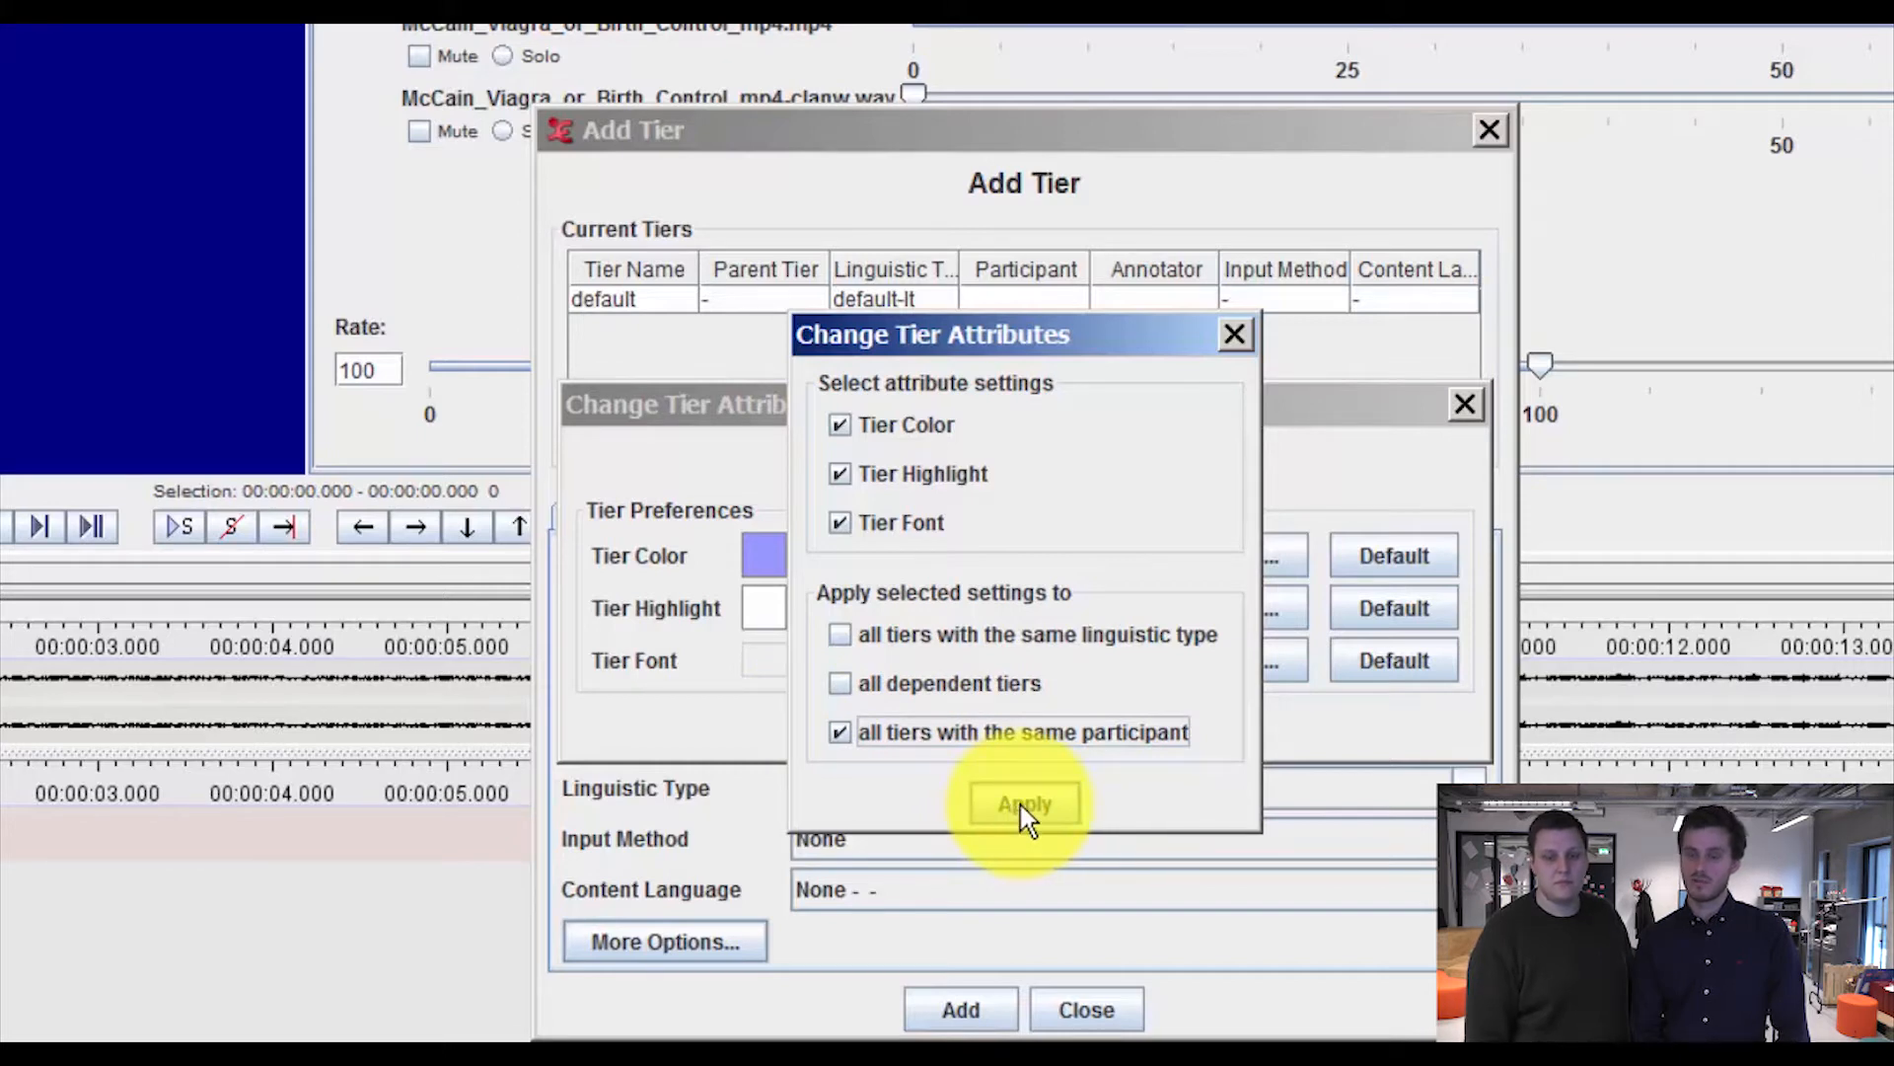
pyautogui.click(1025, 803)
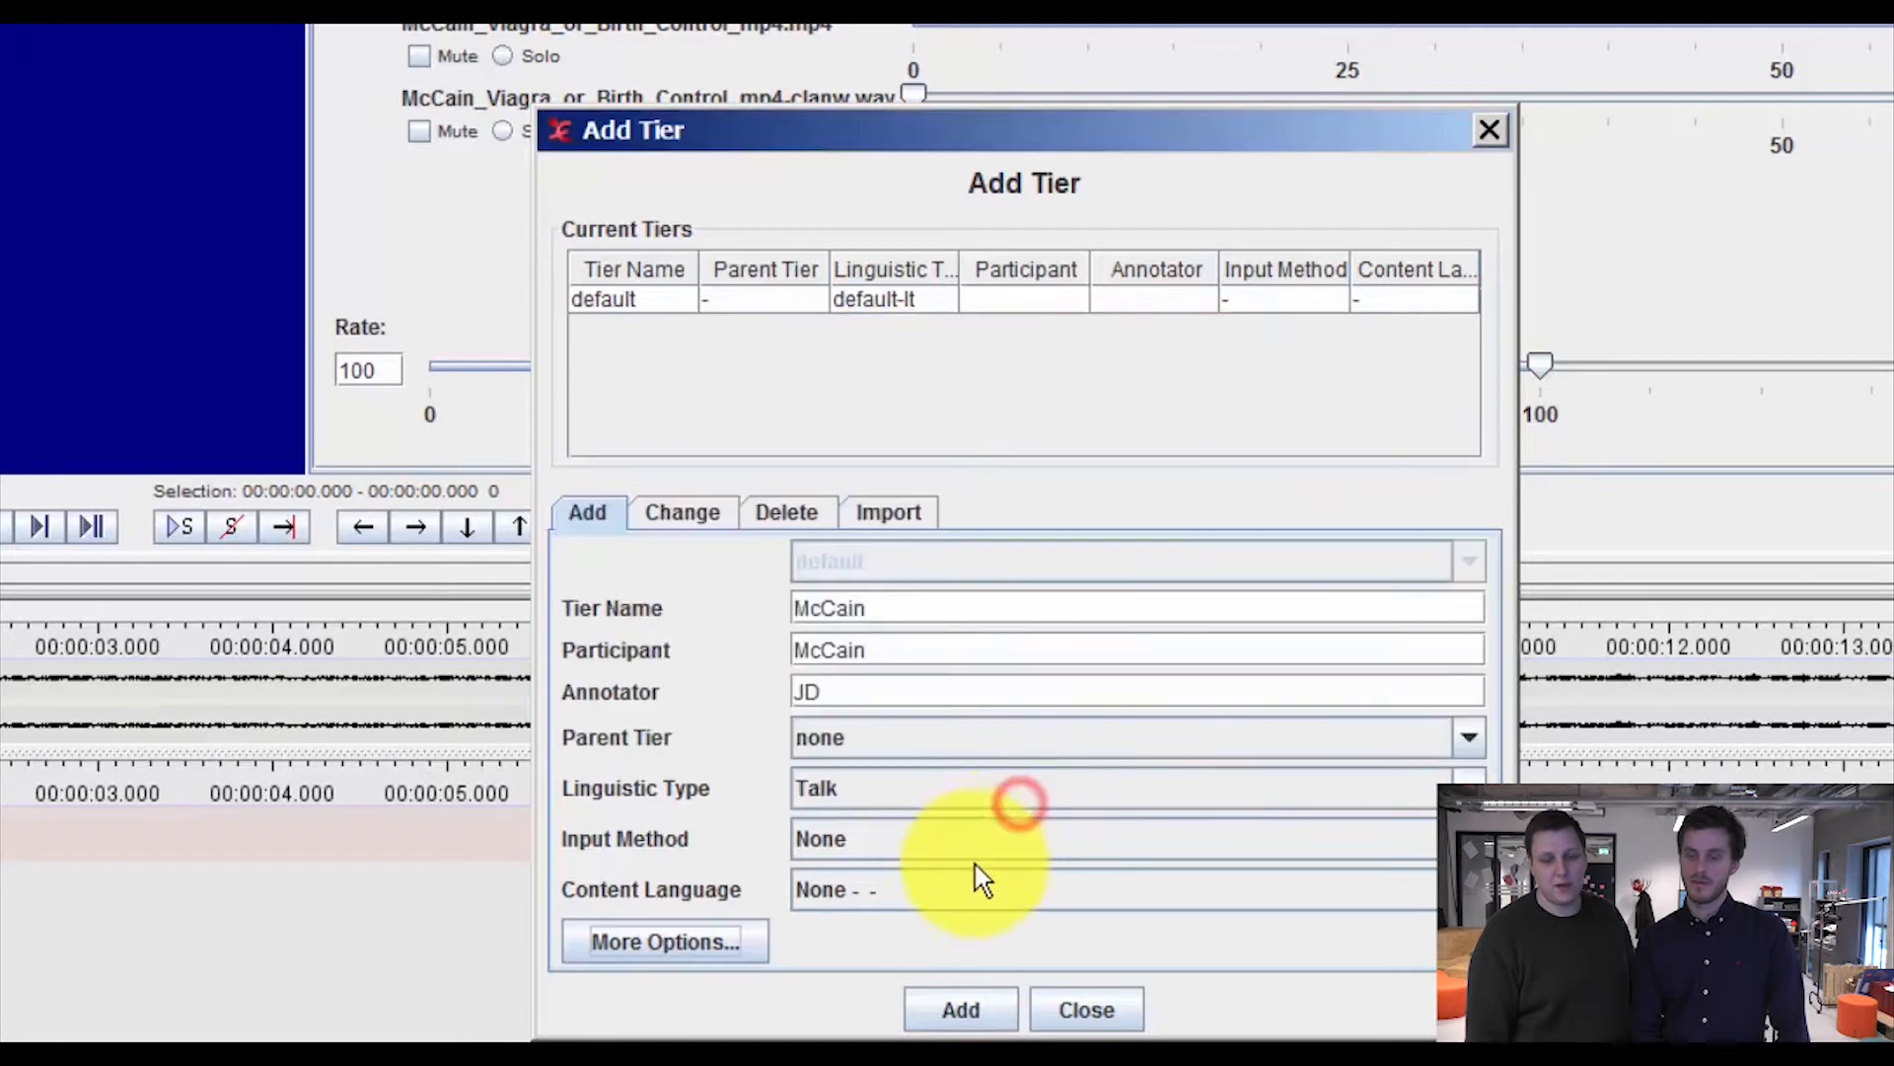
# - Add the McCain tier to the document and close the Add Tier dialog
pyautogui.click(961, 1008)
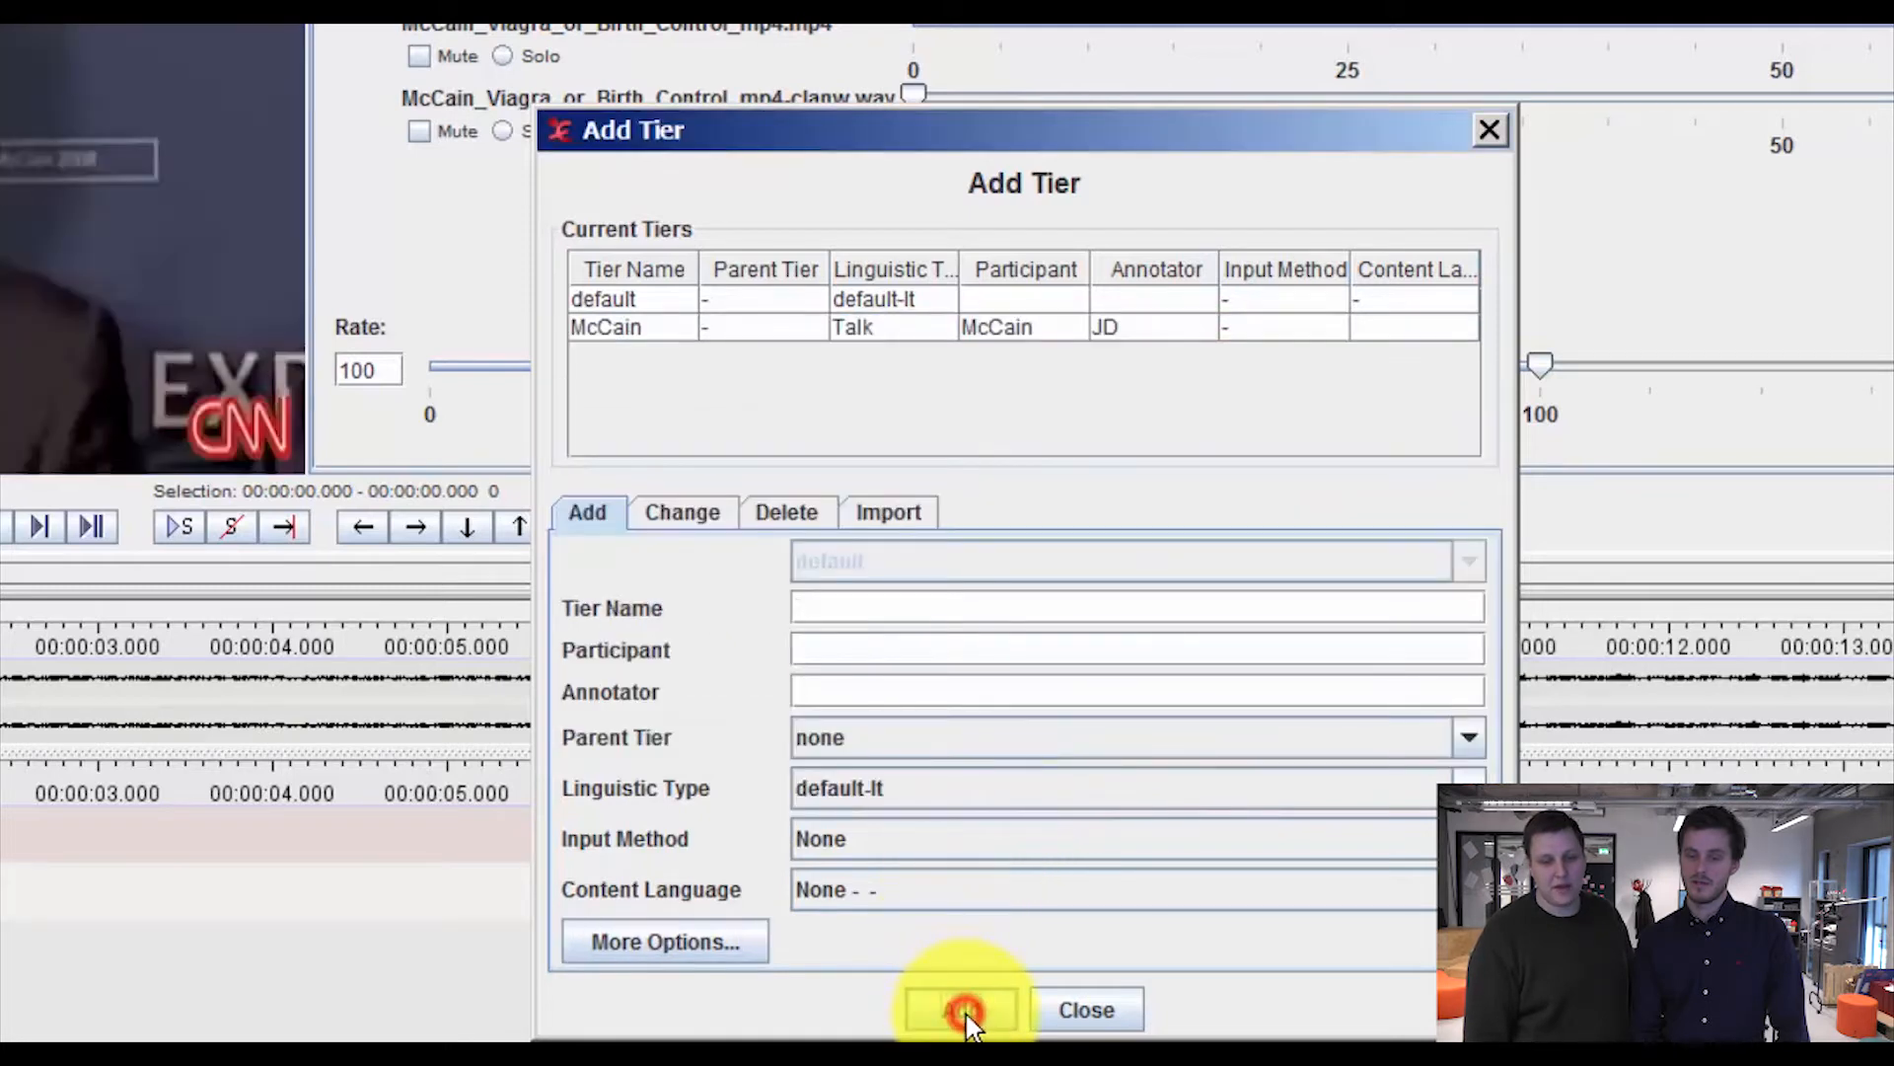
pyautogui.moveTo(1401, 343)
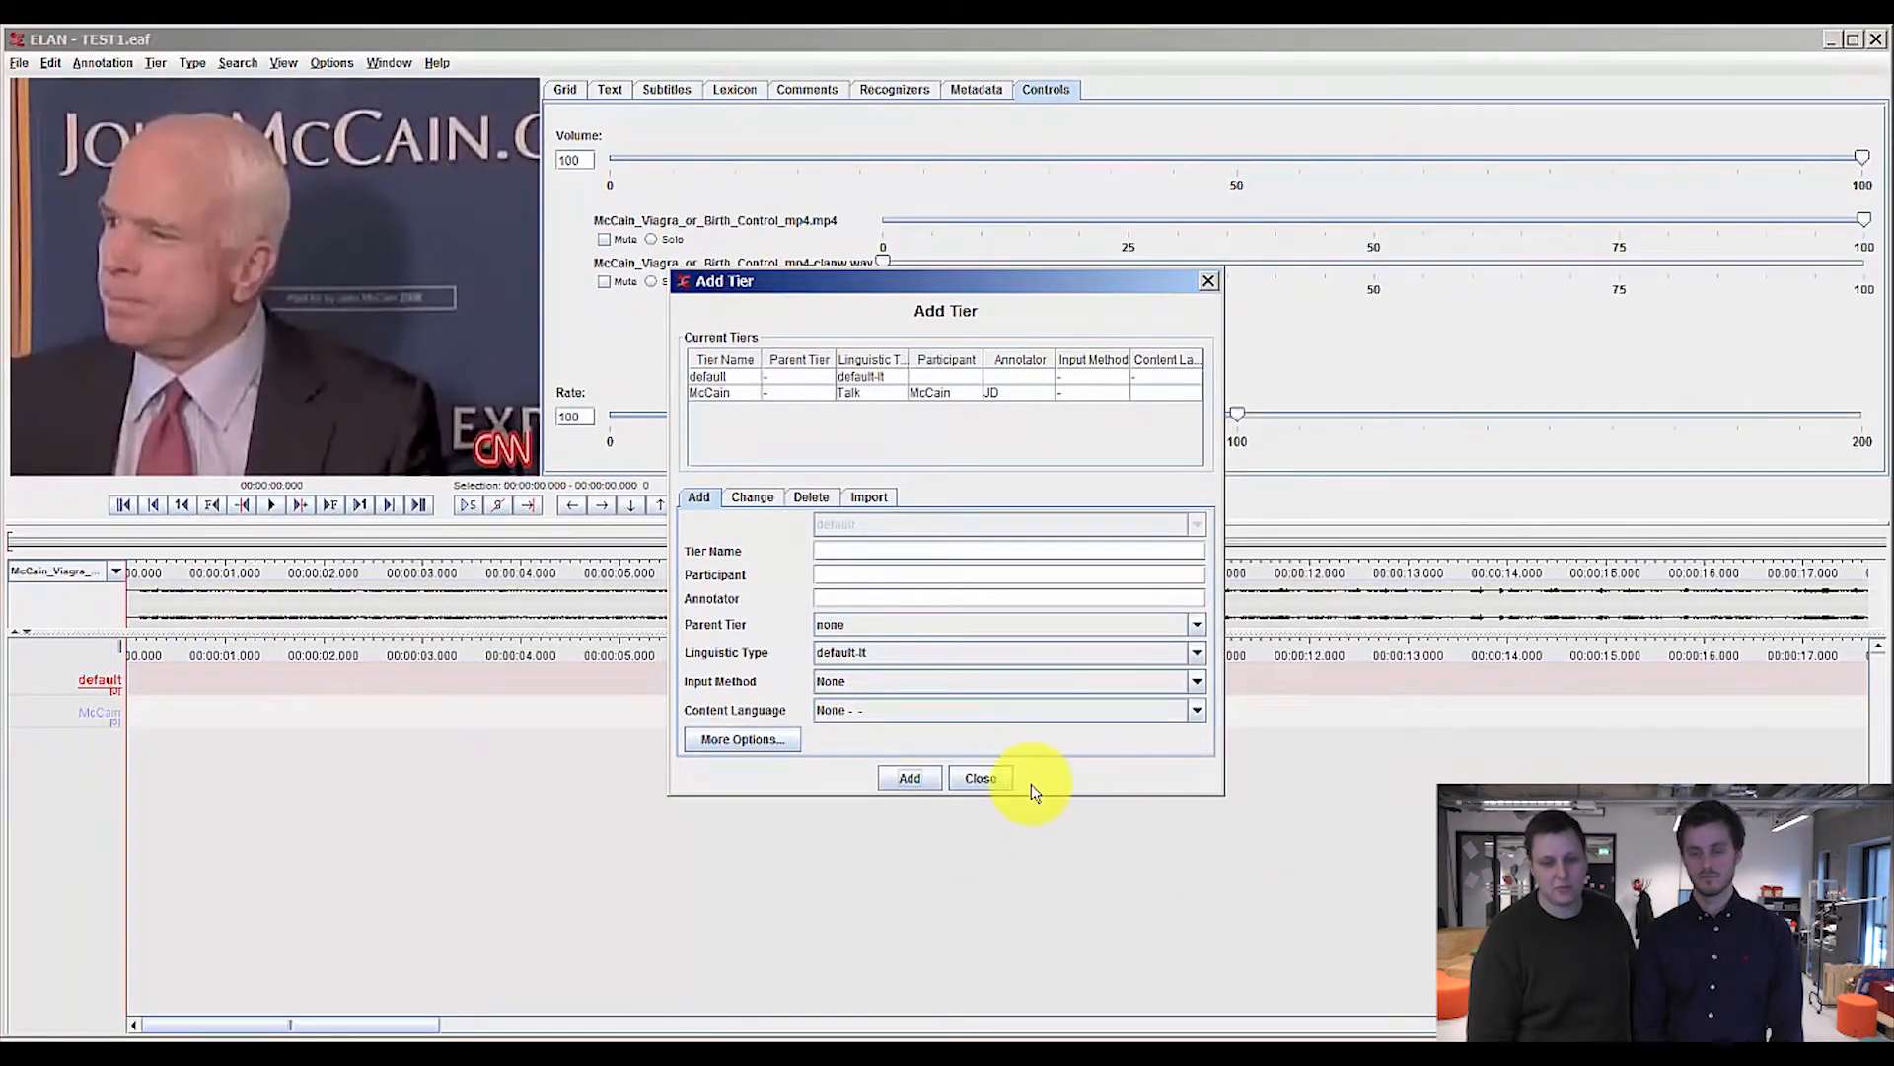
pyautogui.click(978, 777)
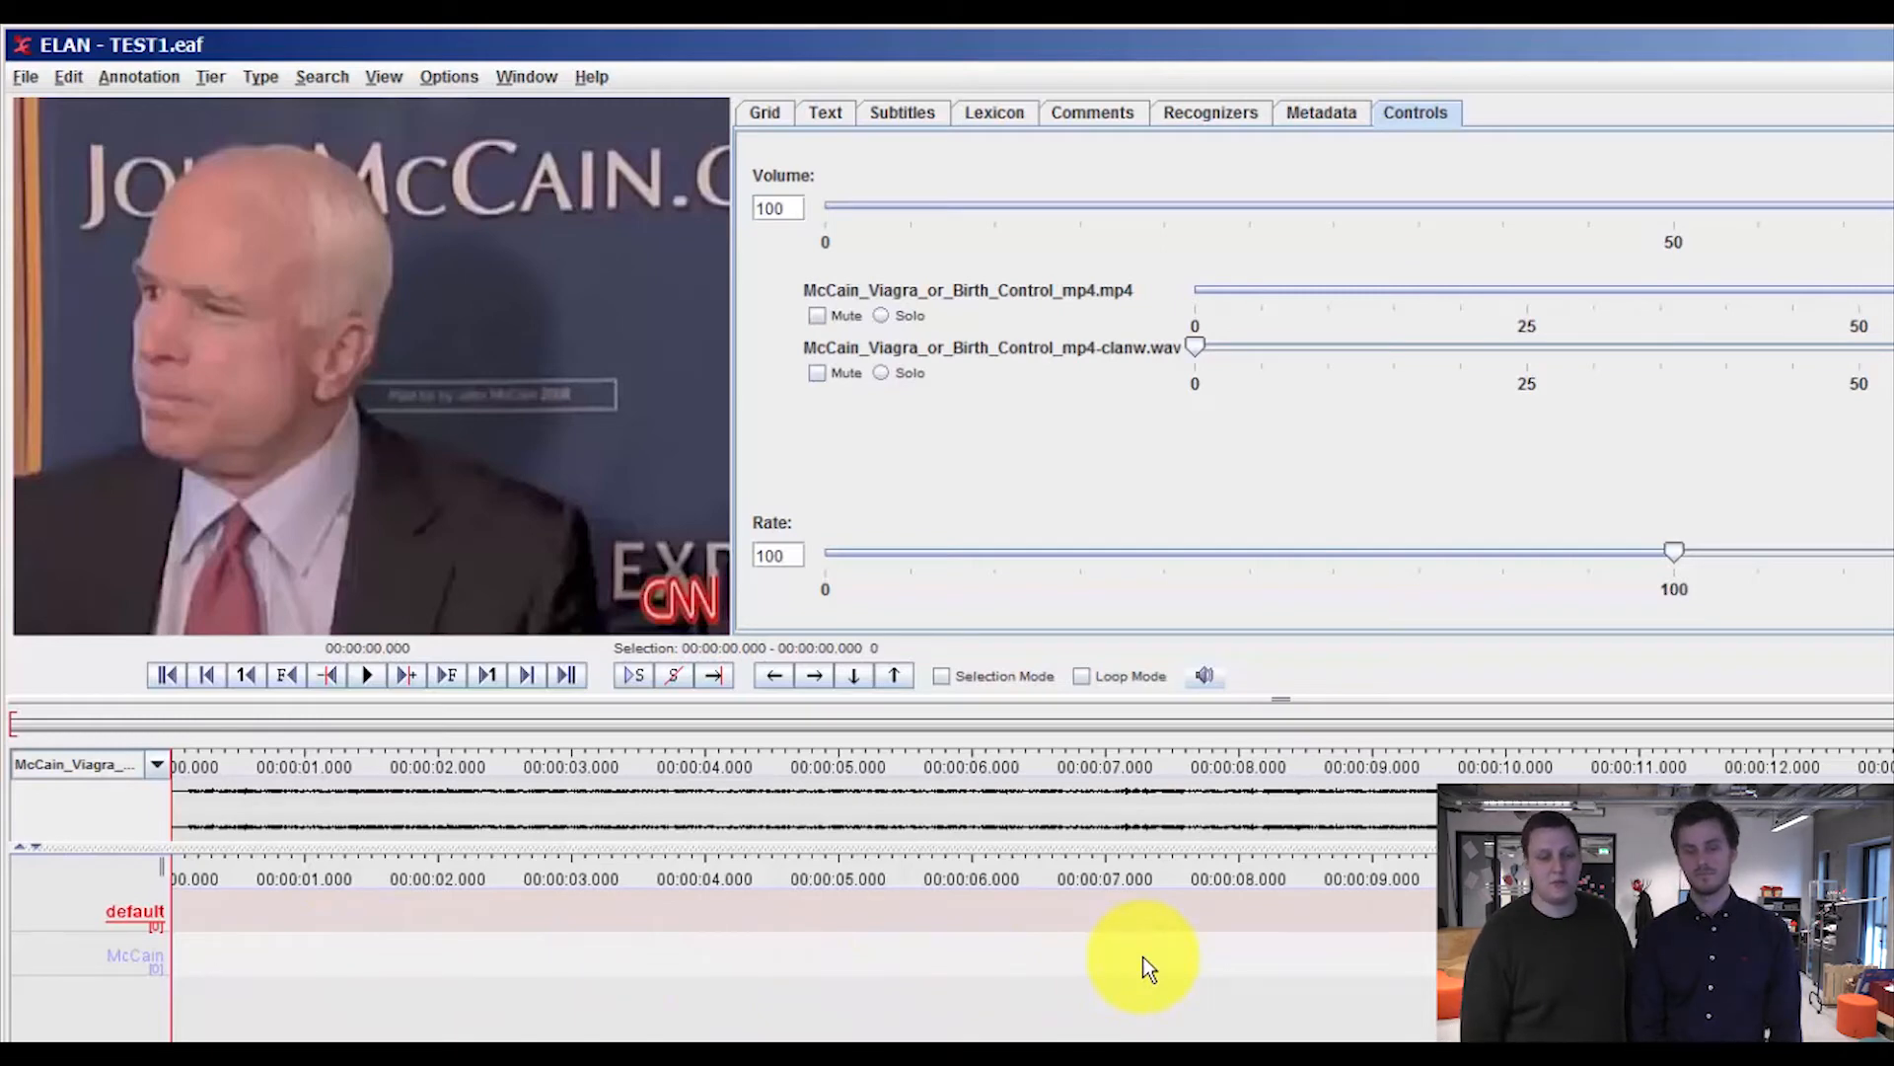
pyautogui.moveTo(1162, 967)
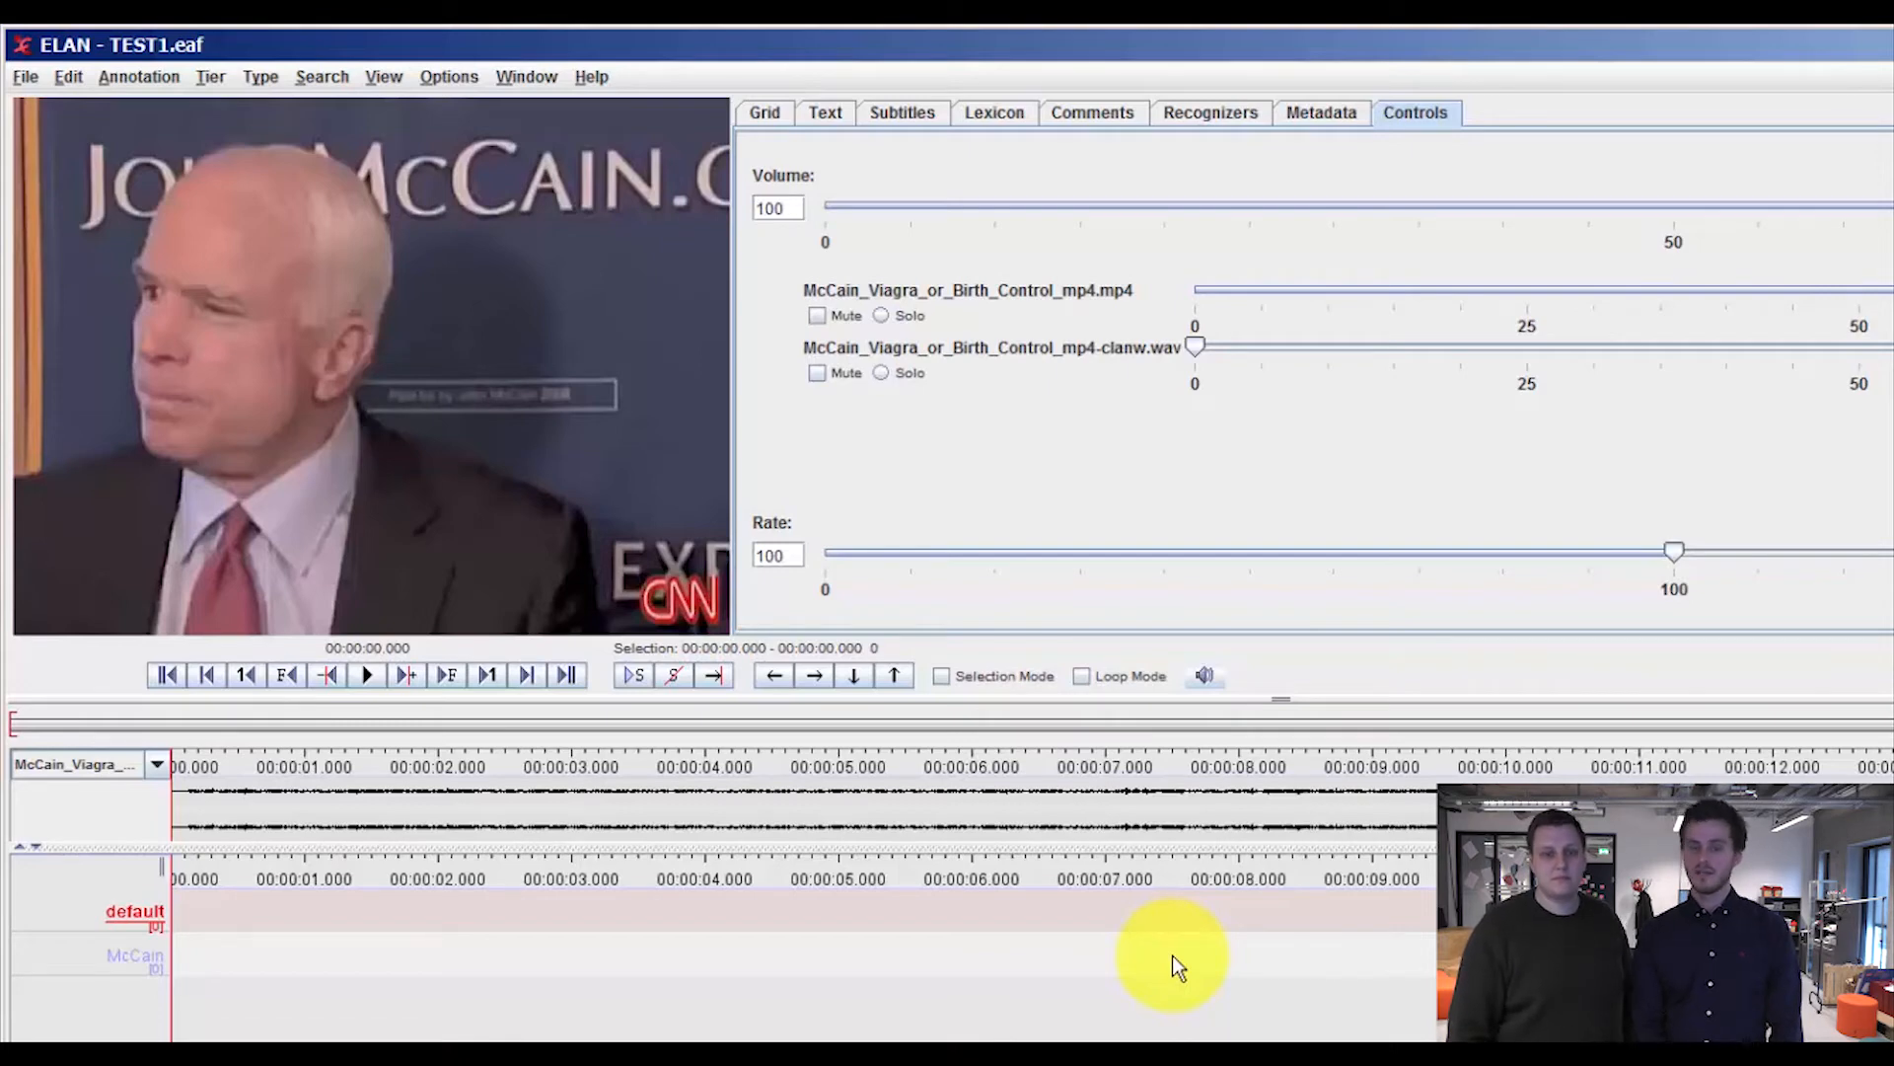
pyautogui.moveTo(1190, 961)
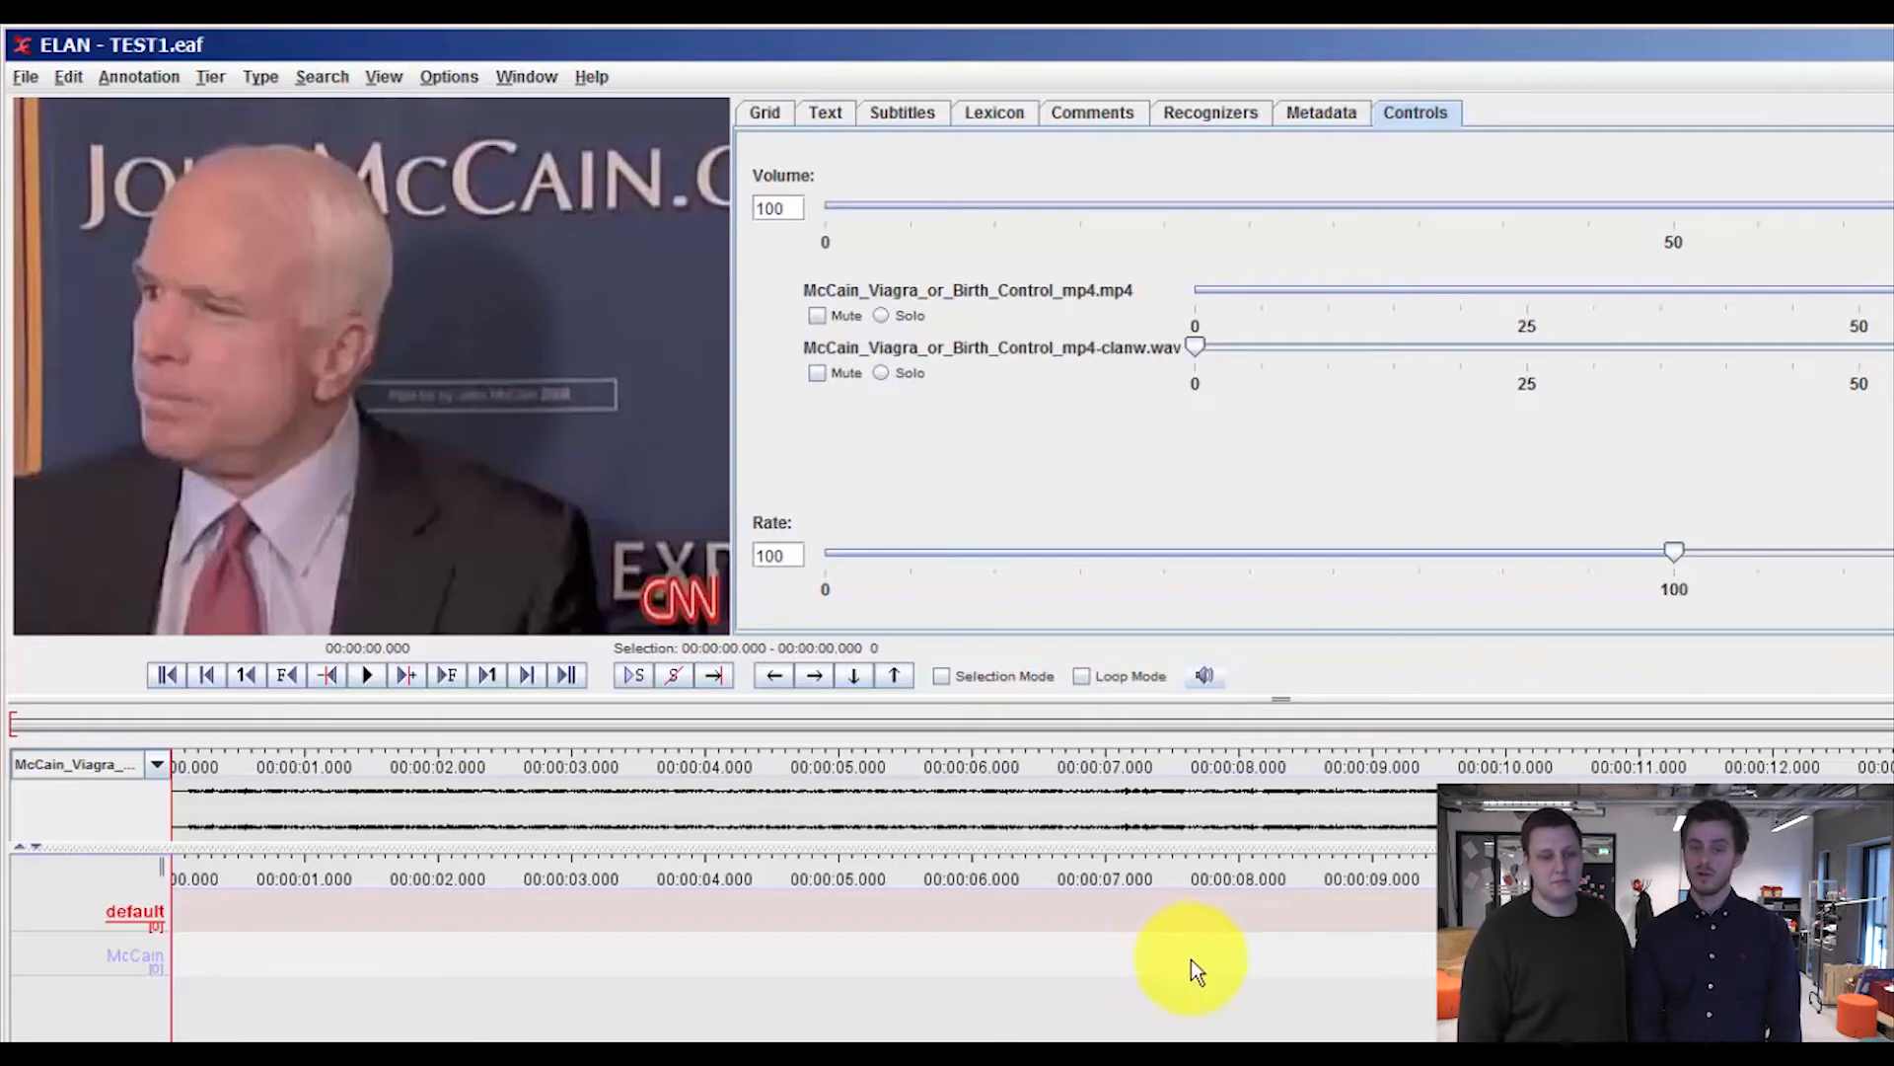
pyautogui.moveTo(432, 927)
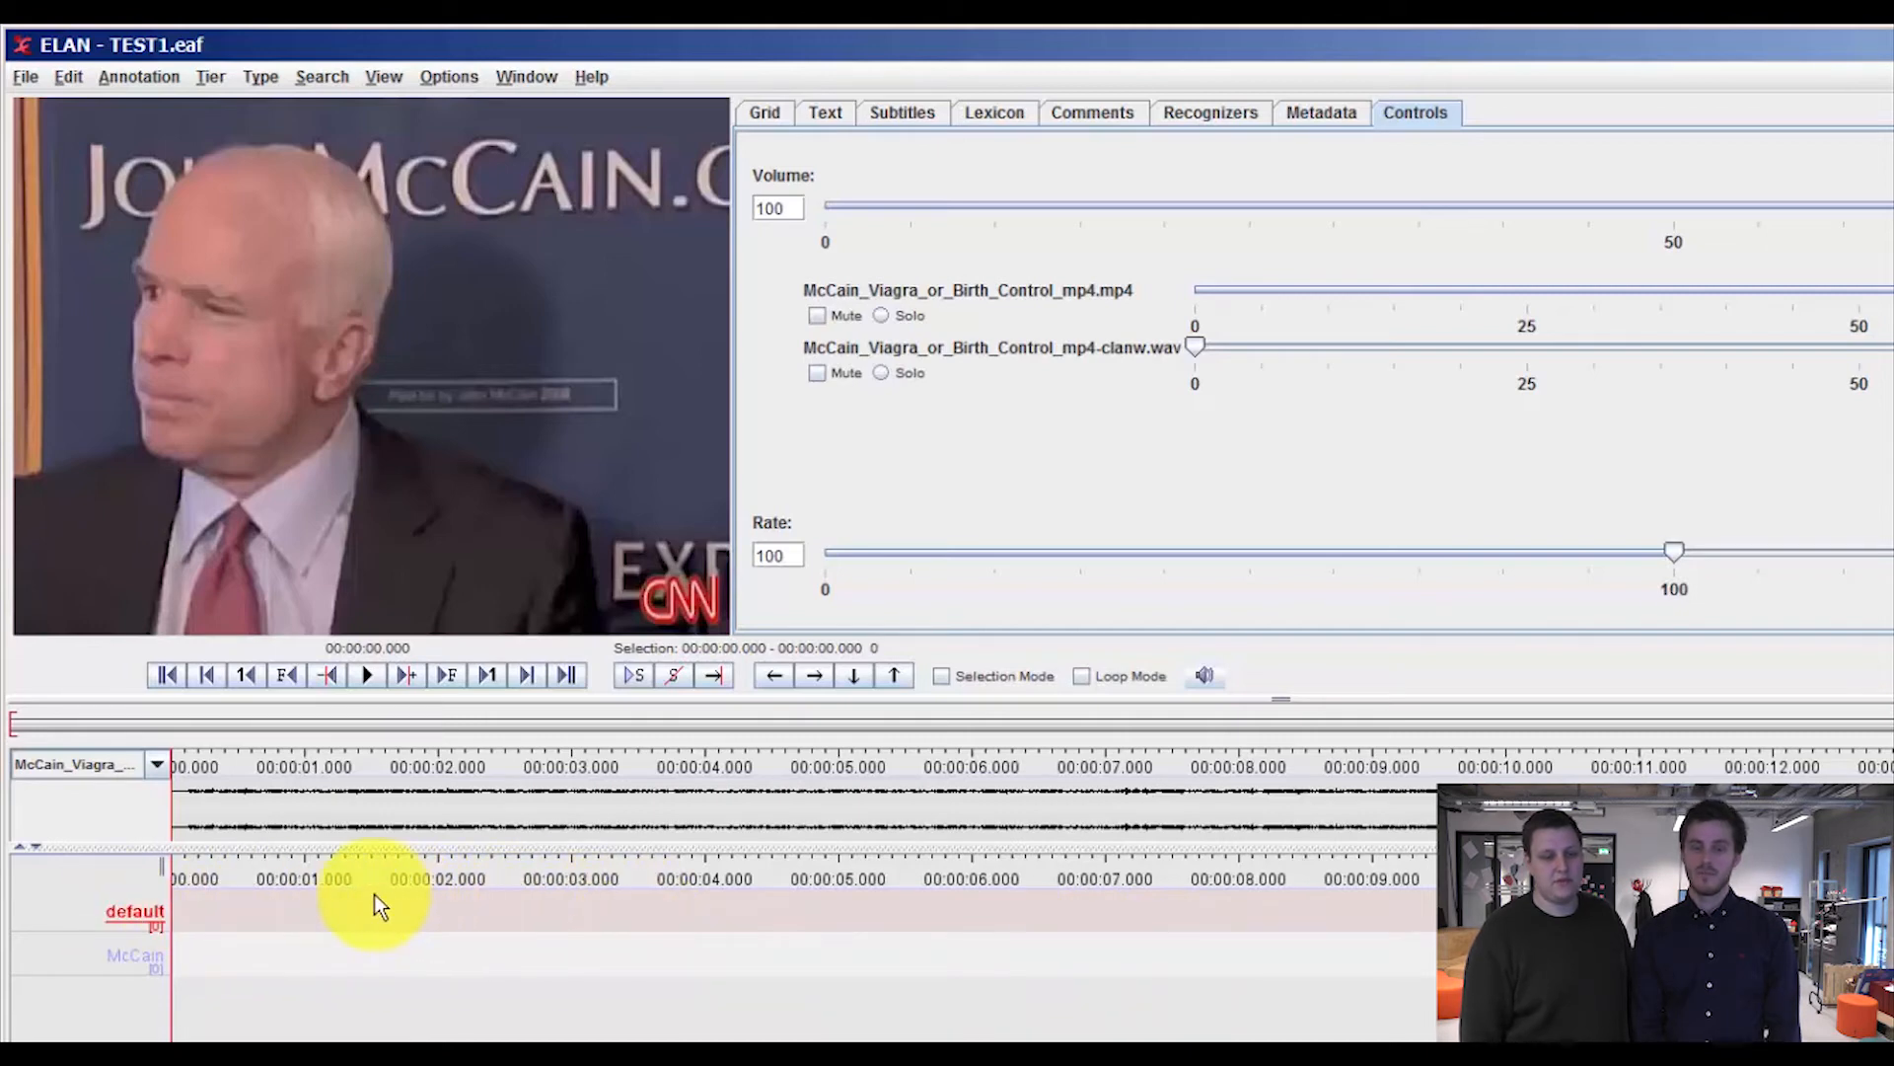
pyautogui.moveTo(343, 519)
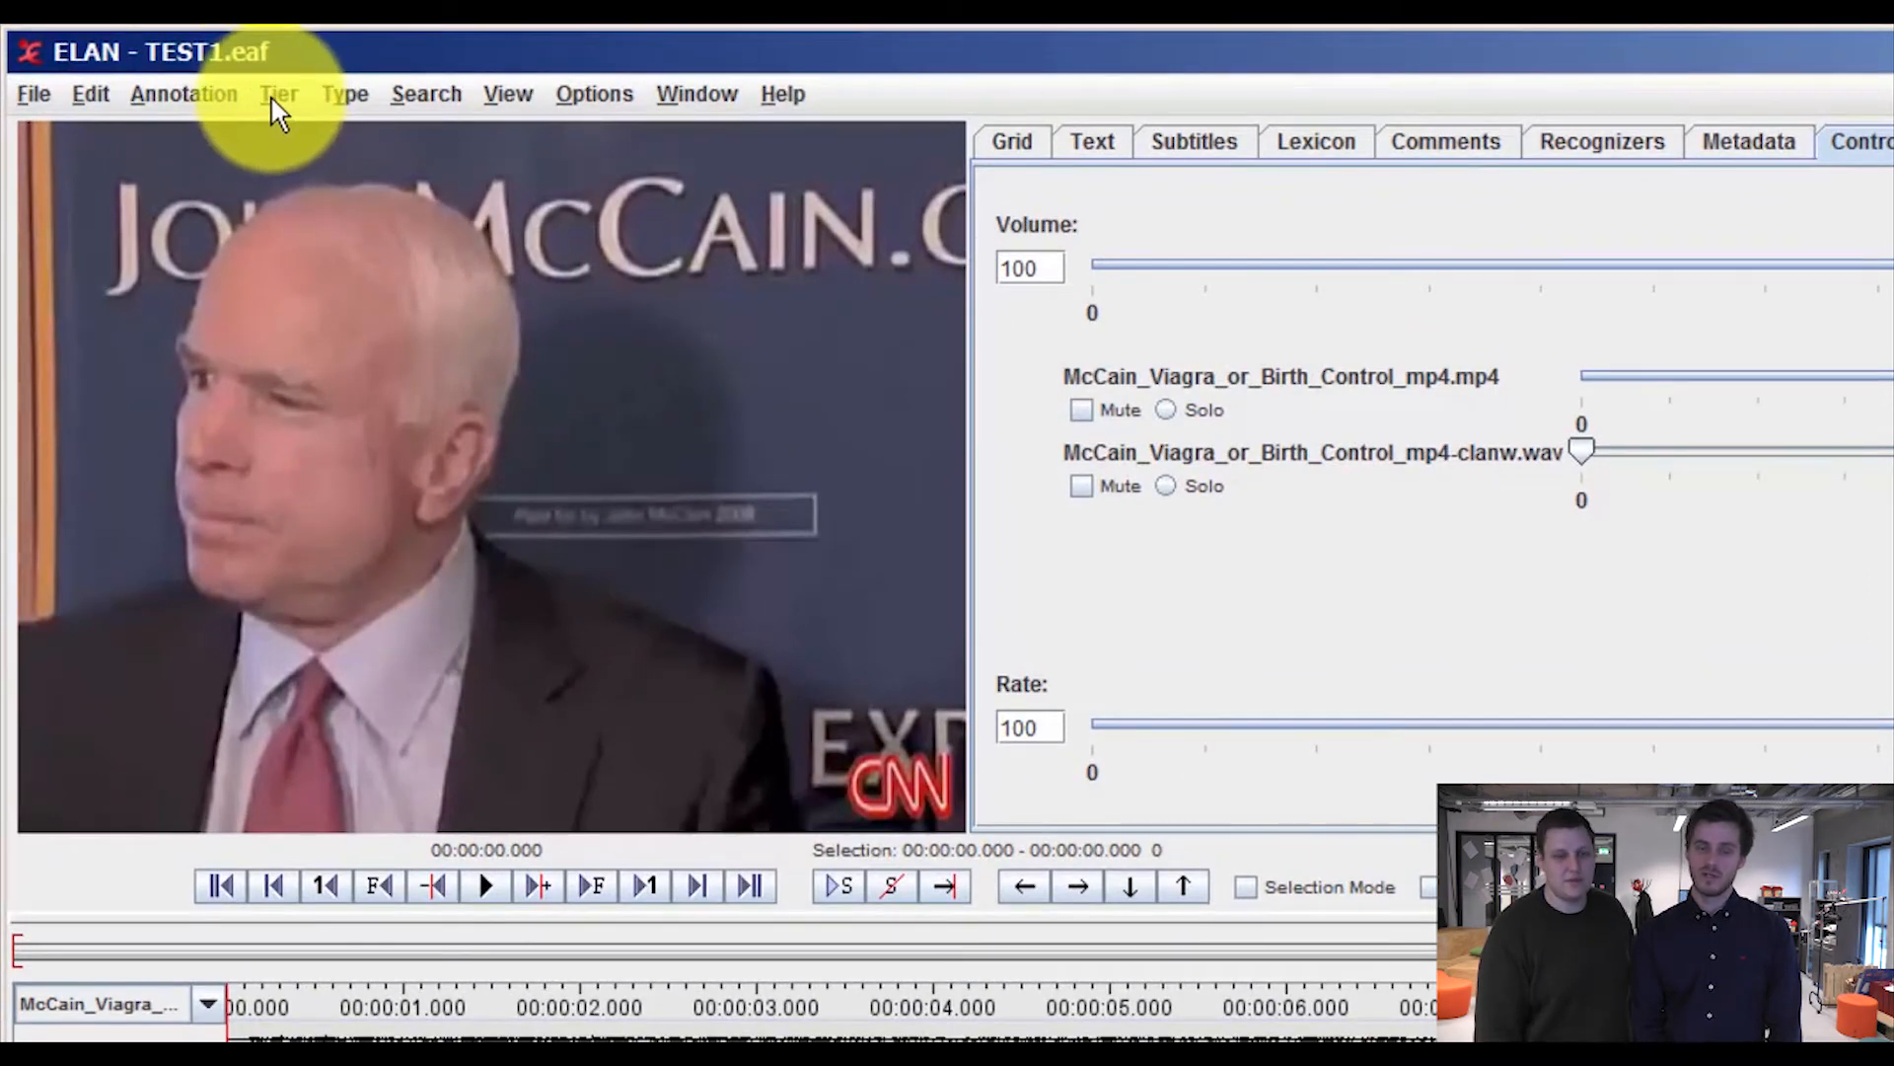
pyautogui.moveTo(280, 93)
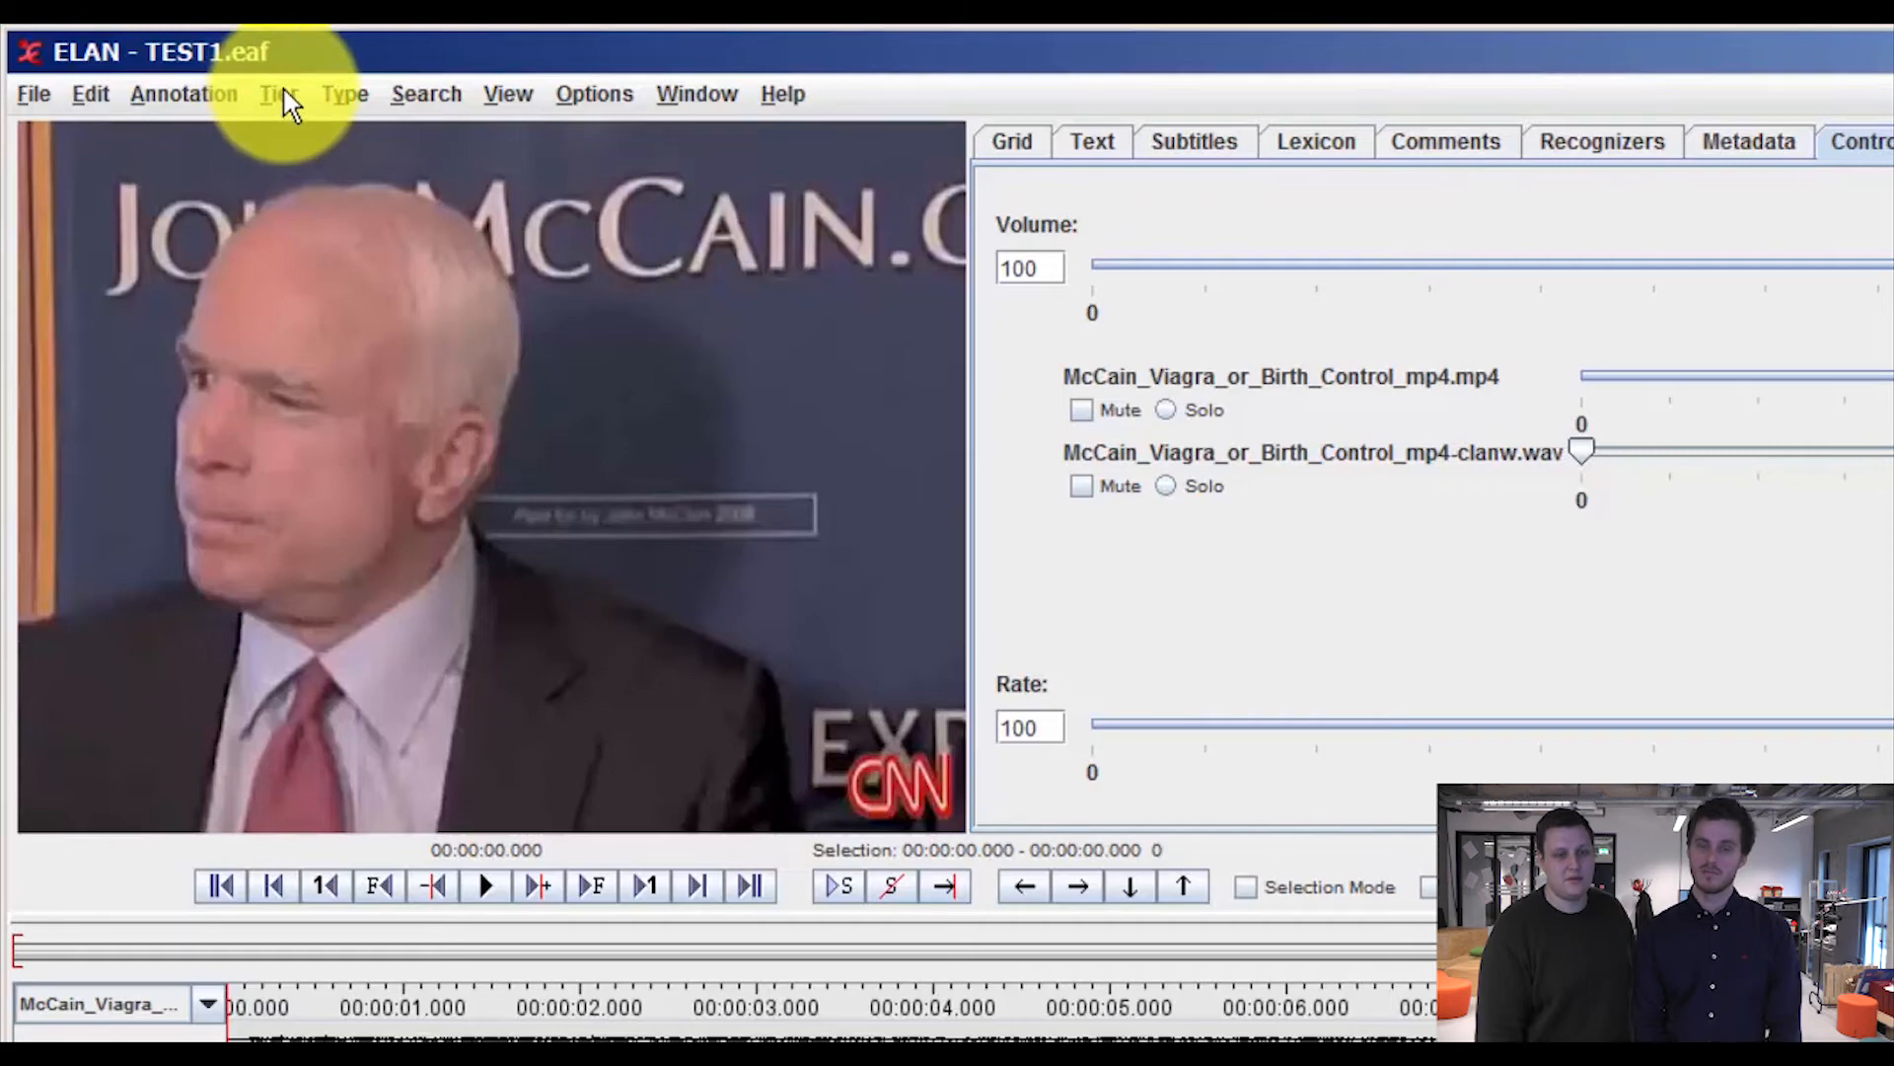
# - Open the Tier menu over the document with default and McCain tiers
pyautogui.click(278, 93)
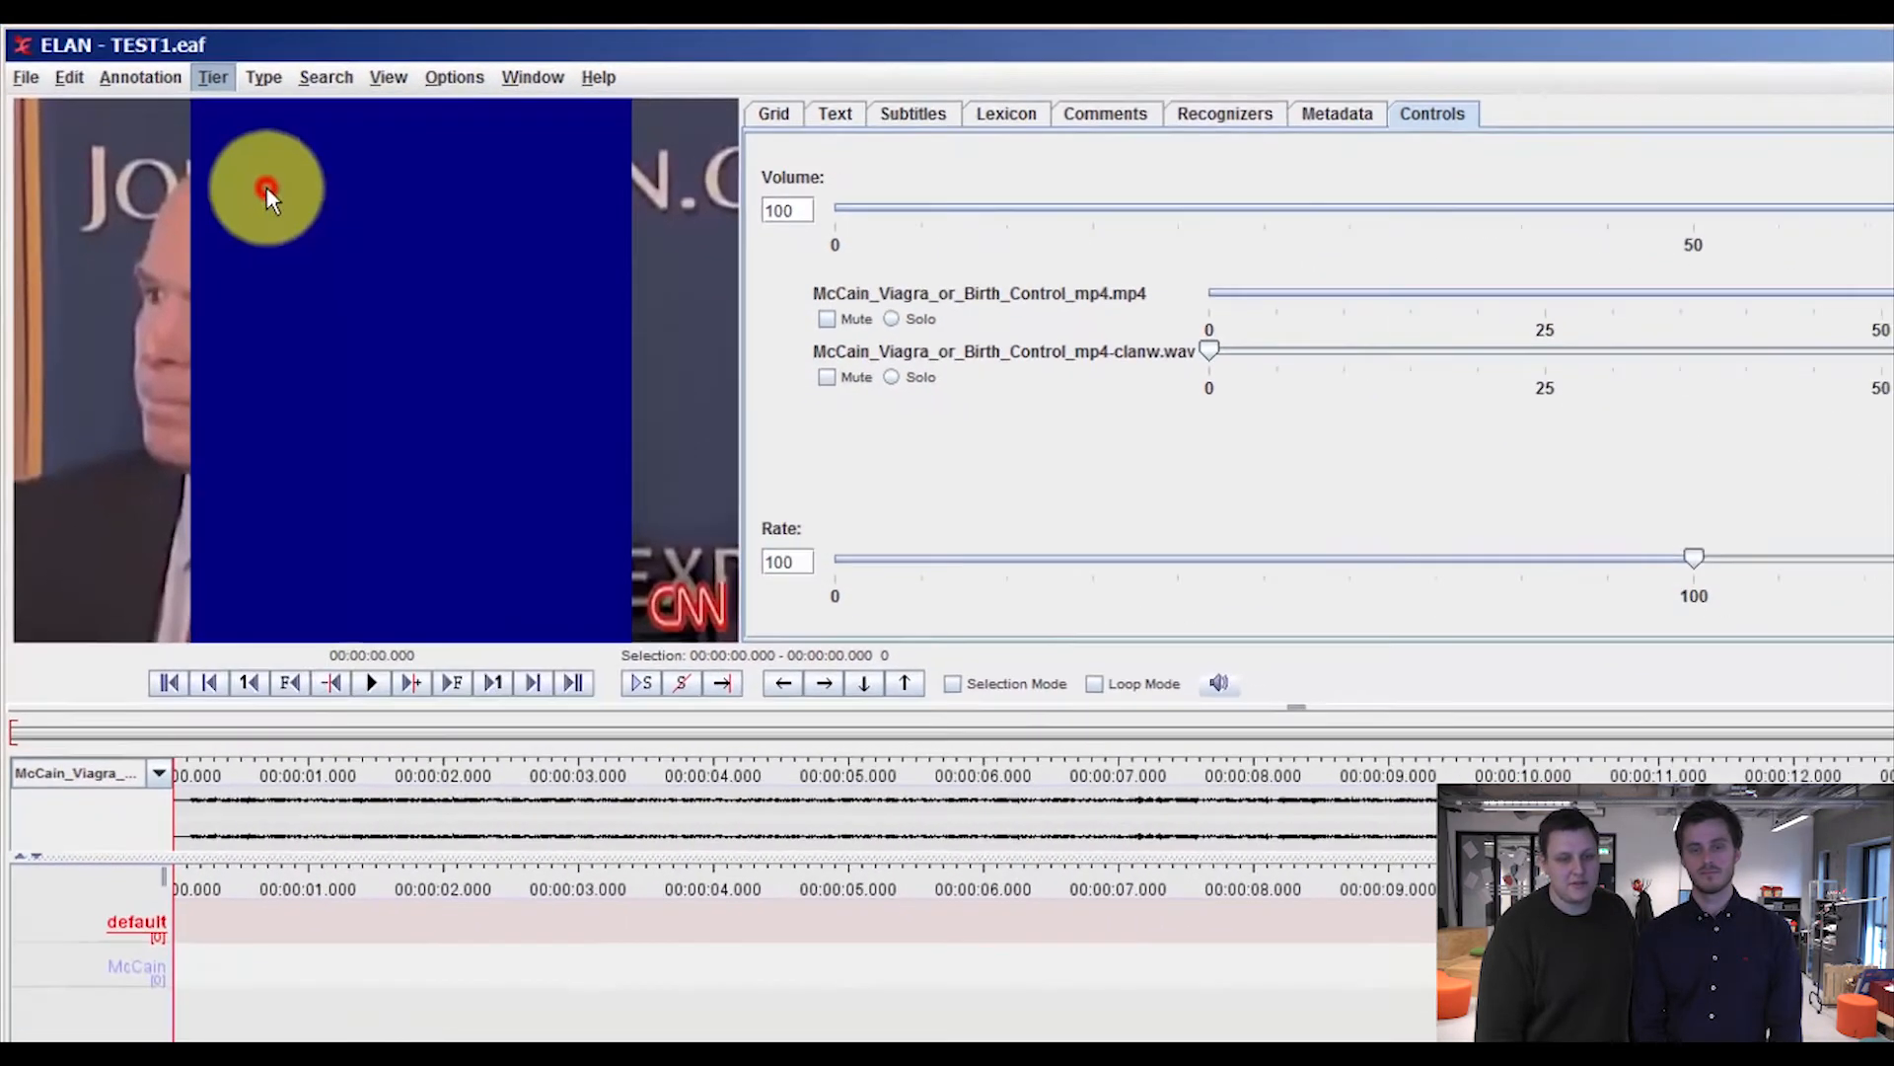
# - Delete the 'default' tier, leaving only McCain, and close the Delete Tier window
pyautogui.click(213, 77)
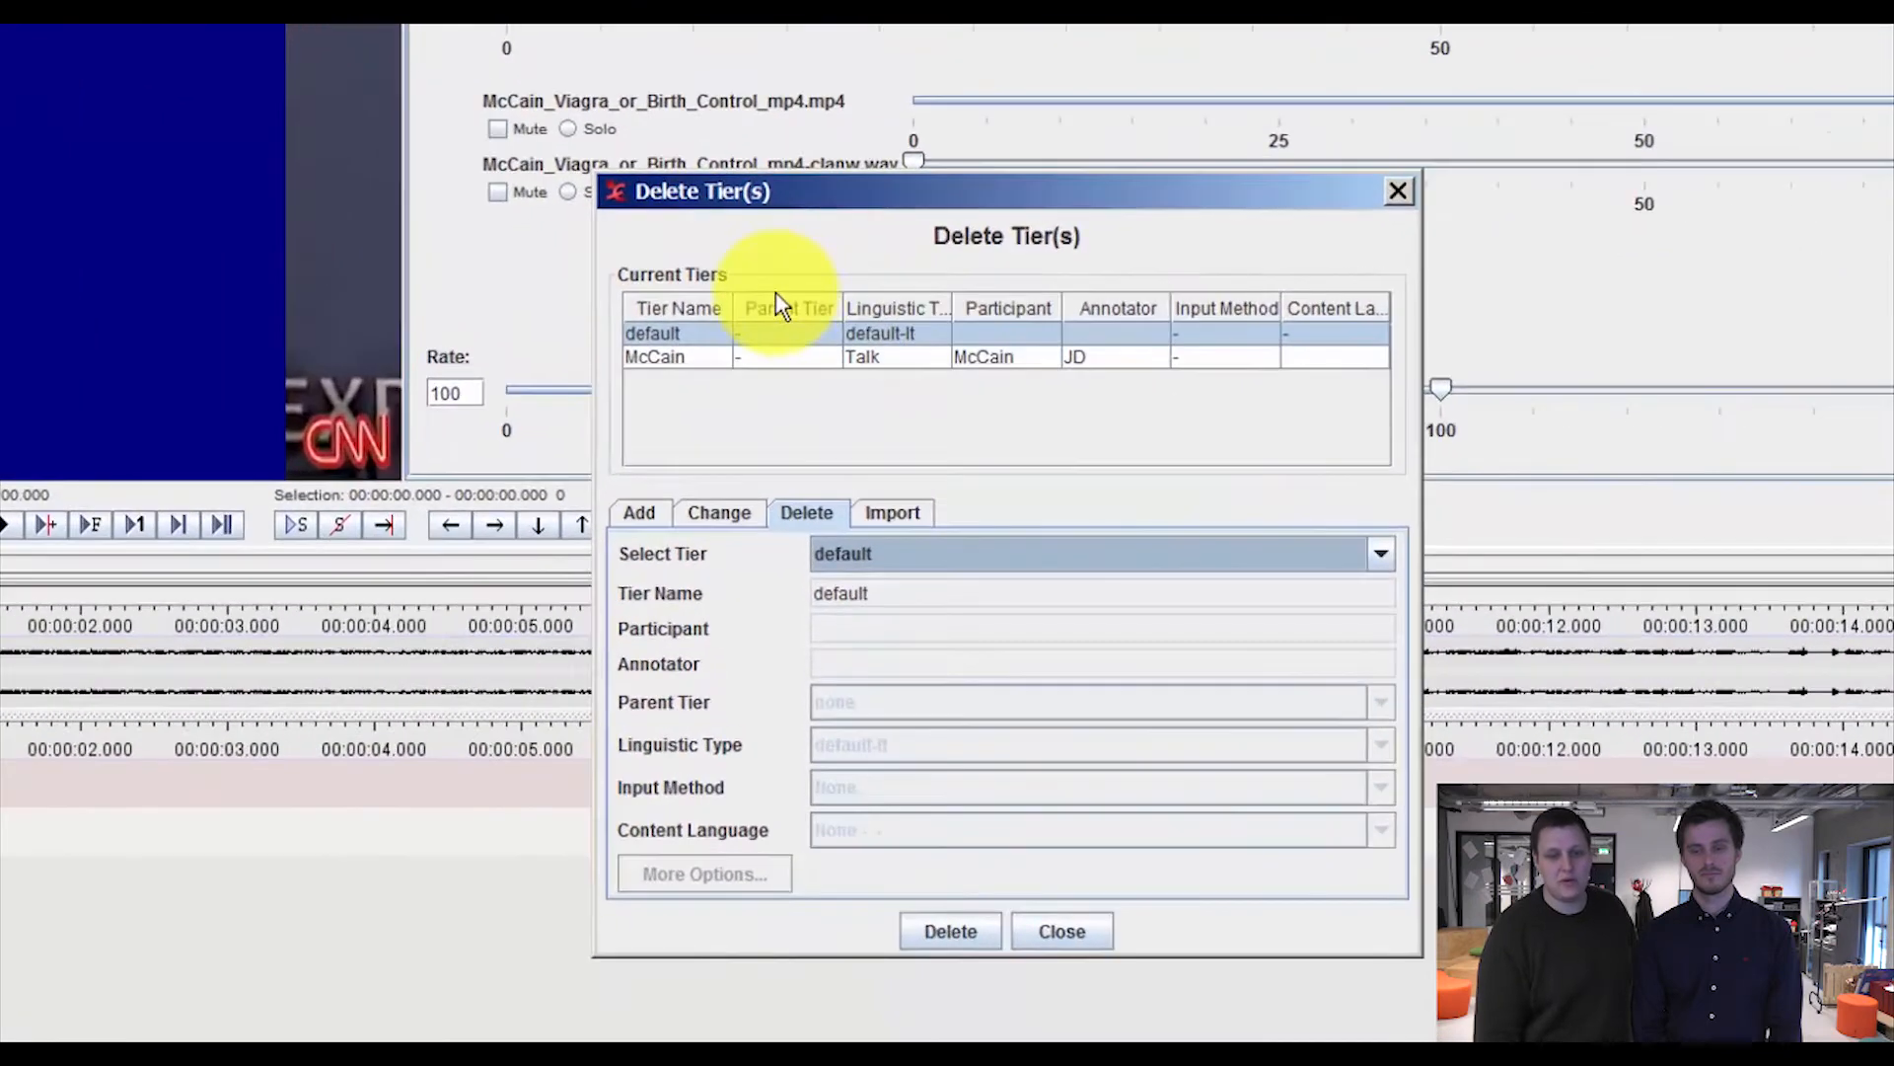
pyautogui.moveTo(951, 929)
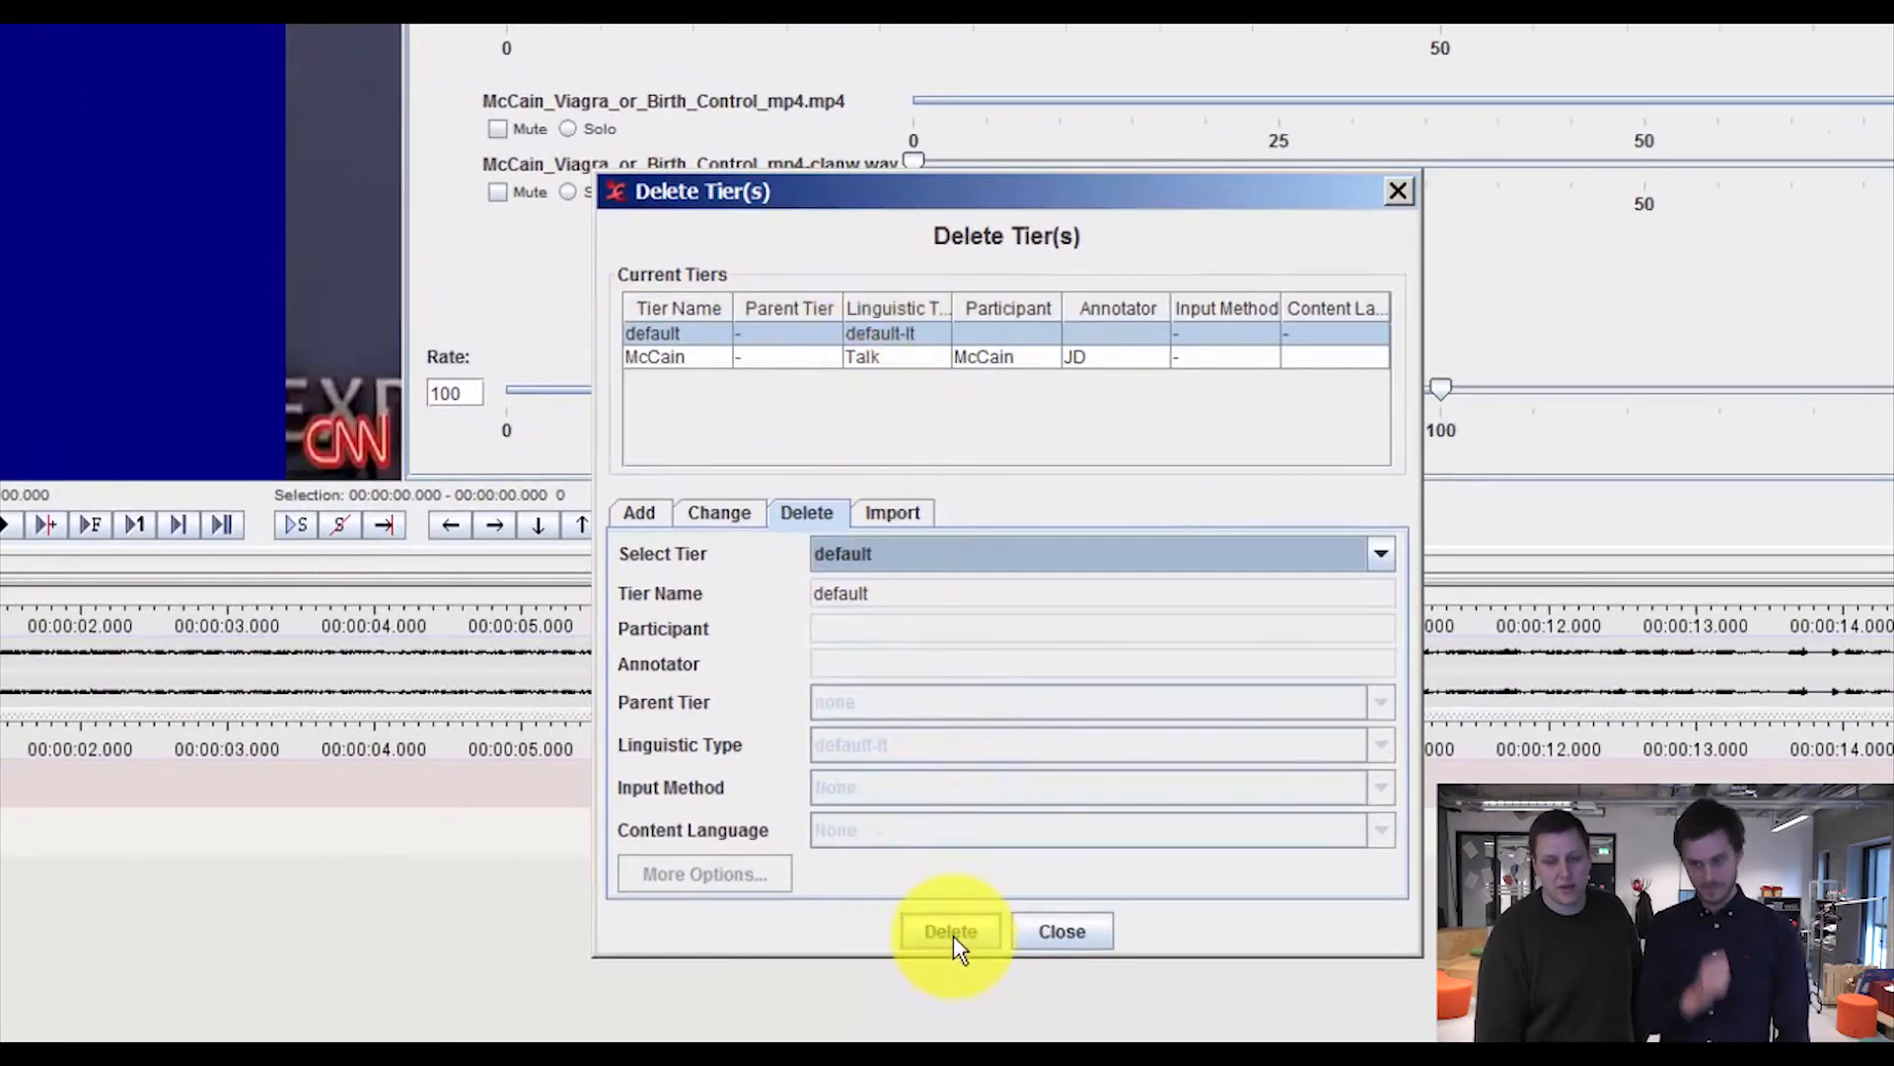
pyautogui.click(949, 930)
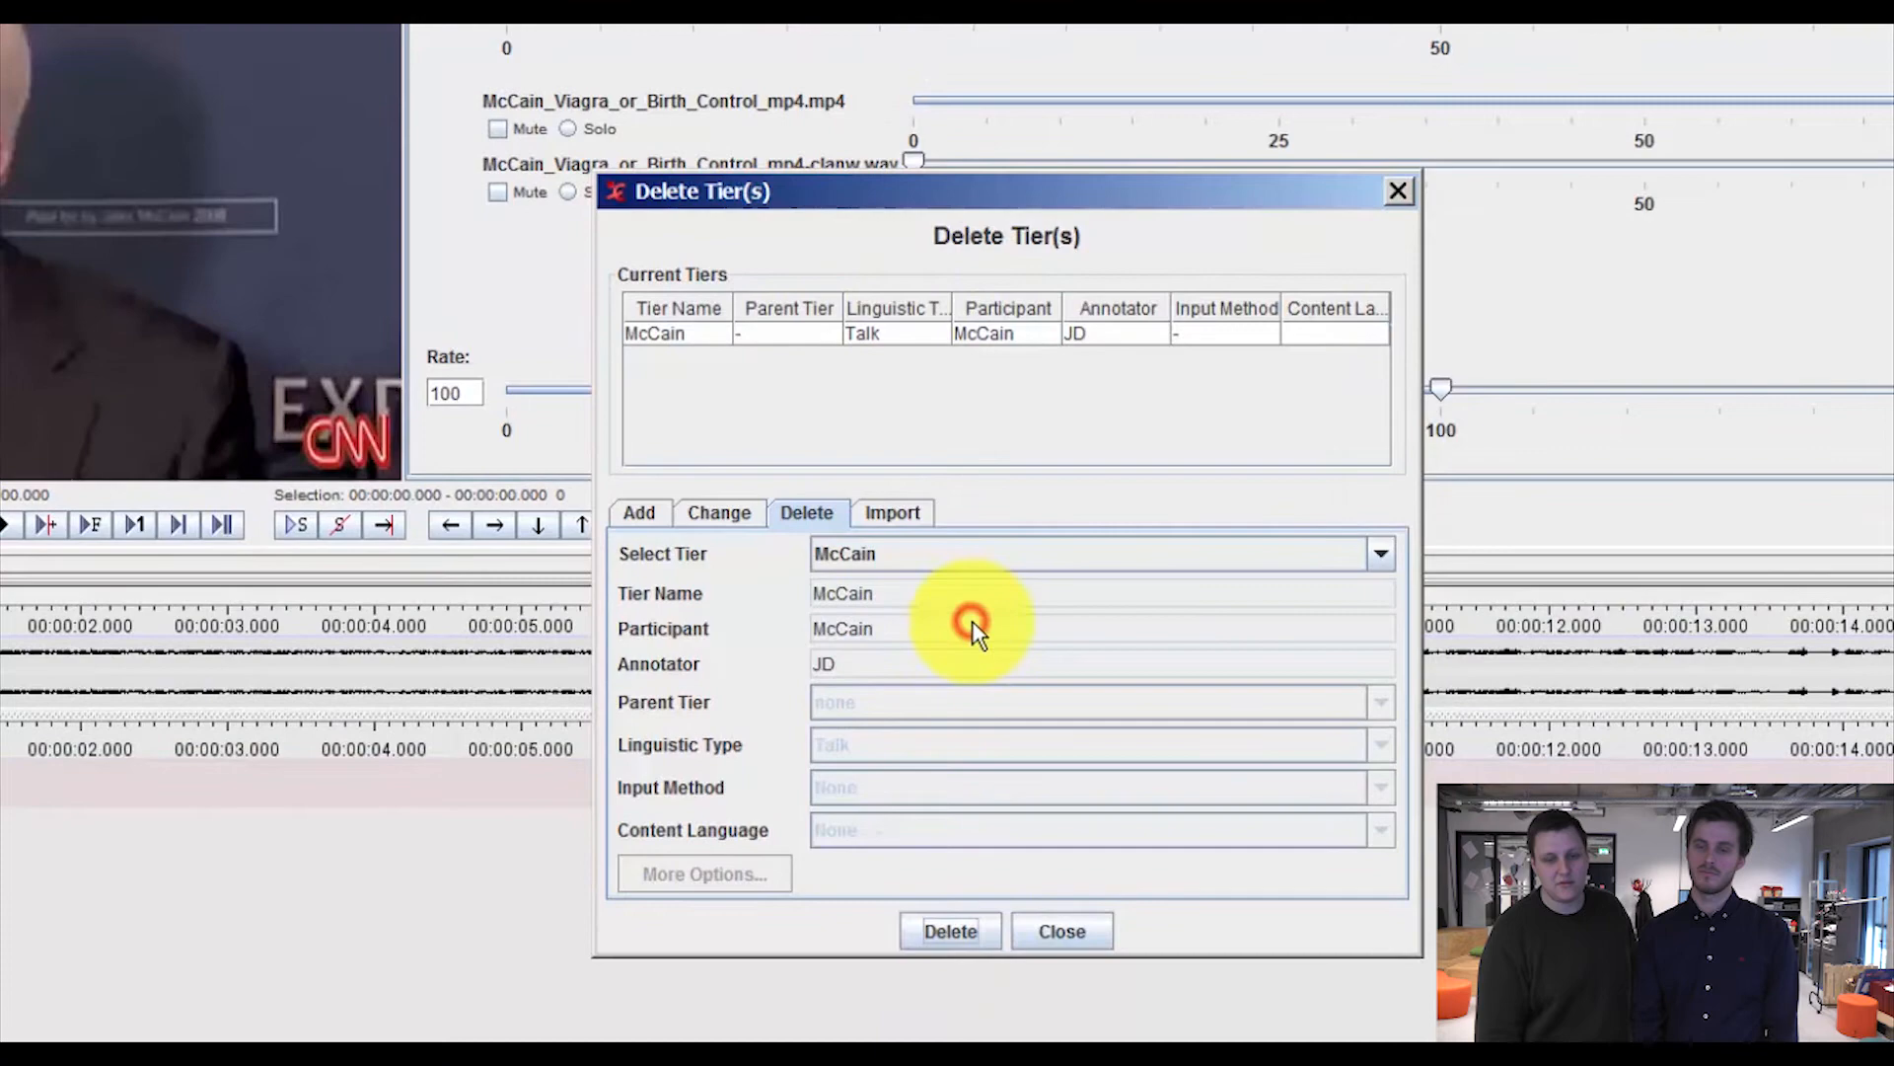
pyautogui.click(1059, 930)
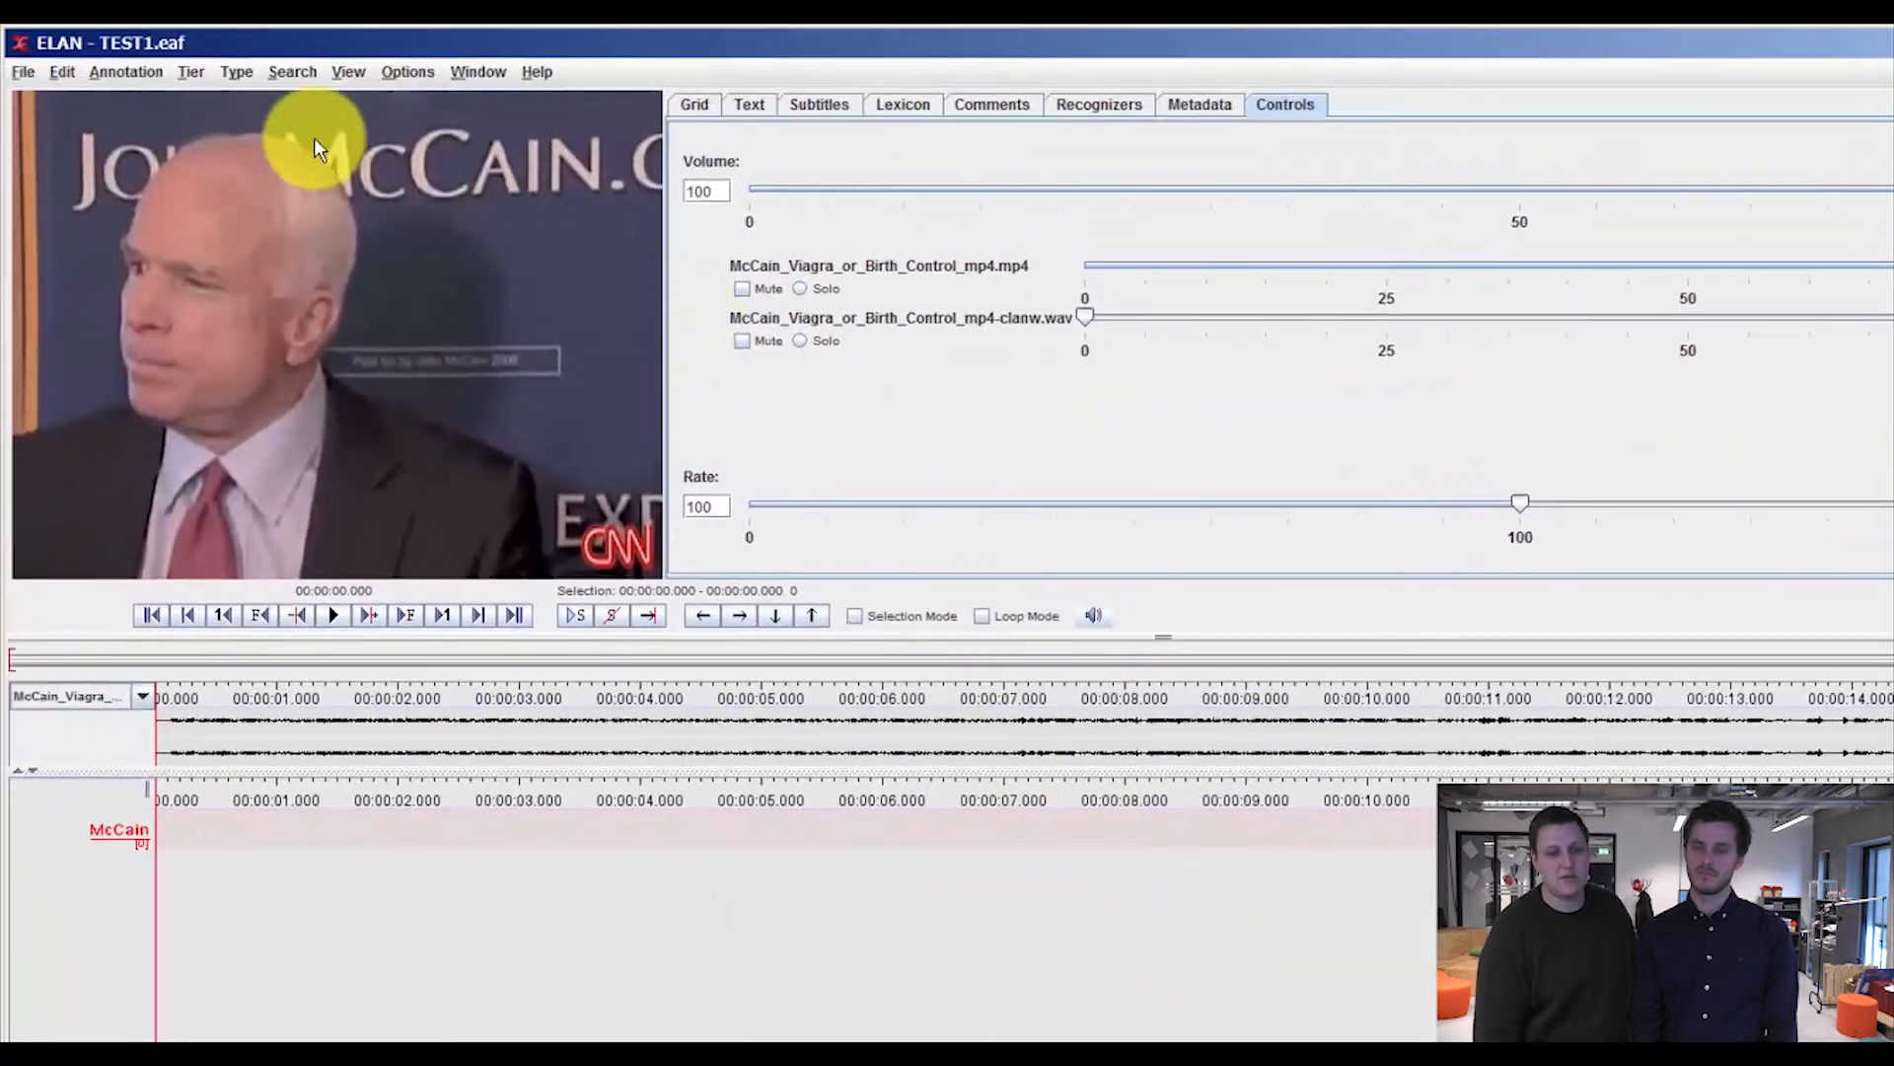
pyautogui.click(234, 71)
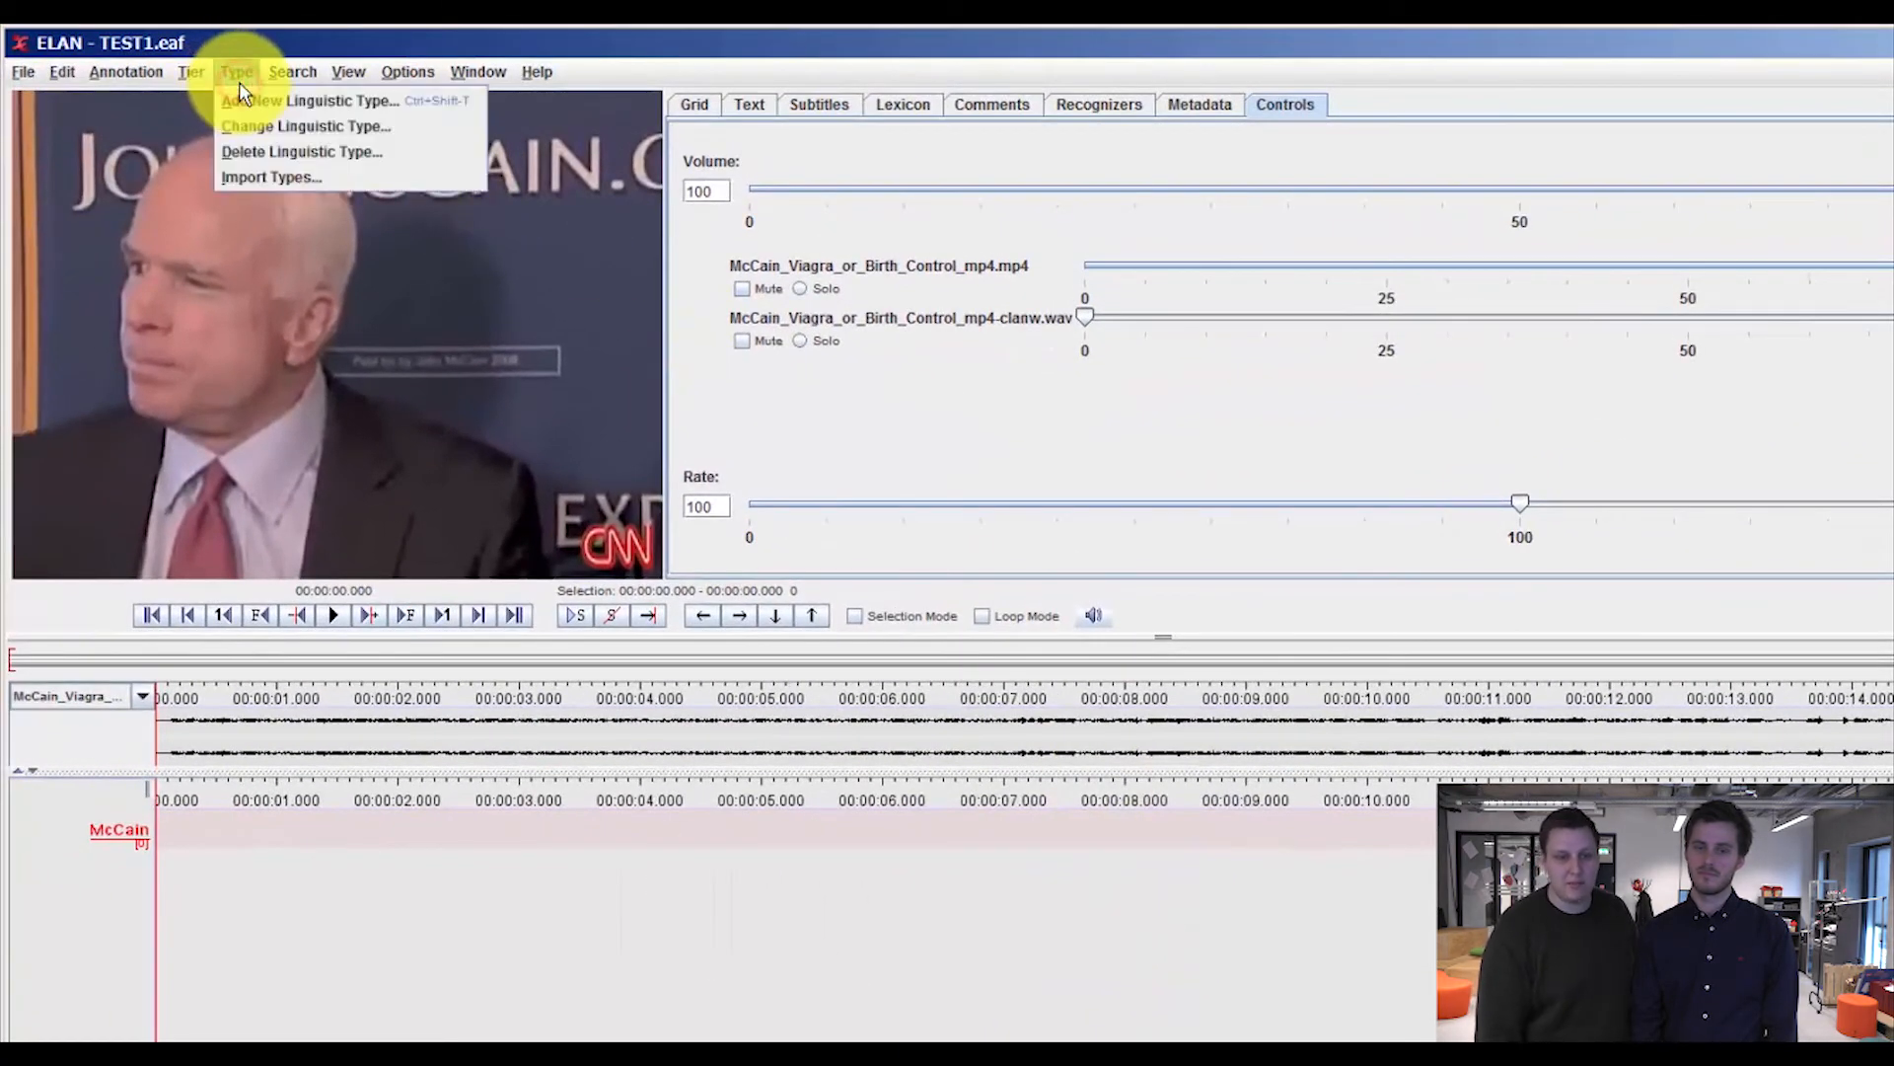
pyautogui.moveTo(273, 152)
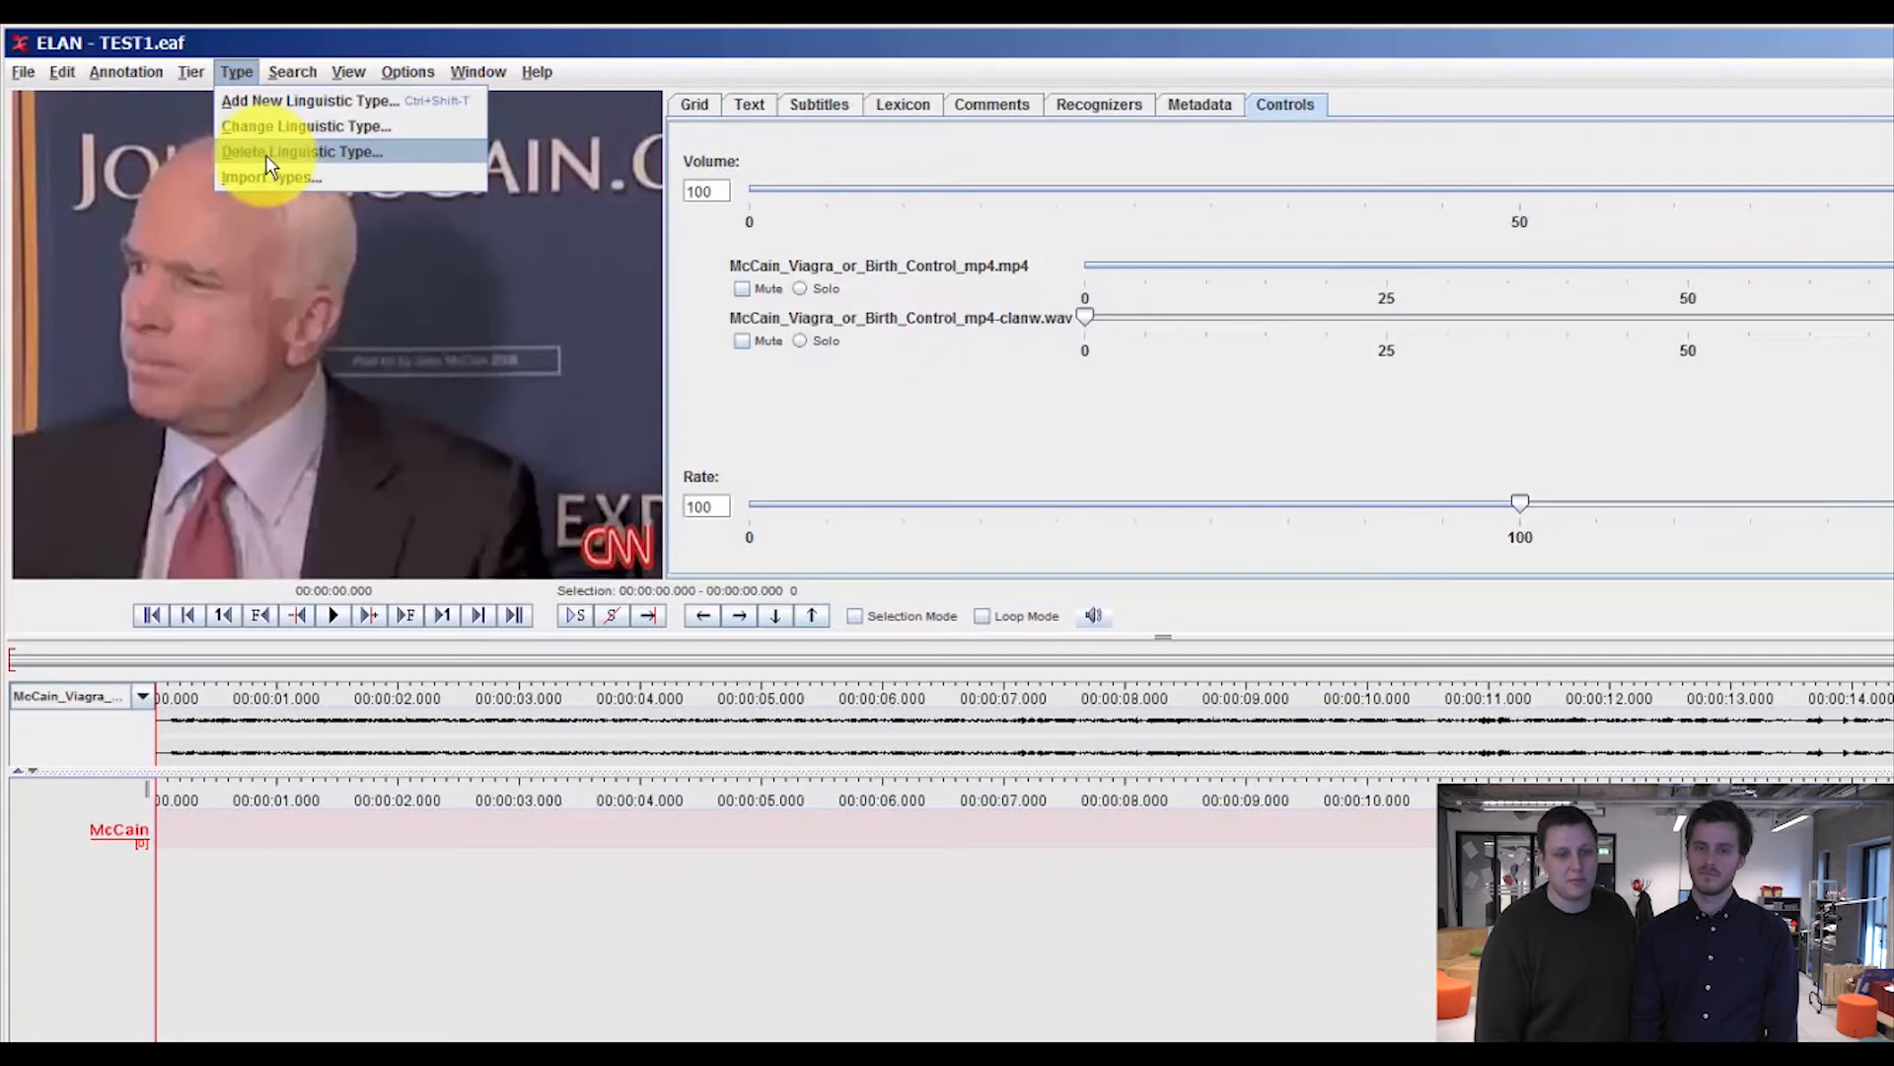
# - Delete the 'default-lt' linguistic type, leaving Talk as the only type
pyautogui.click(300, 152)
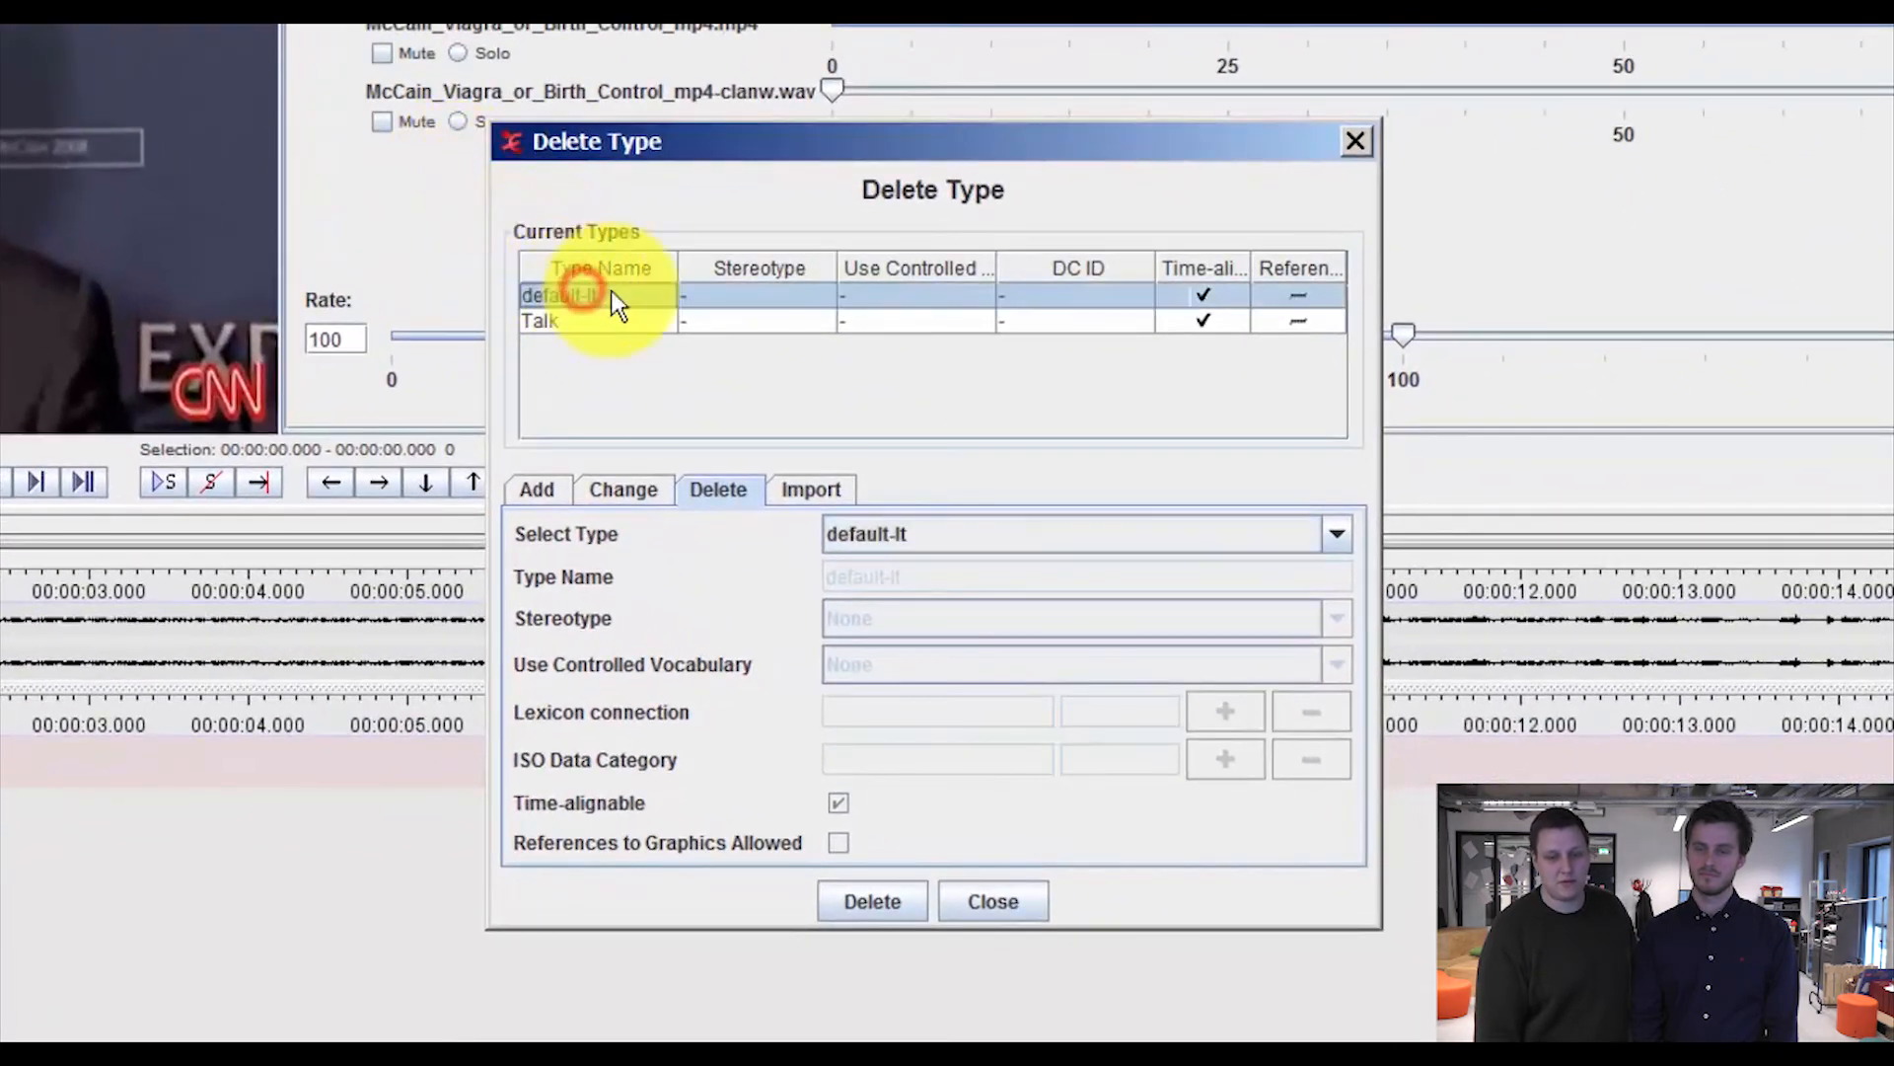
pyautogui.moveTo(961, 815)
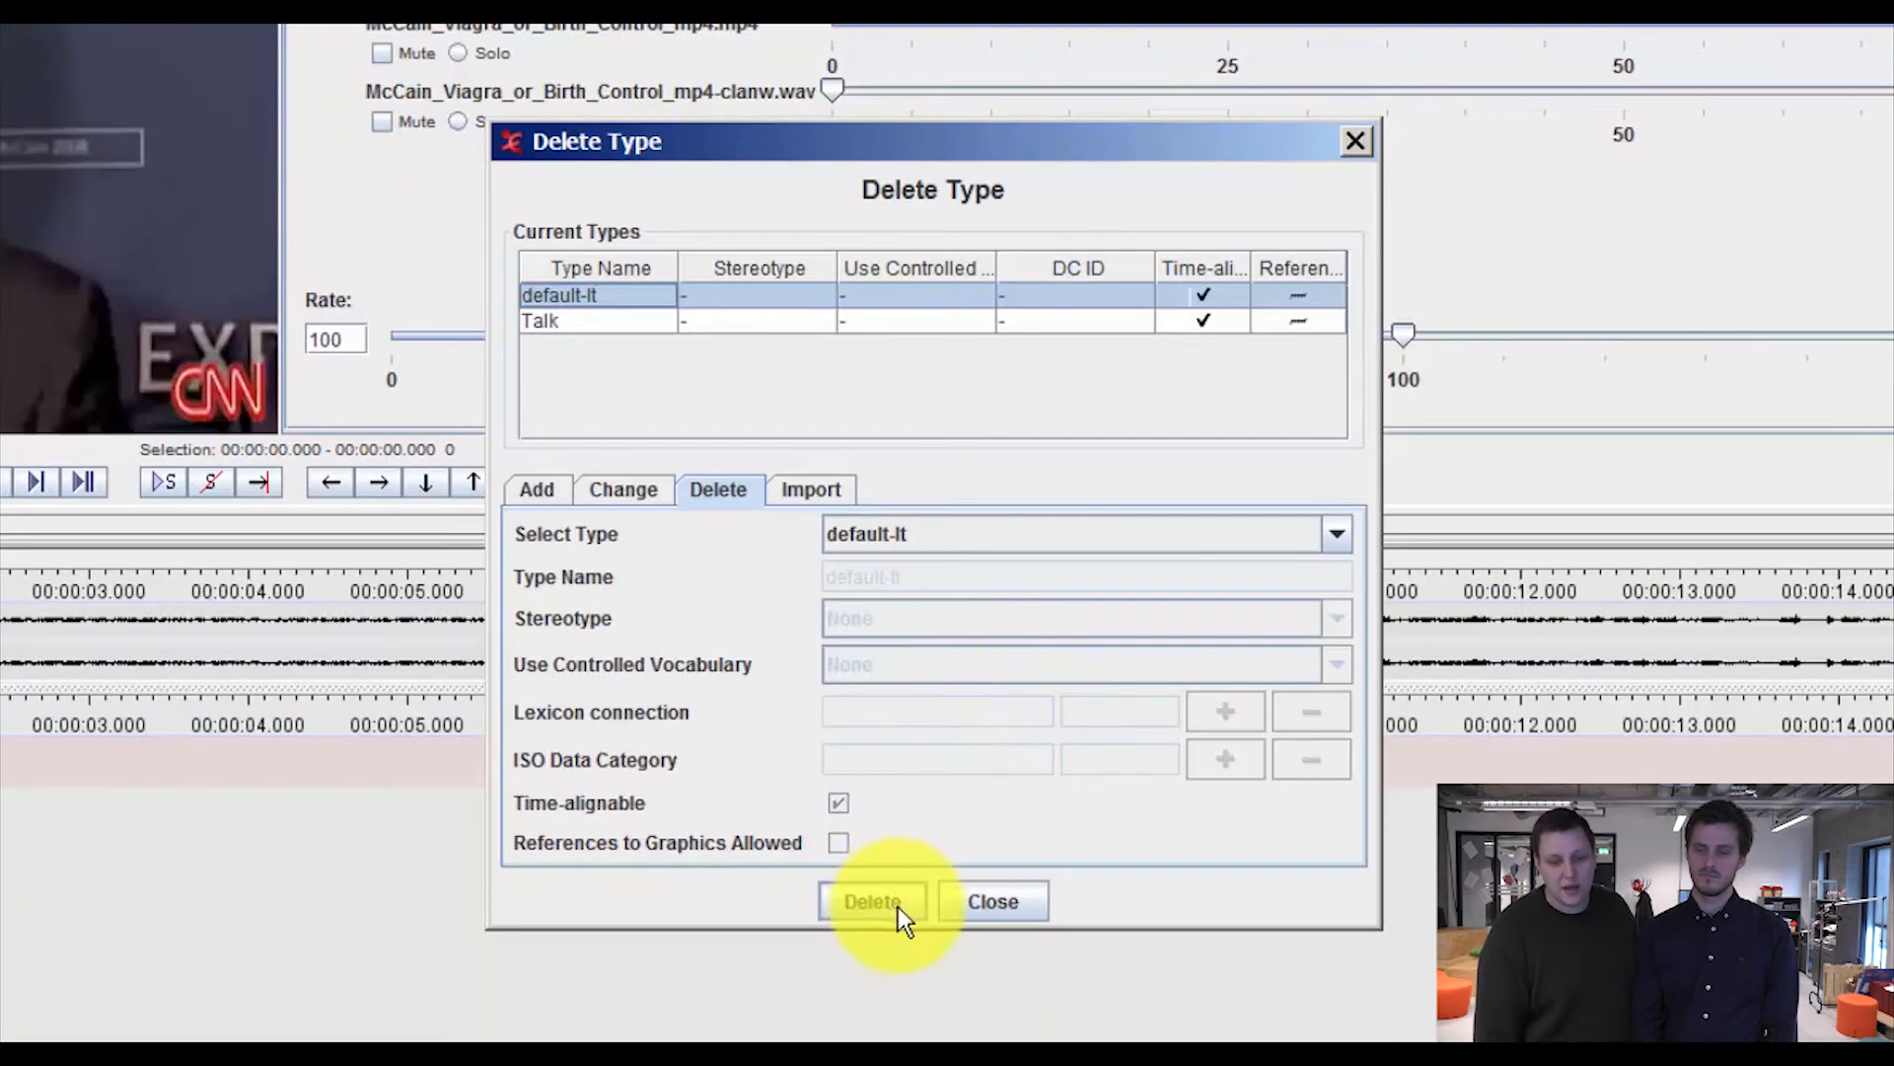
pyautogui.click(870, 900)
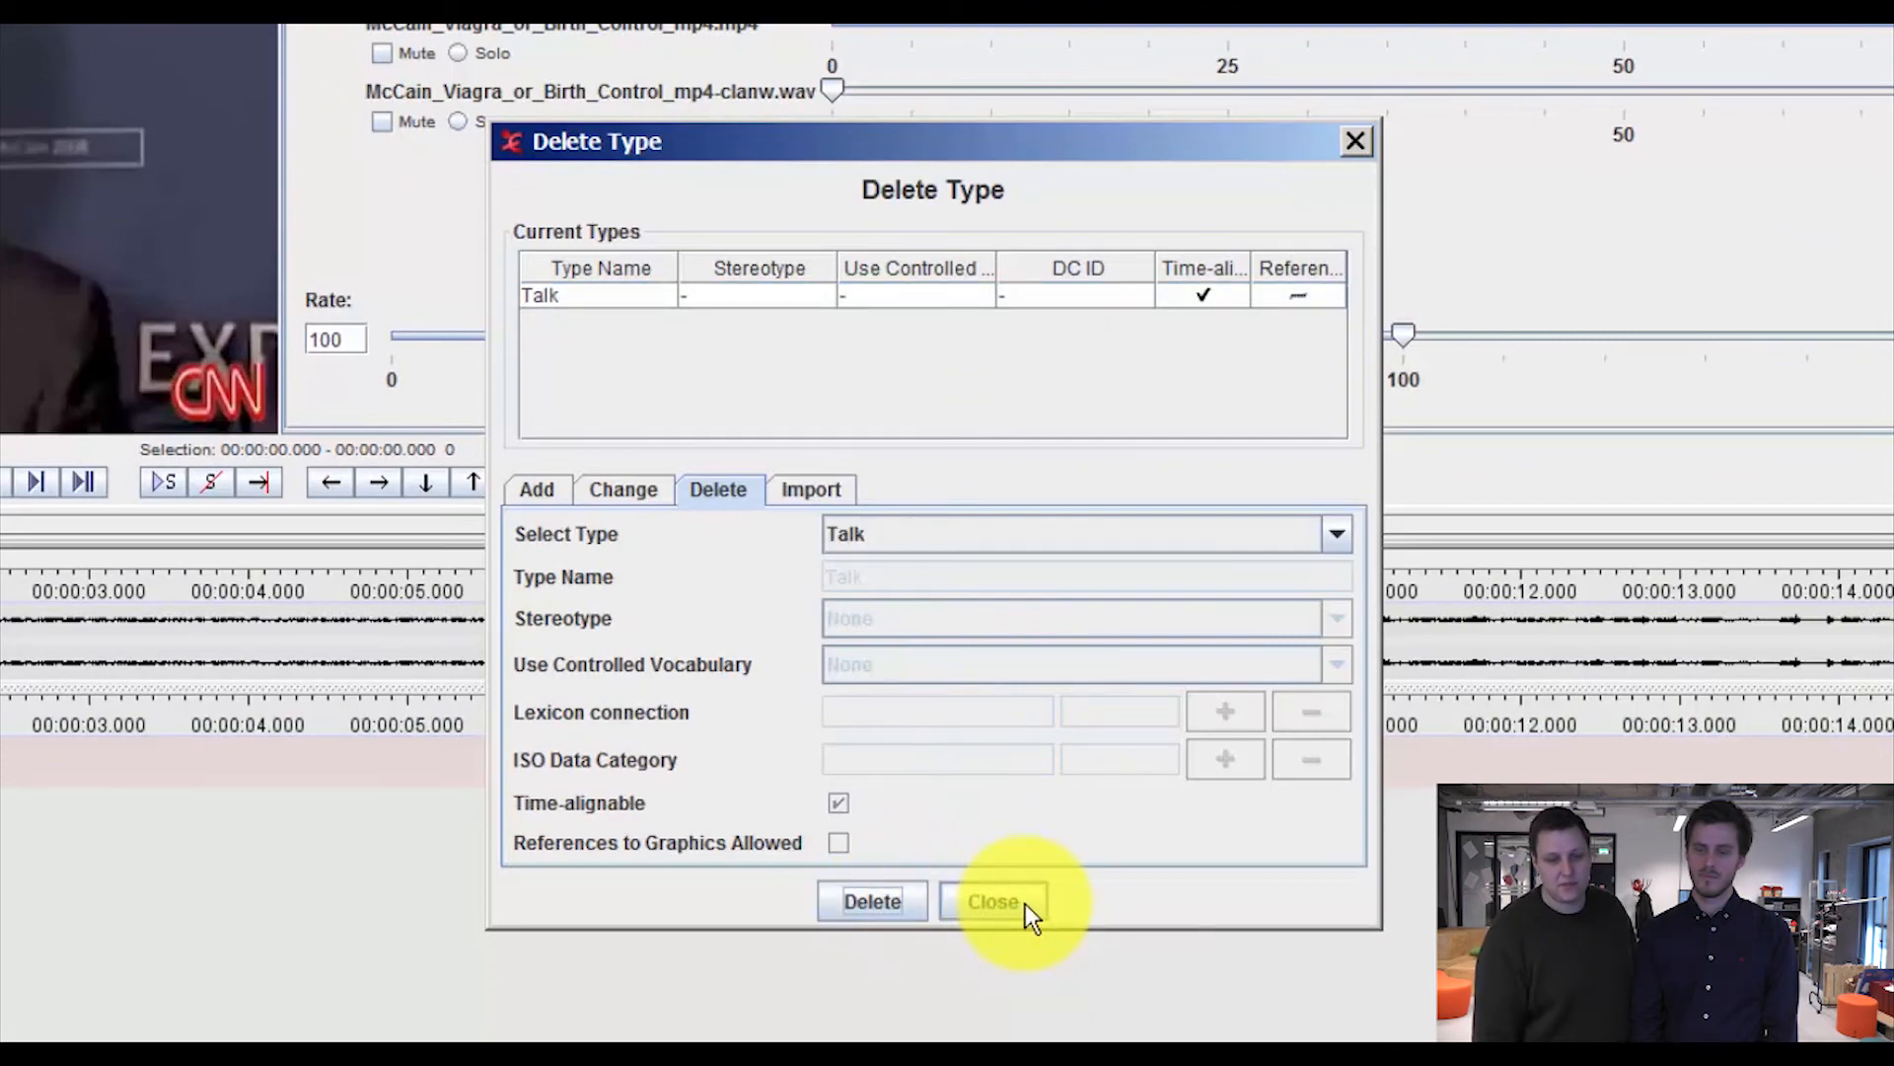
pyautogui.click(993, 902)
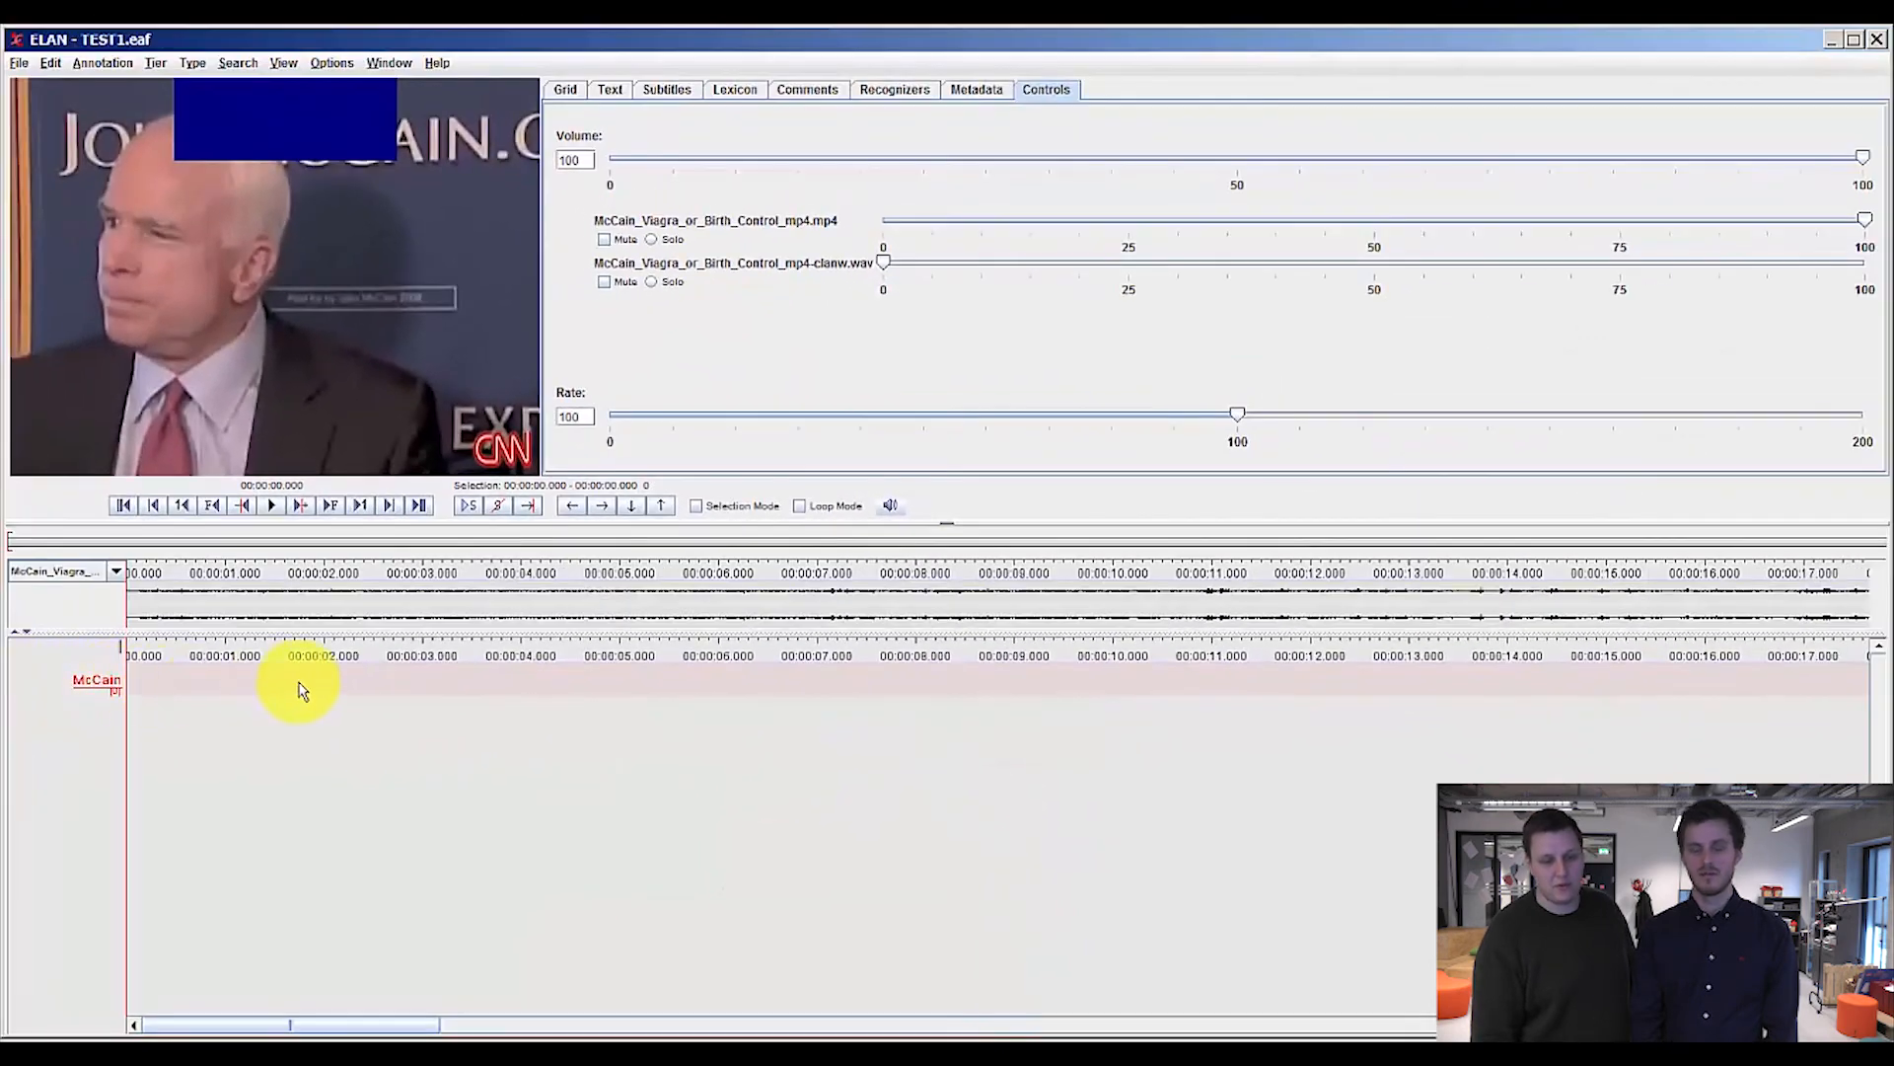
pyautogui.moveTo(1785, 702)
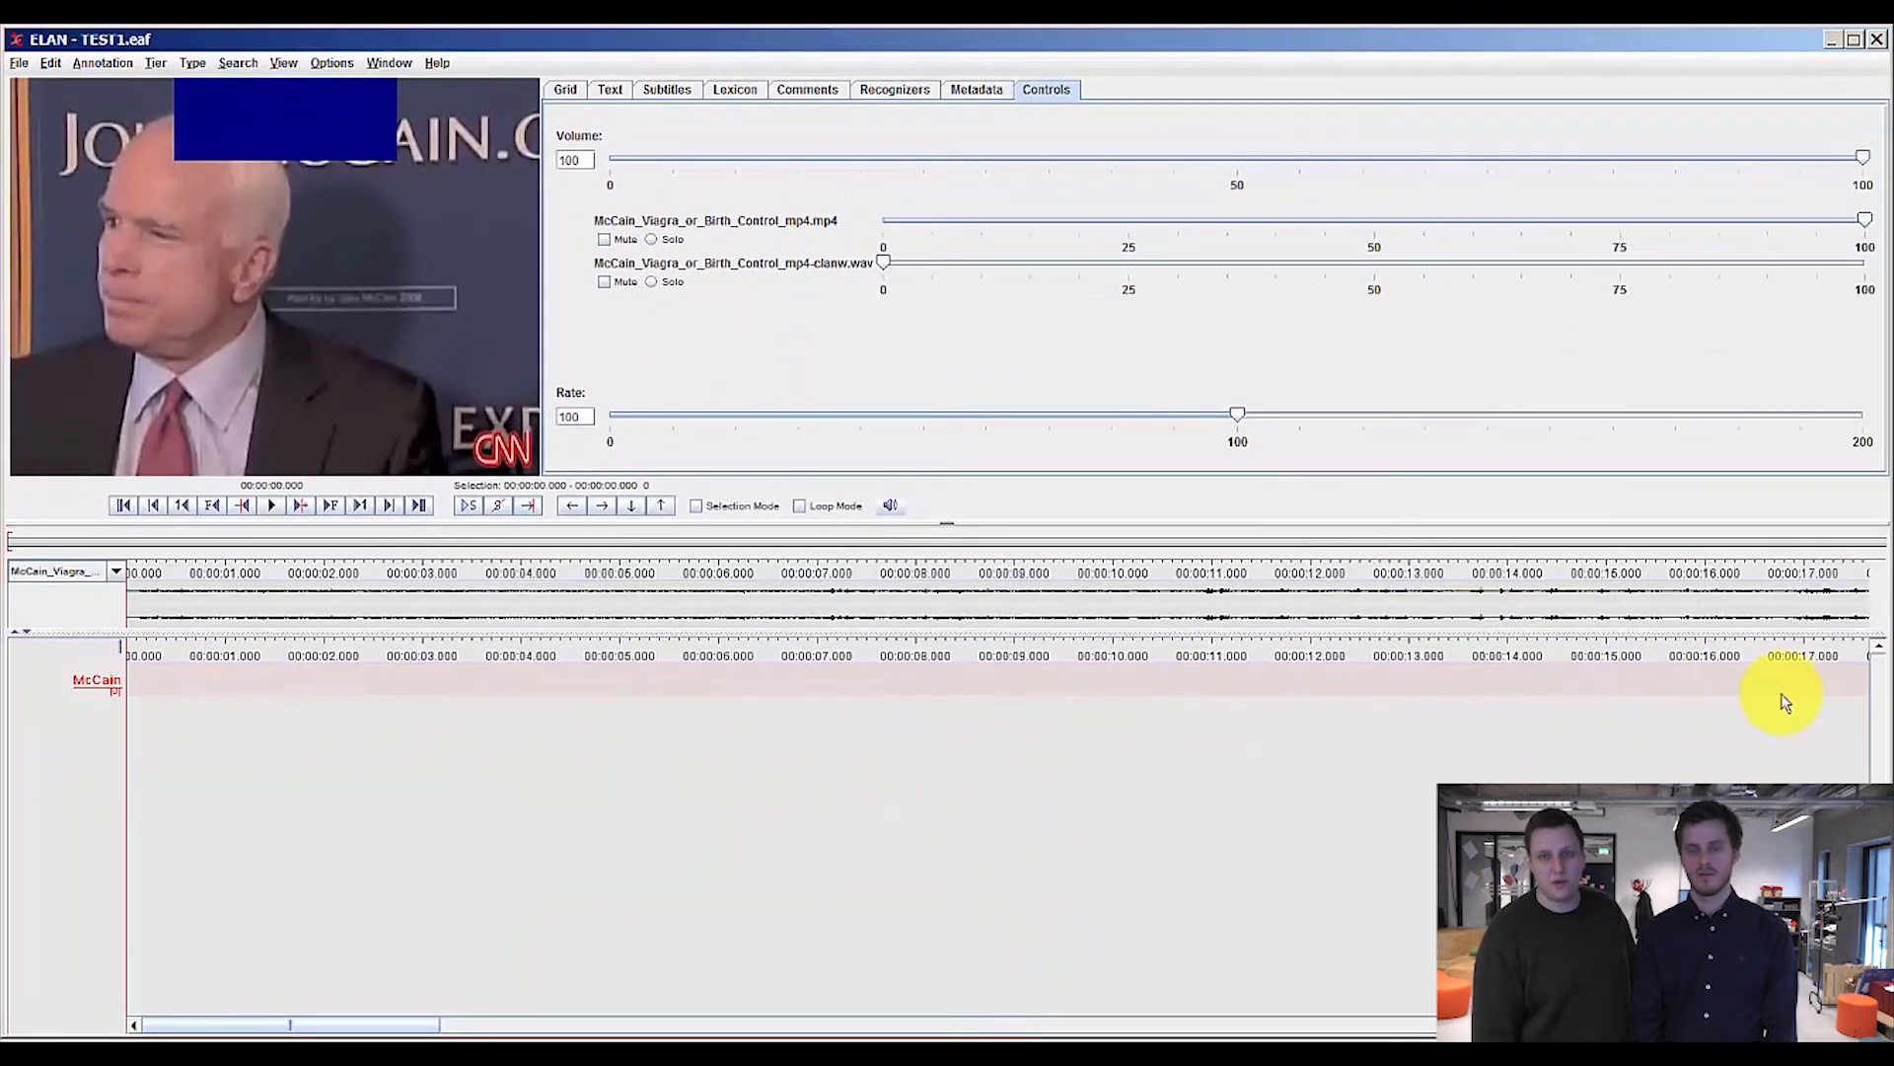